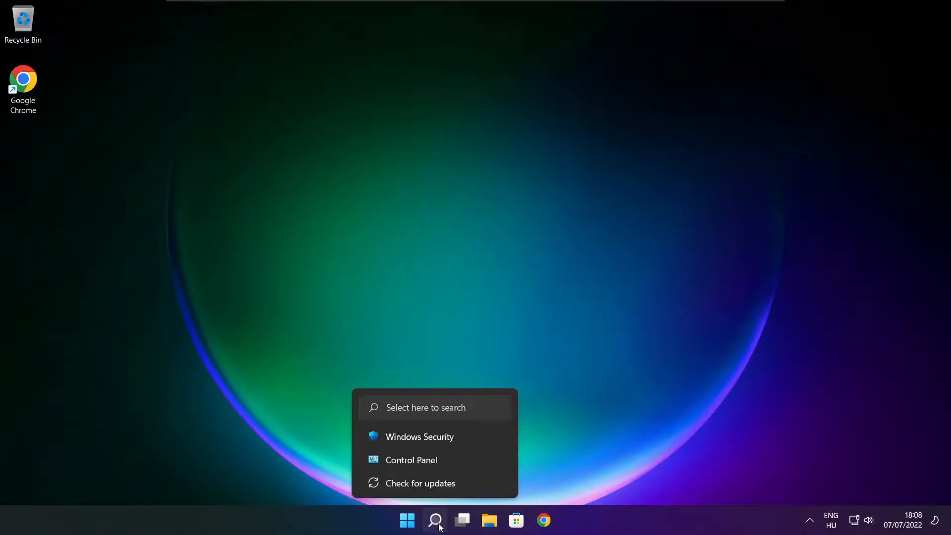
Search Windows for "device manager" so Device Manager shows as the best match.
click(434, 520)
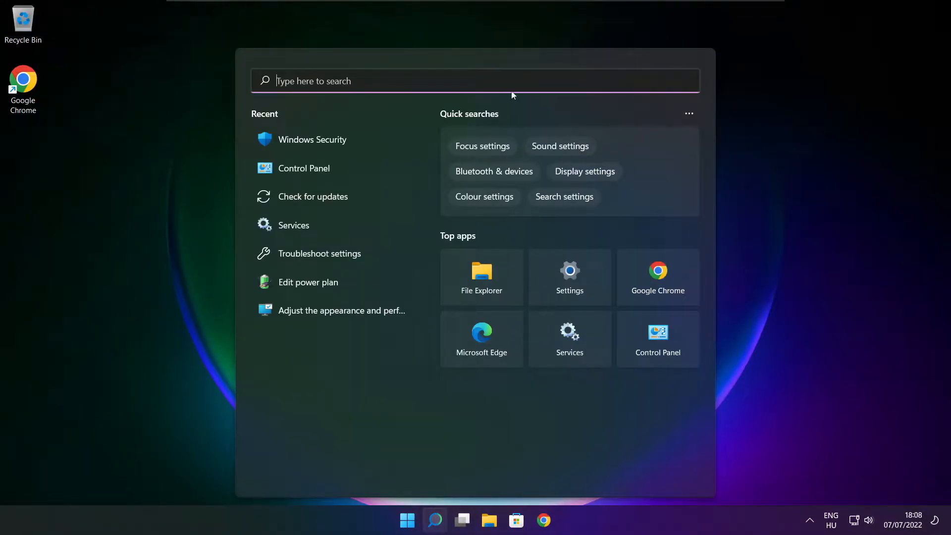
text(d)
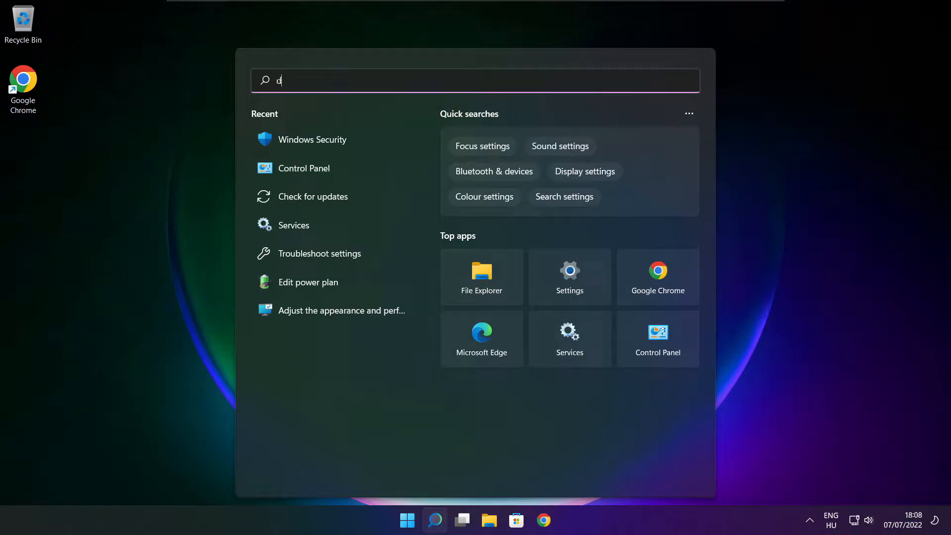
text(evice manager)
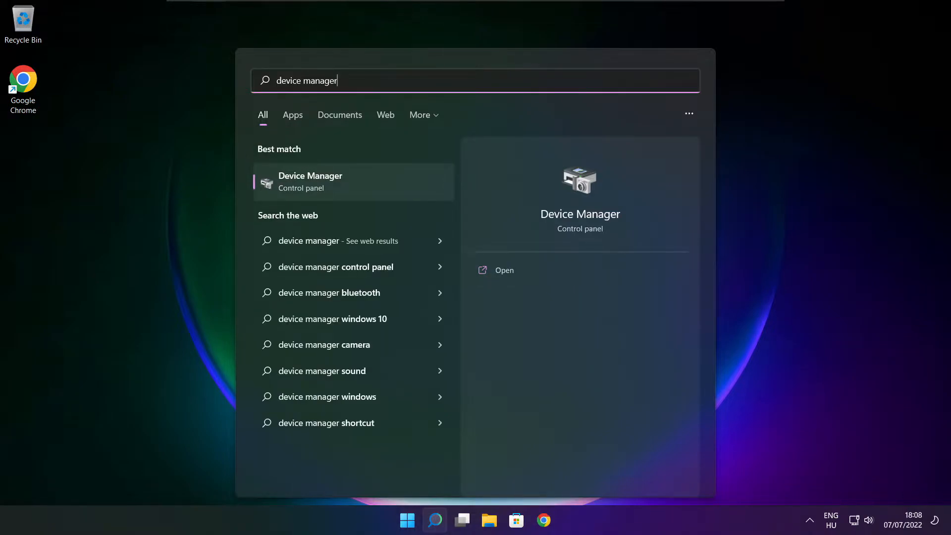
mouse_move(333, 185)
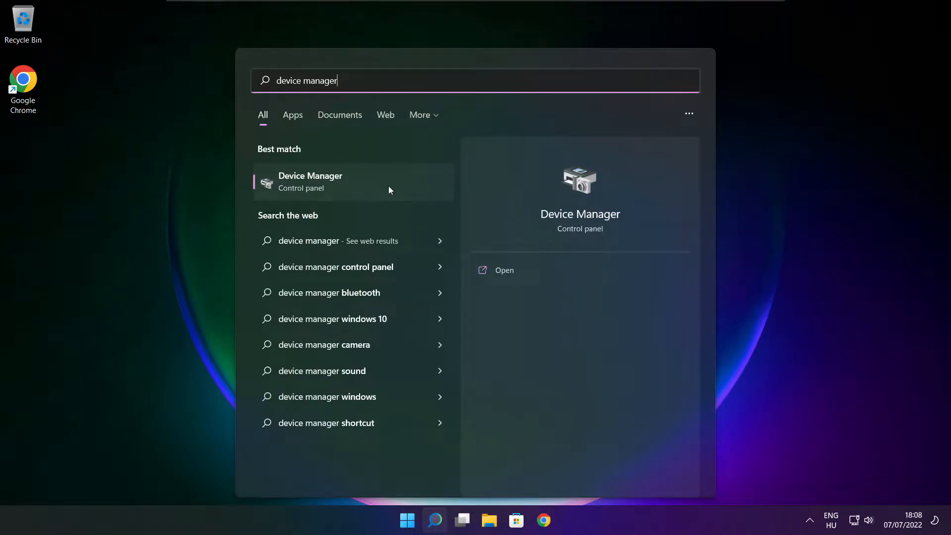
Launch Device Manager maximised and expand Display adaptors to the VMware SVGA 3D adapter.
click(310, 182)
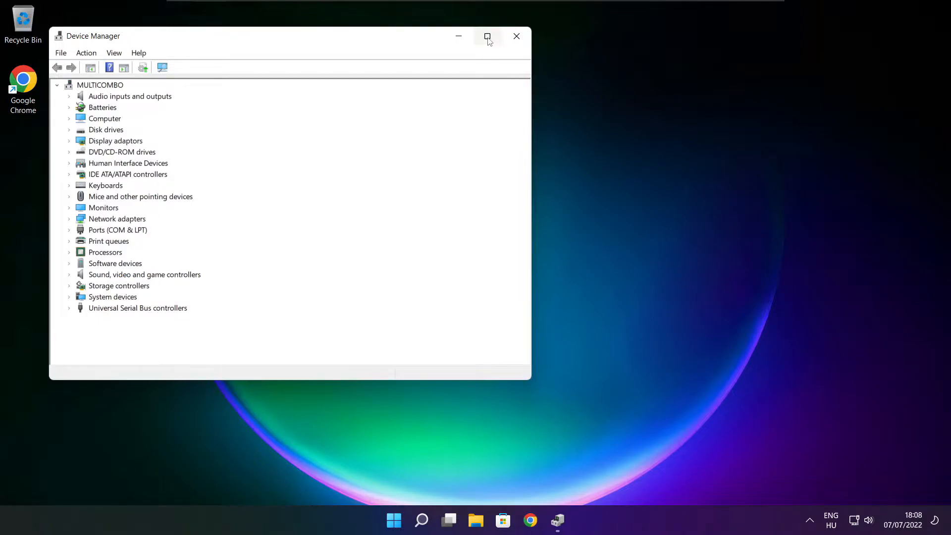
click(487, 36)
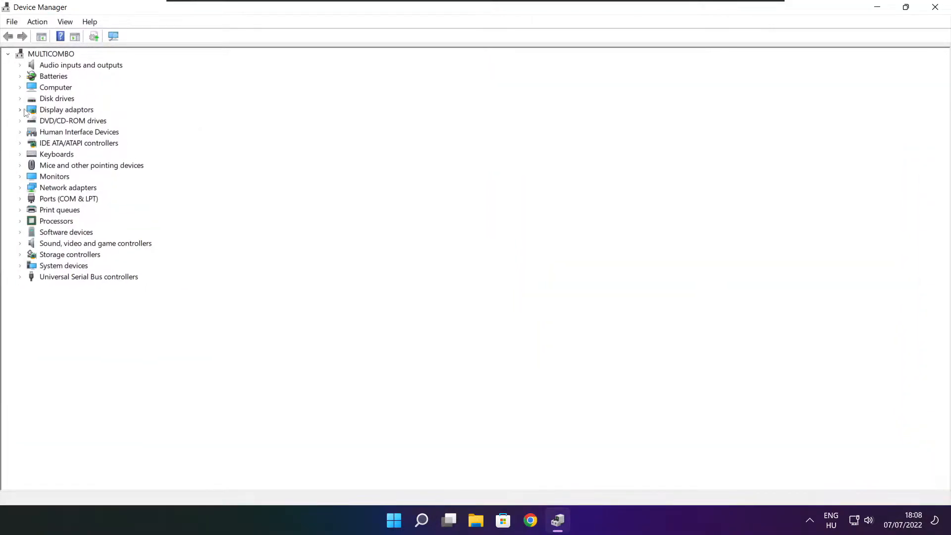
click(67, 109)
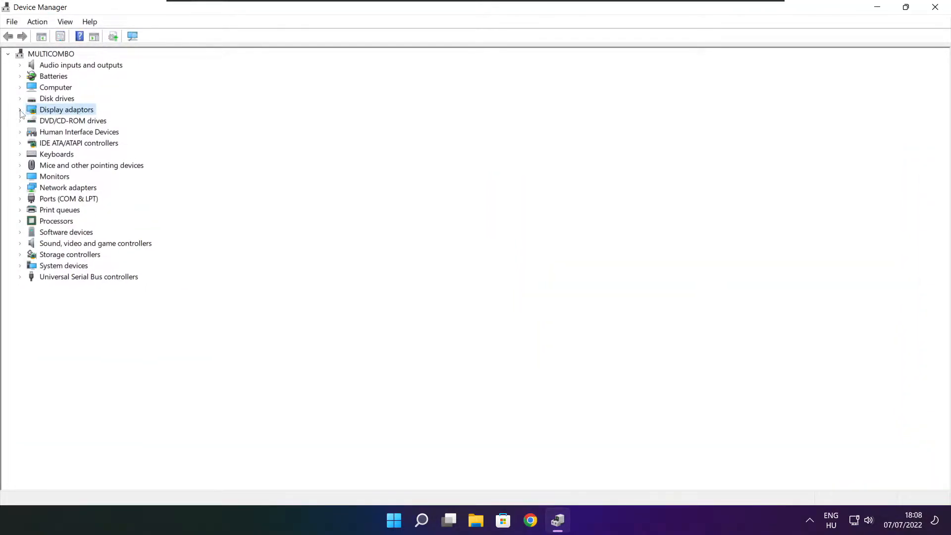
click(19, 109)
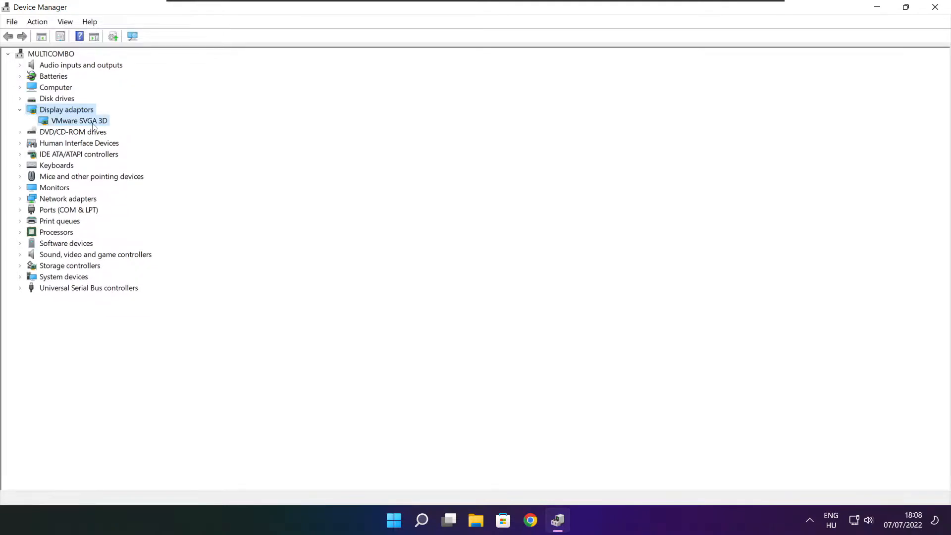
click(80, 121)
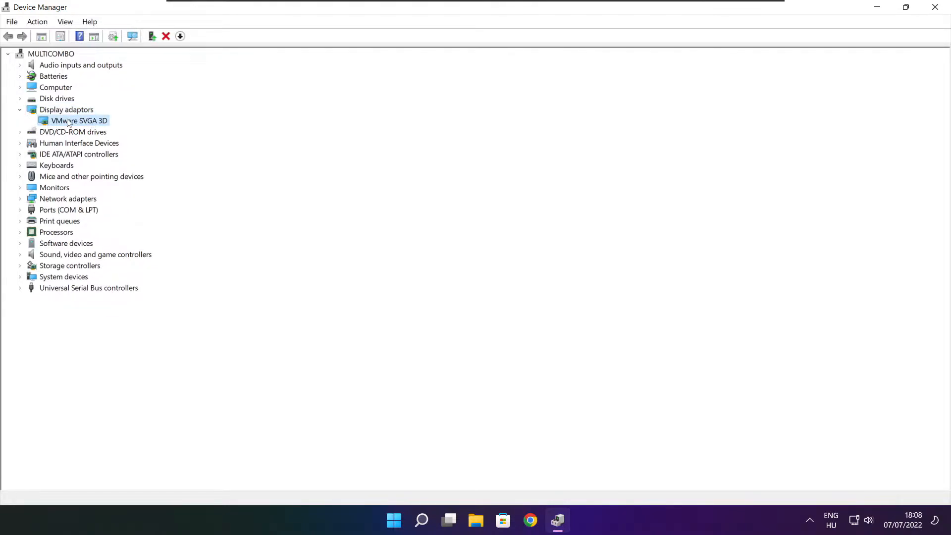
Run an automatic driver update for VMware SVGA 3D, confirming the best driver is installed.
right_click(80, 120)
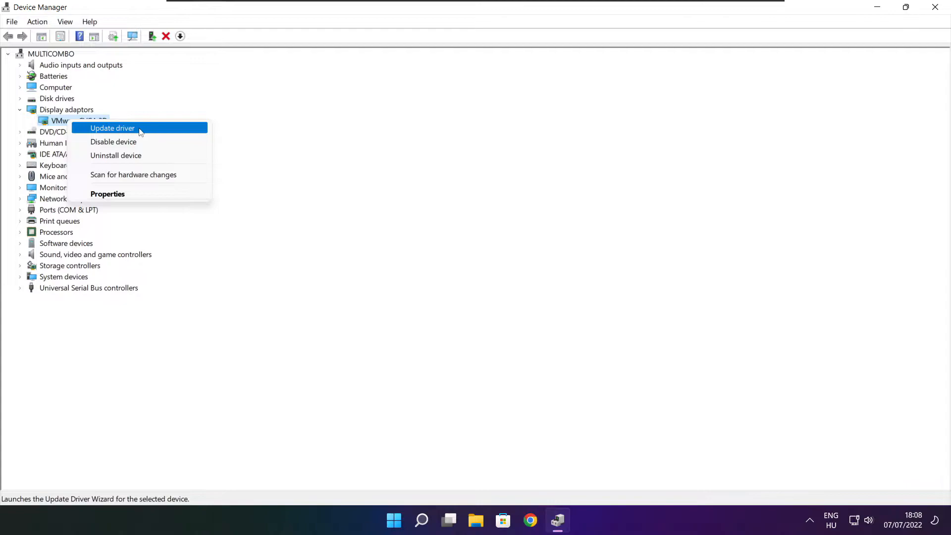
click(112, 127)
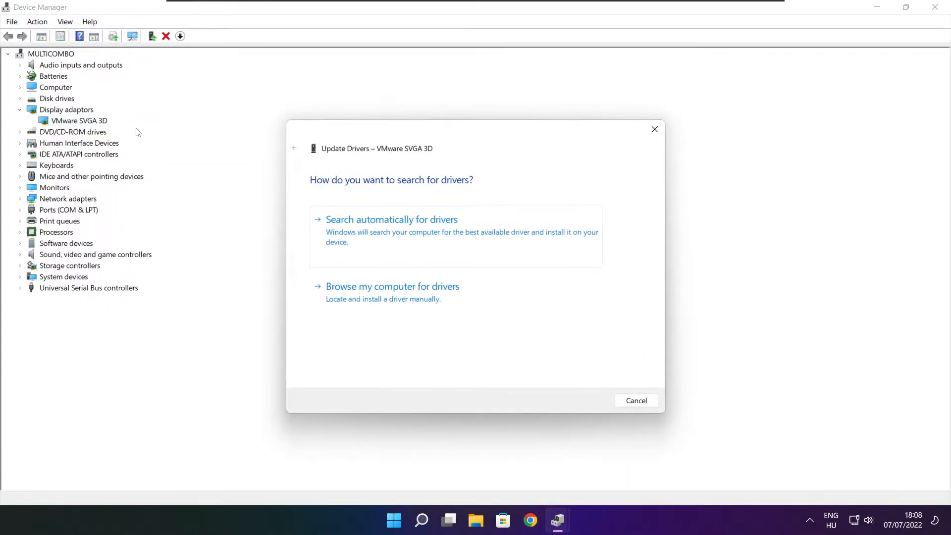
mouse_move(486, 236)
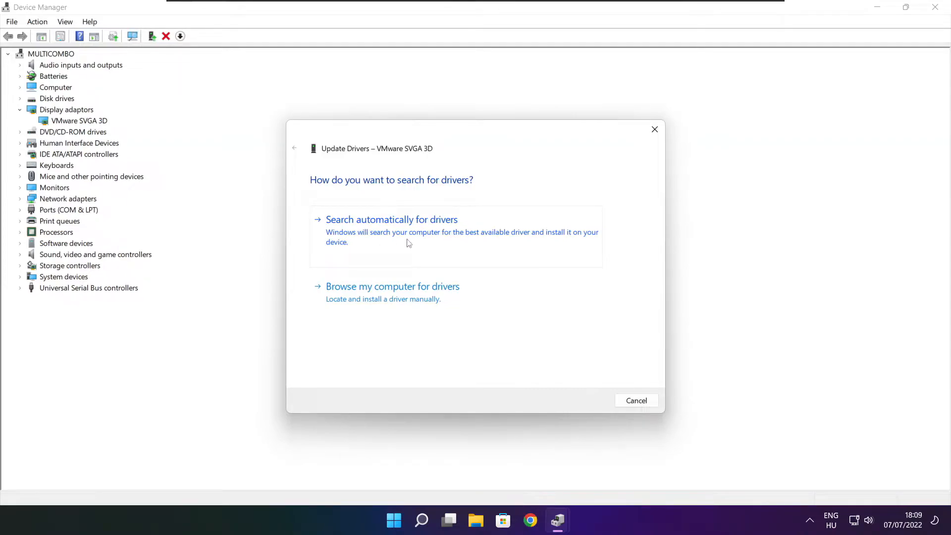
click(391, 219)
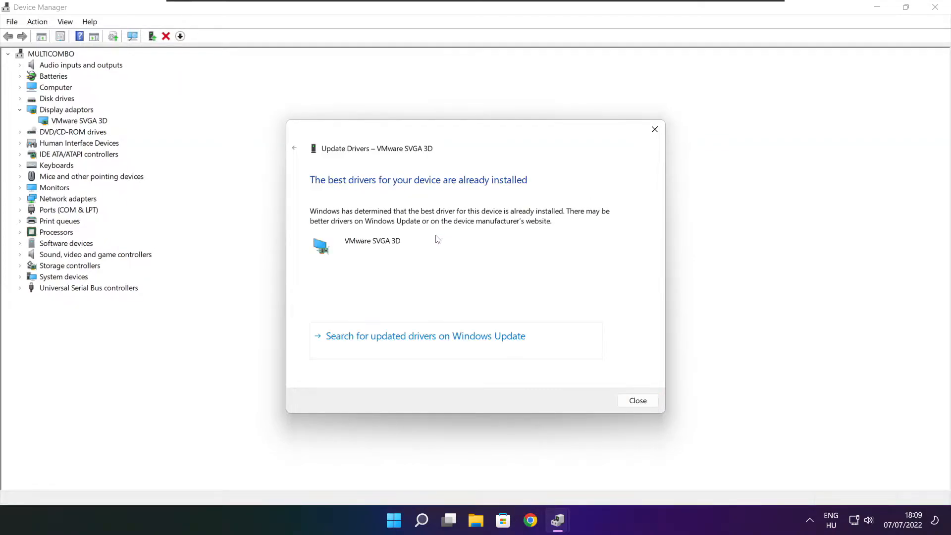
mouse_move(348, 165)
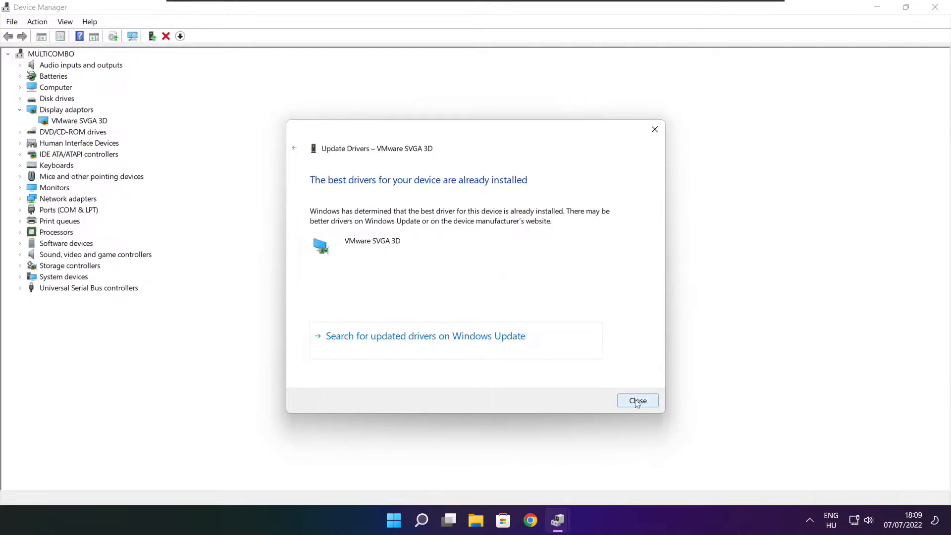
click(636, 400)
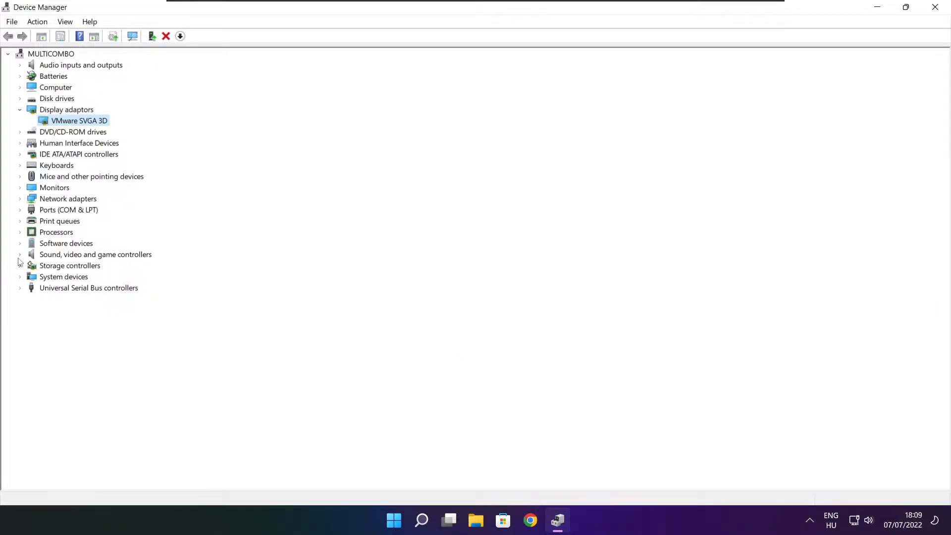
Run an automatic driver update for High Definition Audio Device, confirming the best driver is installed.
click(95, 255)
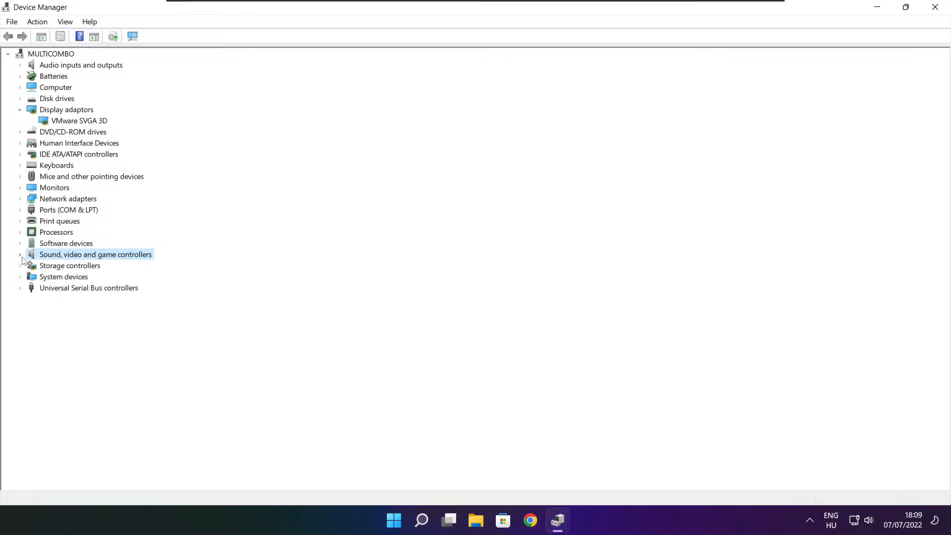
click(20, 255)
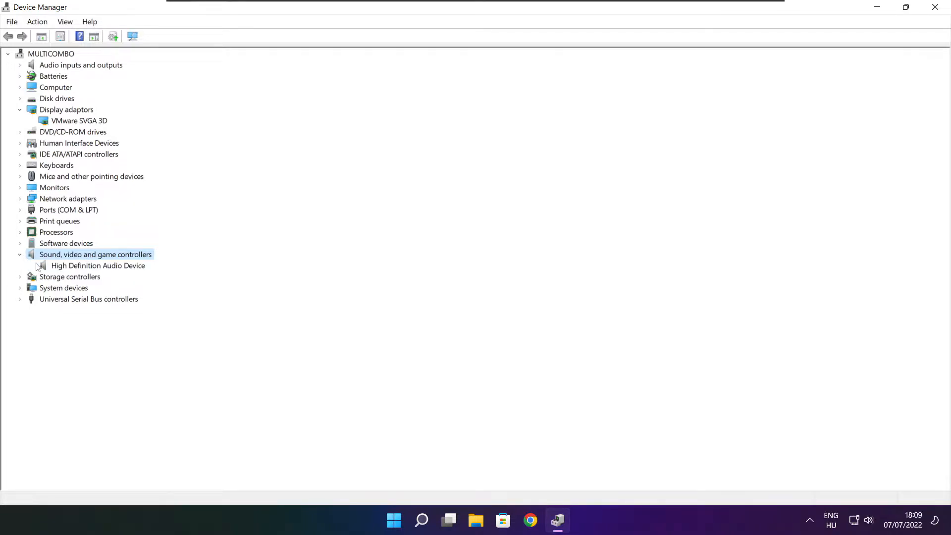
click(98, 265)
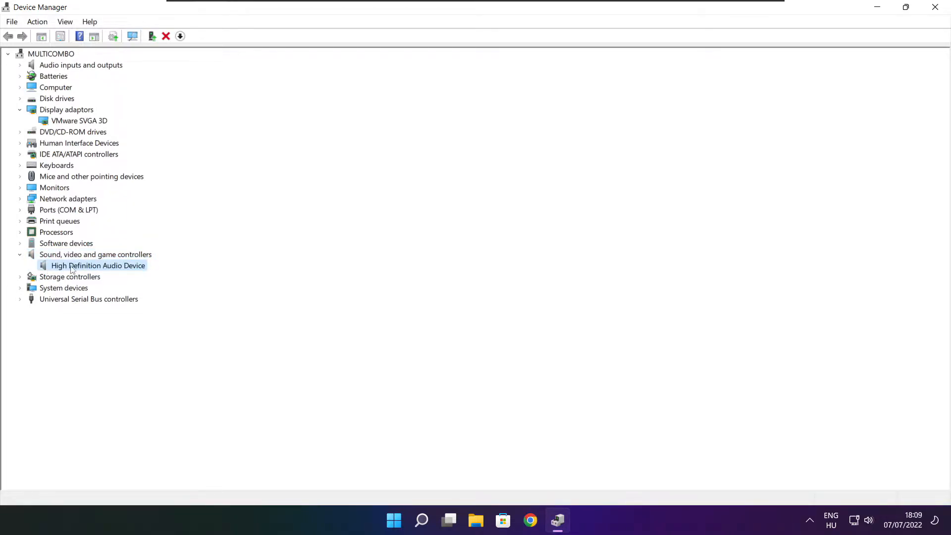
right_click(98, 265)
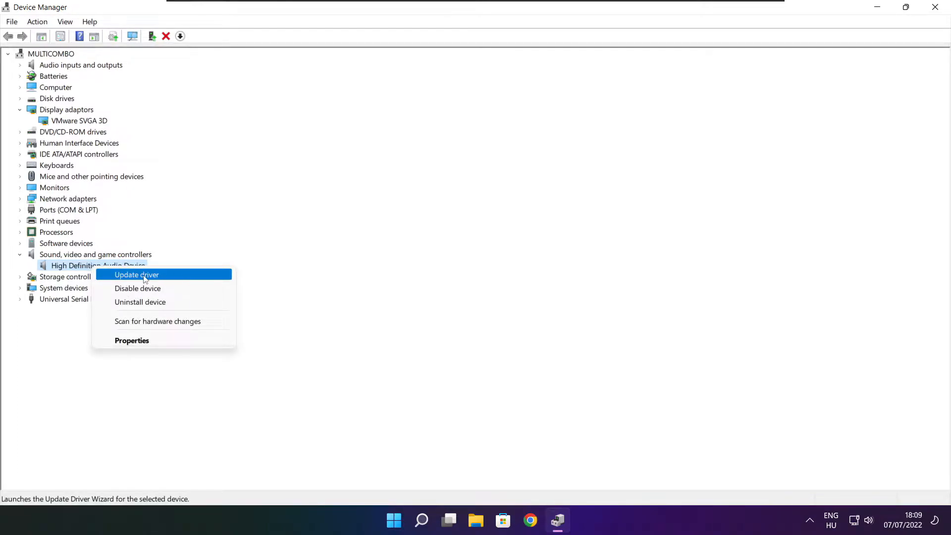
click(136, 274)
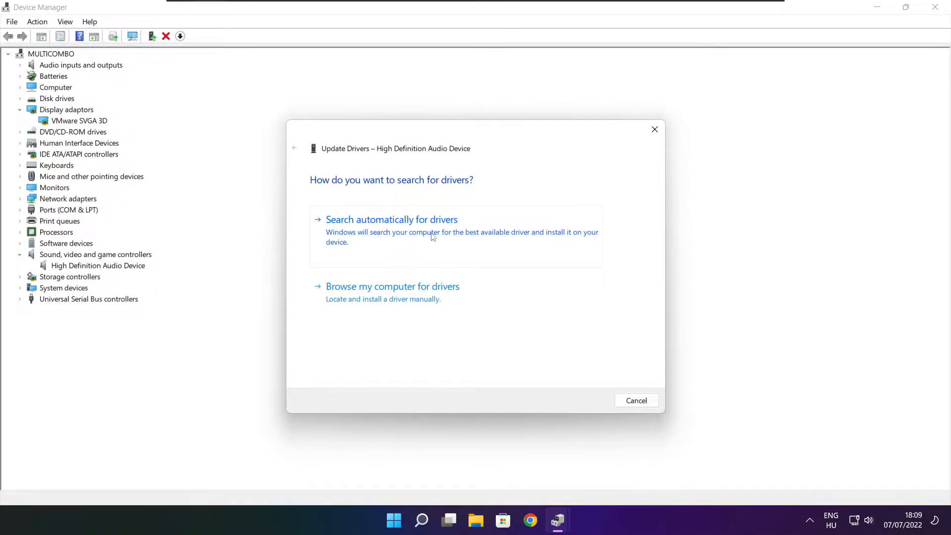
click(392, 219)
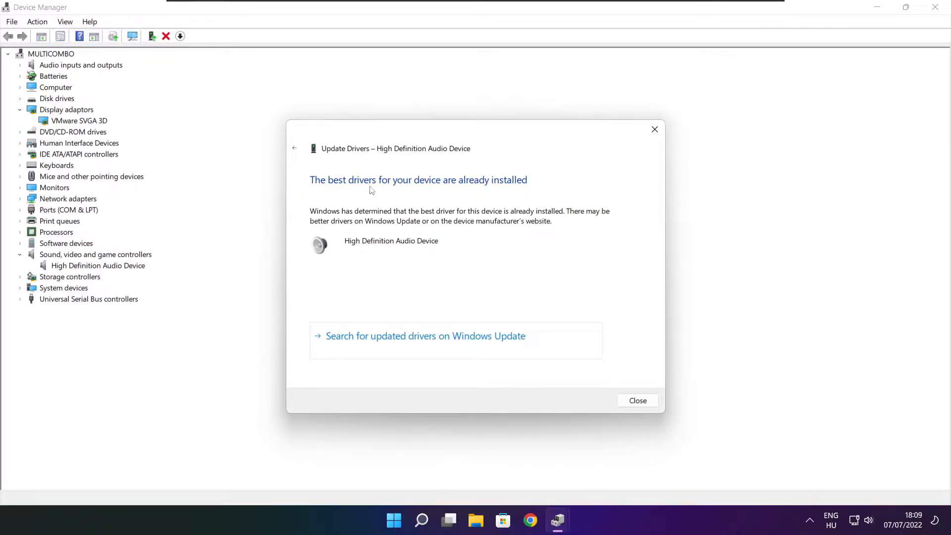
mouse_move(636, 401)
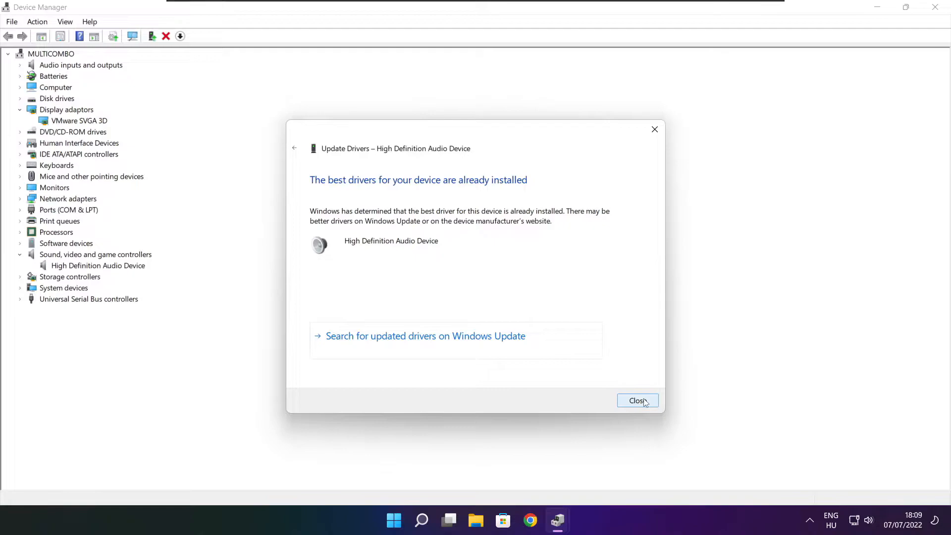
click(637, 400)
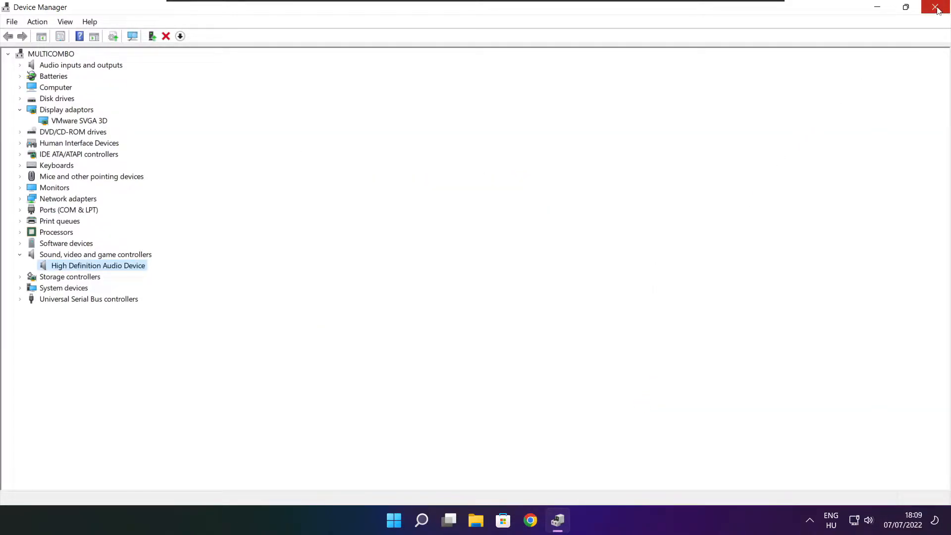
Close Device Manager and search for "edit power plan" to reach Control Panel's Power Options.
click(936, 7)
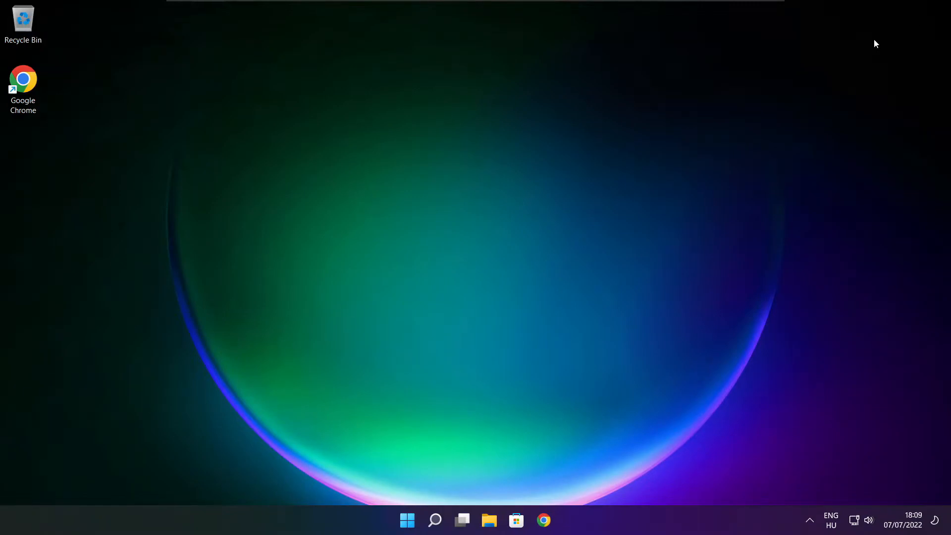
click(434, 520)
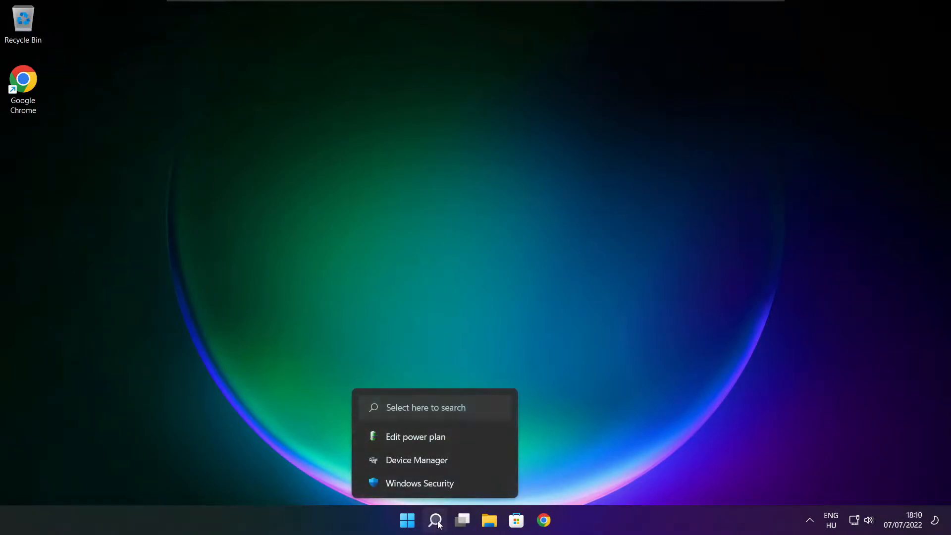
click(435, 520)
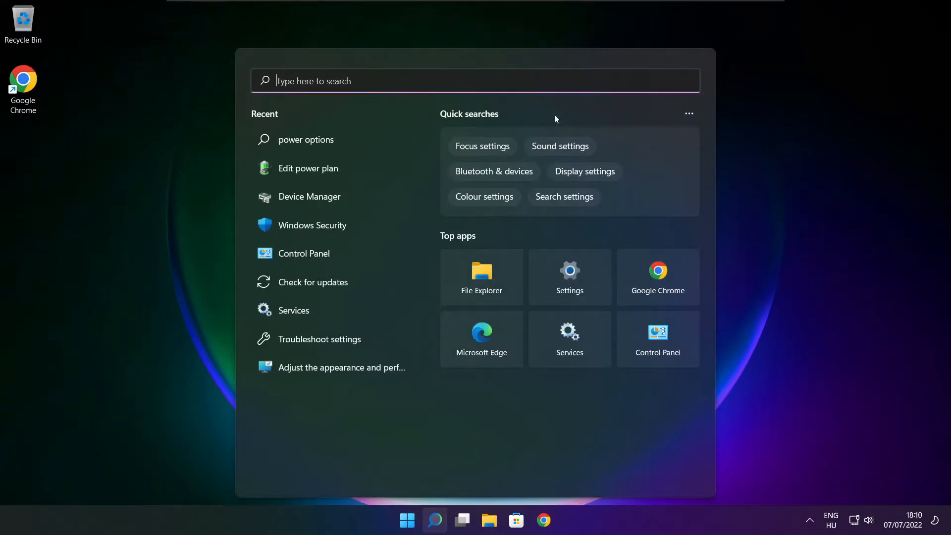
text(edit power plan)
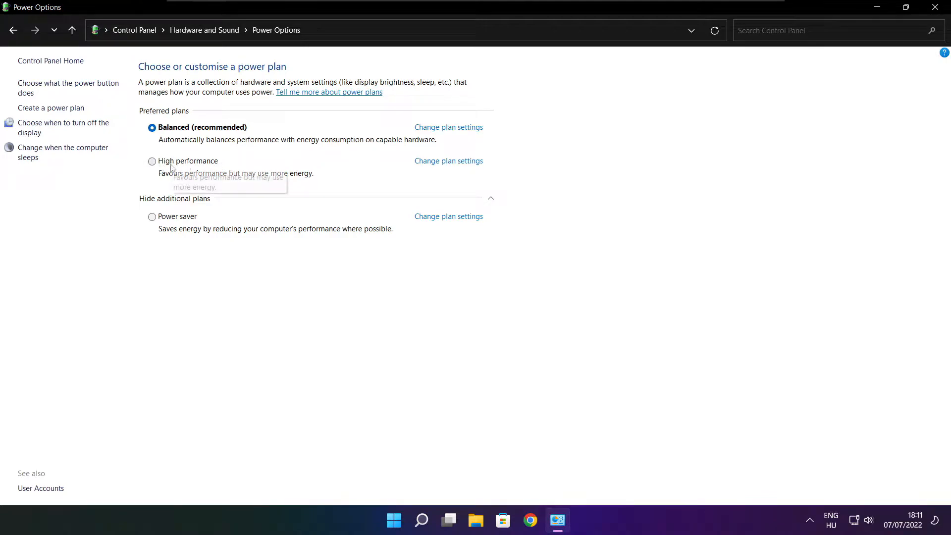
Make High performance the active power plan and close Power Options.
click(151, 161)
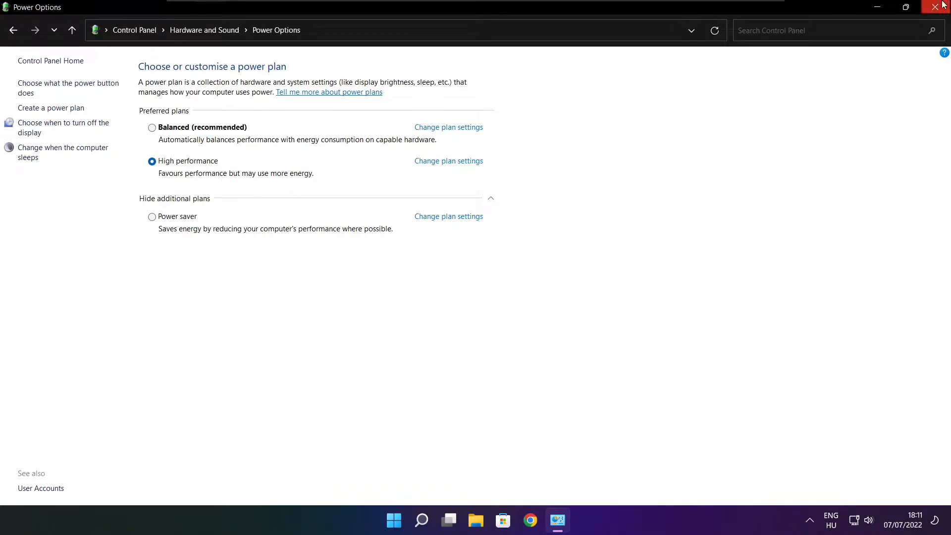
click(944, 7)
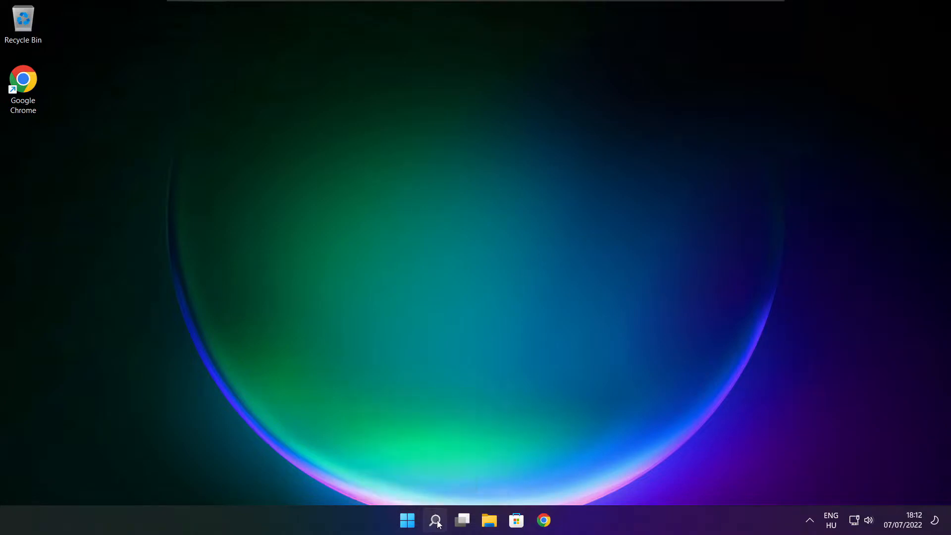
Bring up Windows Search to look for Game Mode settings.
click(435, 520)
text(game mode)
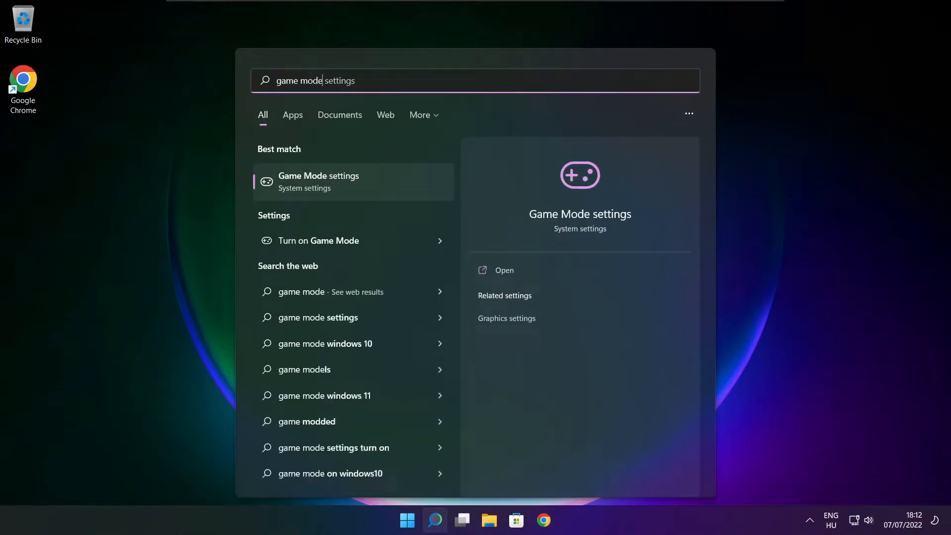
mouse_move(290, 186)
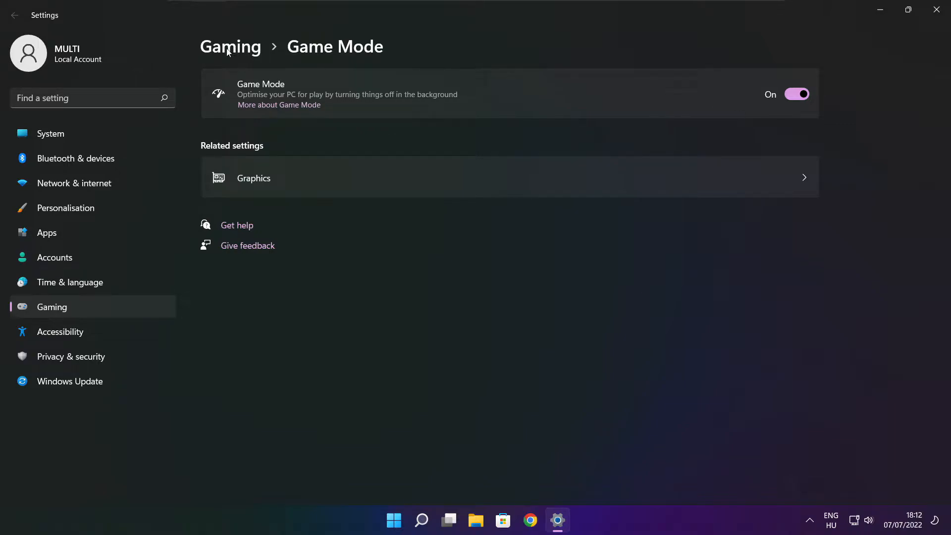
In Gaming > Xbox Game Bar, switch off the controller-button shortcut and close Settings.
click(14, 15)
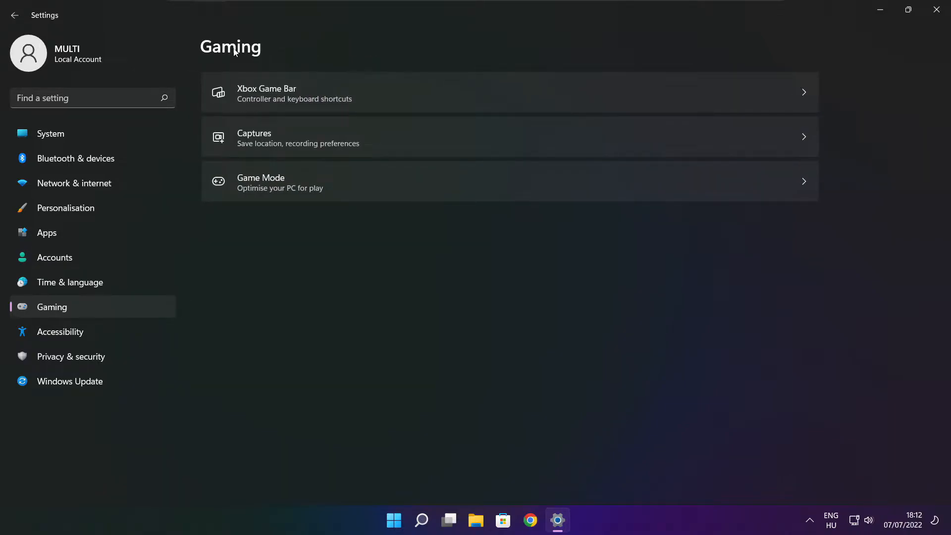
mouse_move(388, 105)
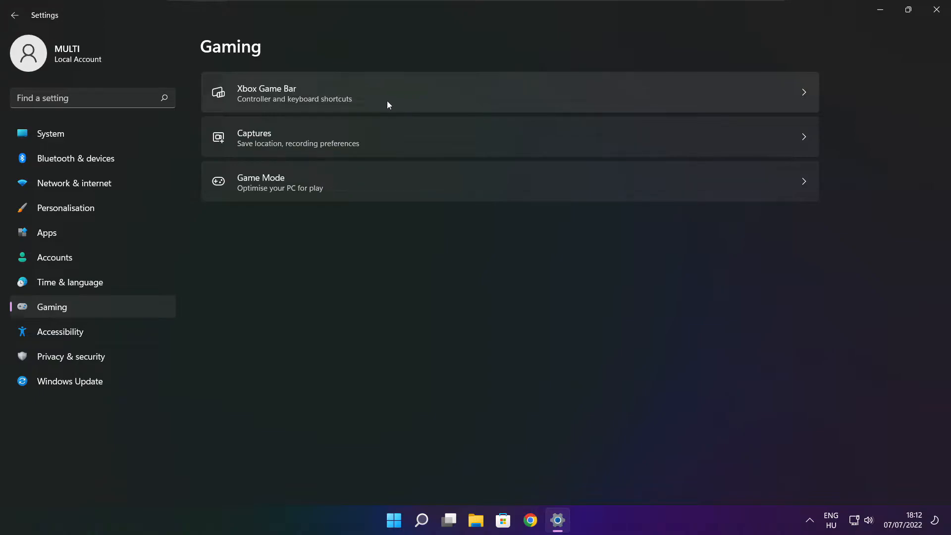
click(265, 93)
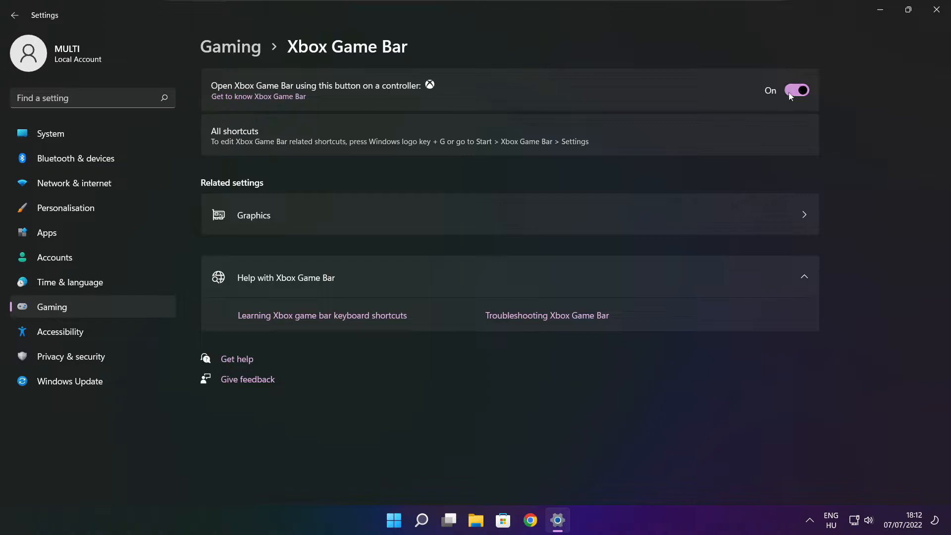
click(797, 90)
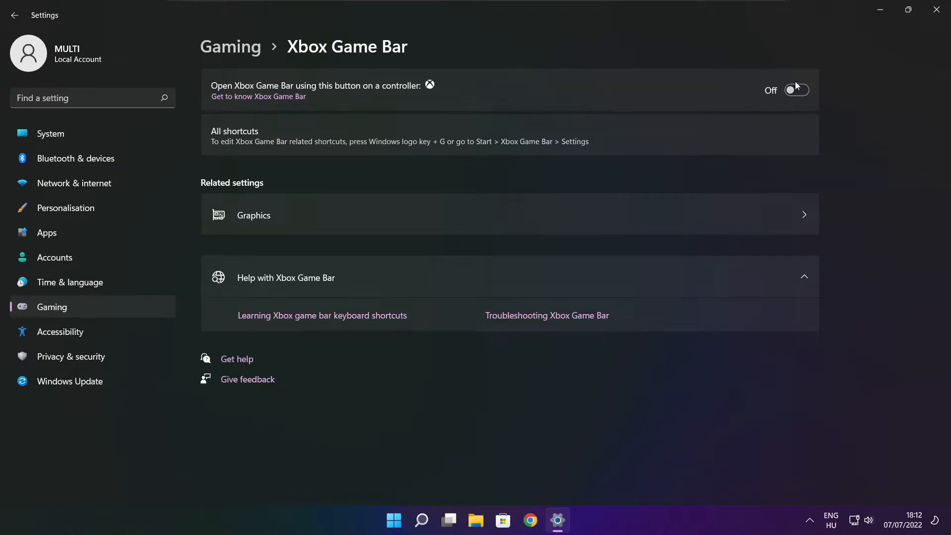
mouse_move(936, 10)
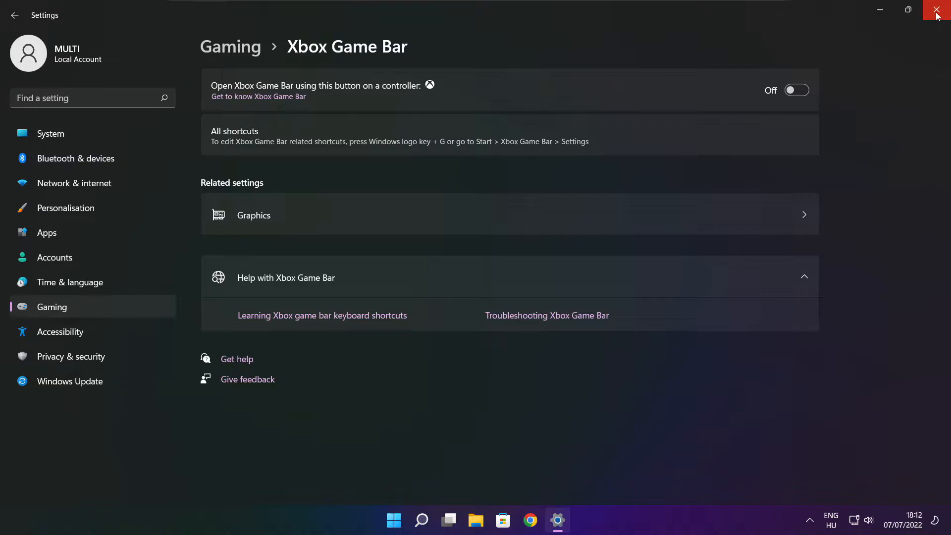
click(938, 10)
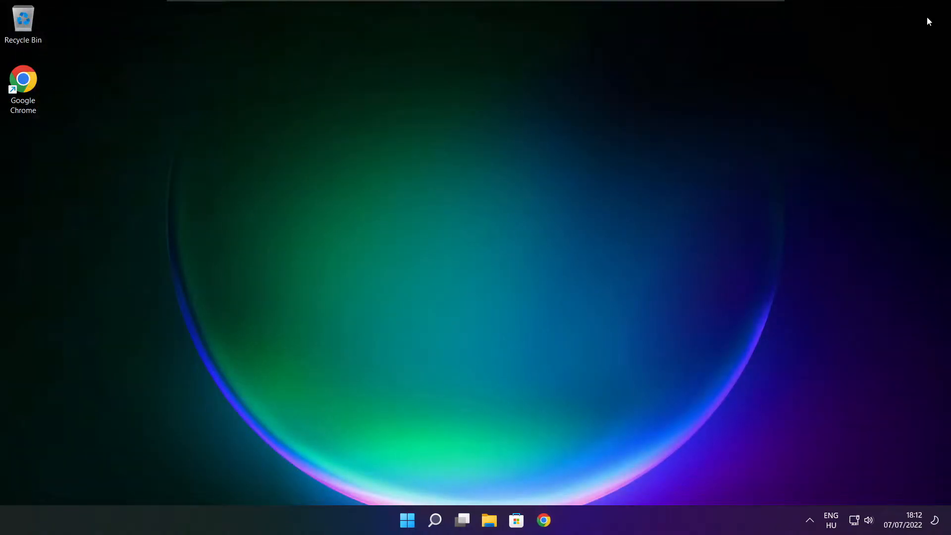
mouse_move(428, 475)
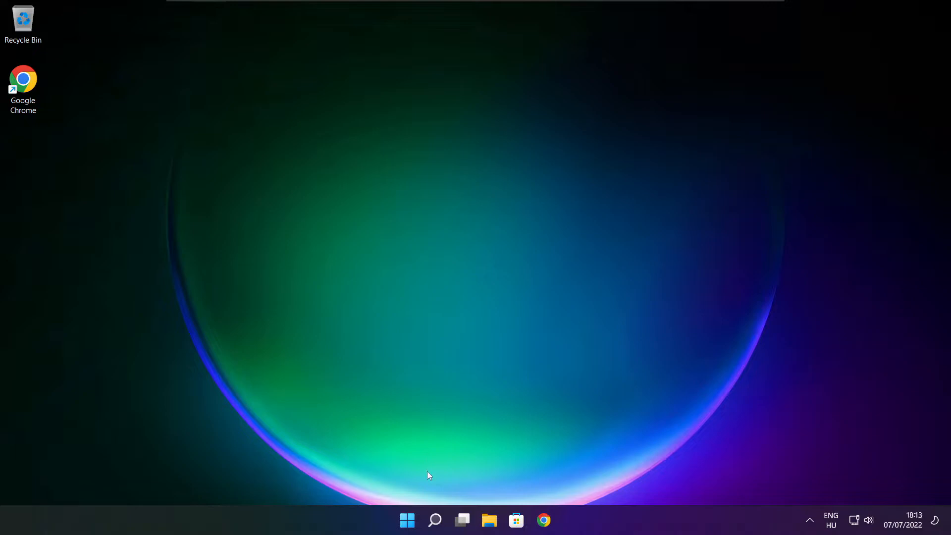
mouse_move(406, 520)
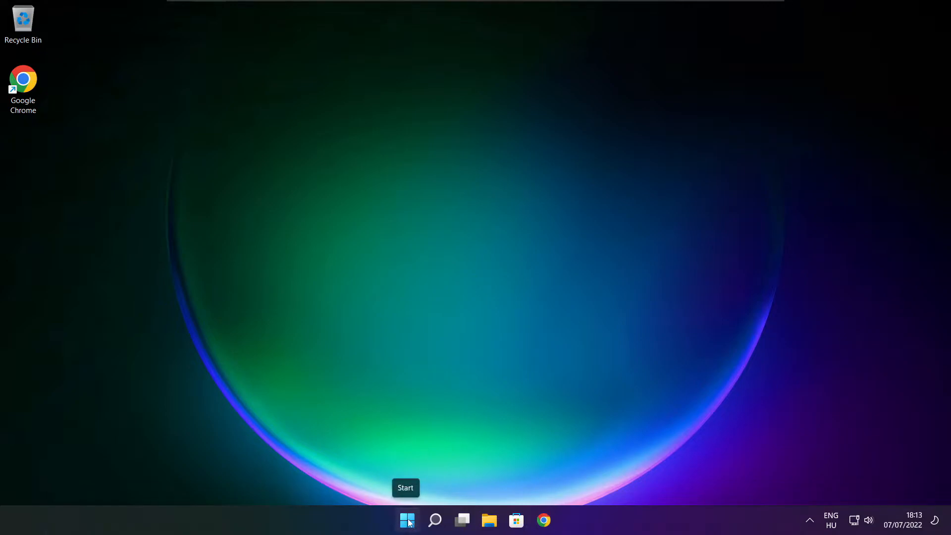
Launch Task Manager from the Start button's system tools menu.
right_click(406, 520)
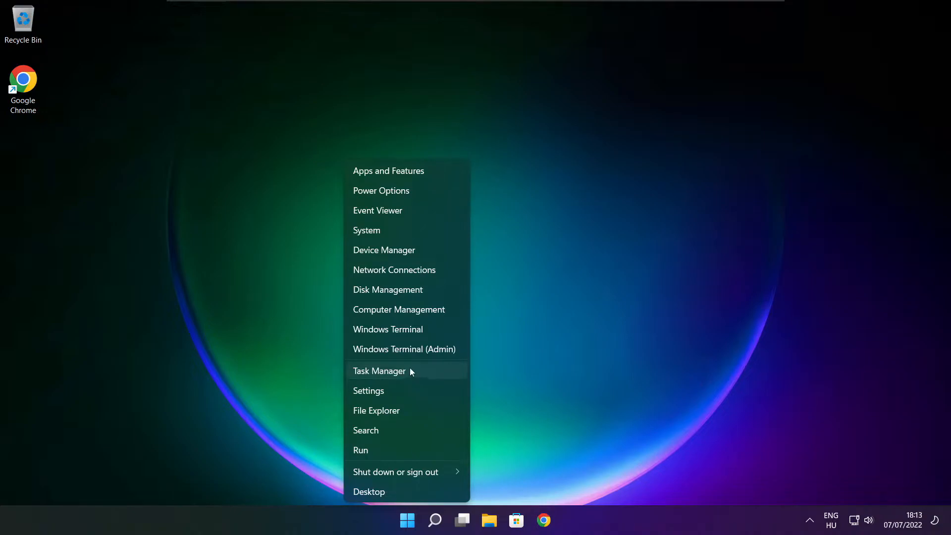
click(380, 370)
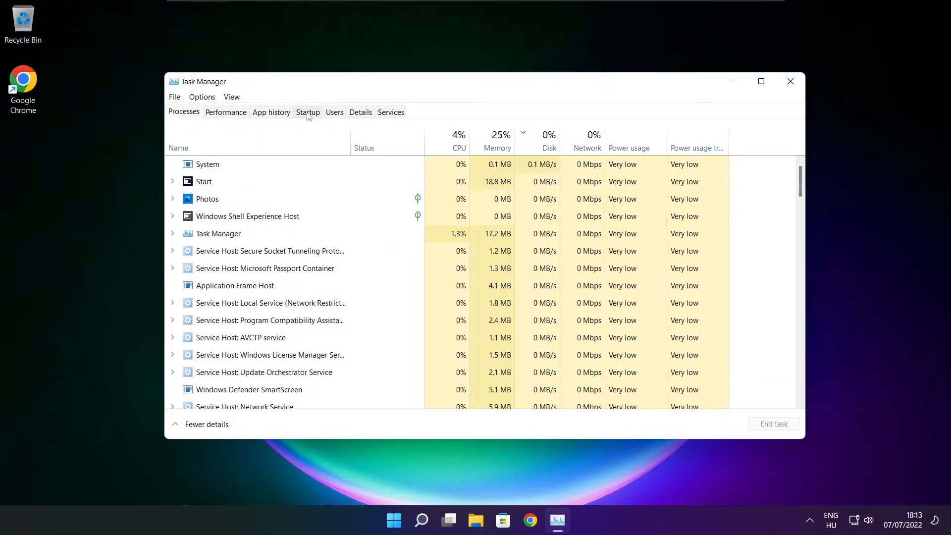
Disable Cortana, Microsoft Edge, Microsoft Teams and Terminal at startup, then close Task Manager.
click(307, 112)
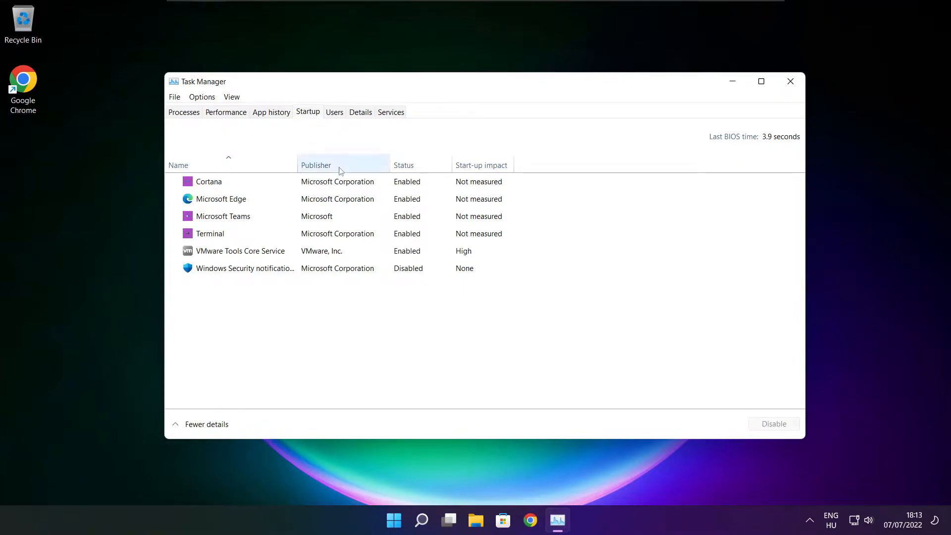
click(209, 182)
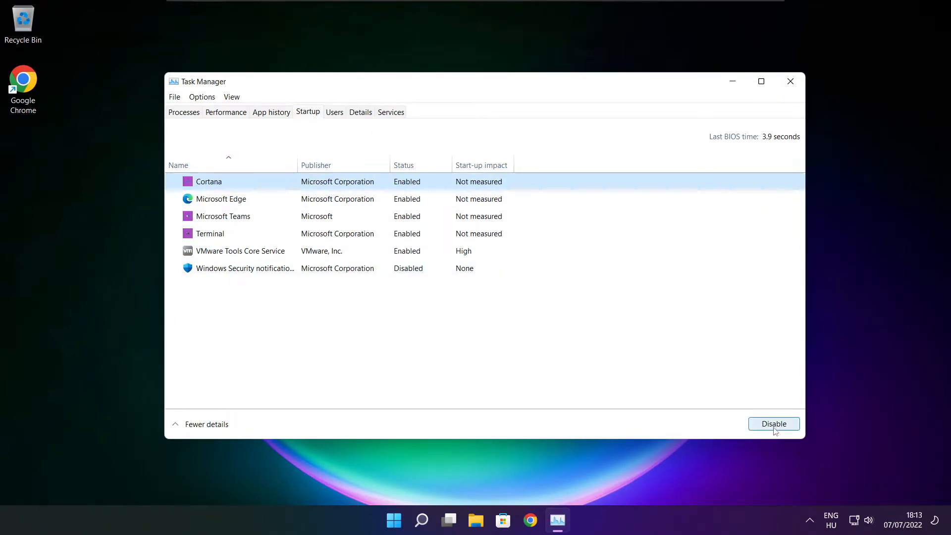
click(774, 423)
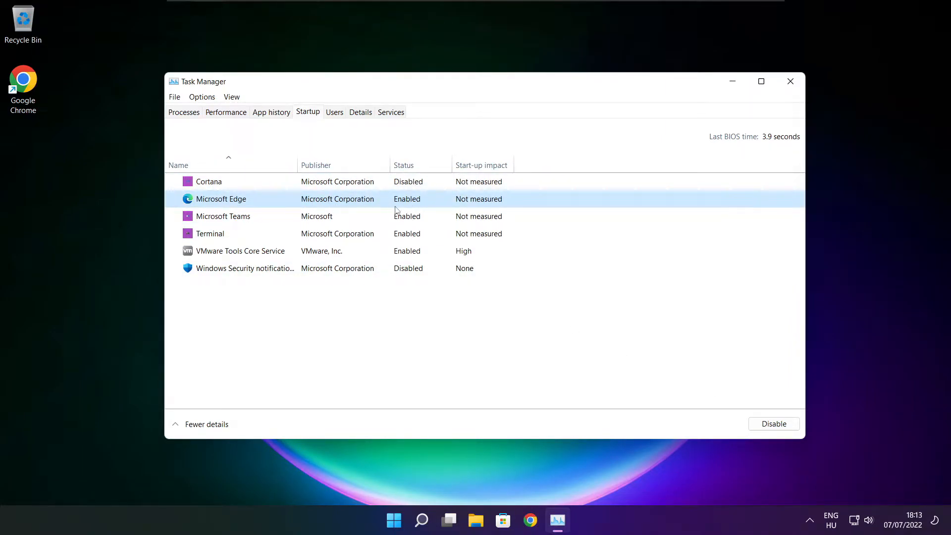
click(772, 423)
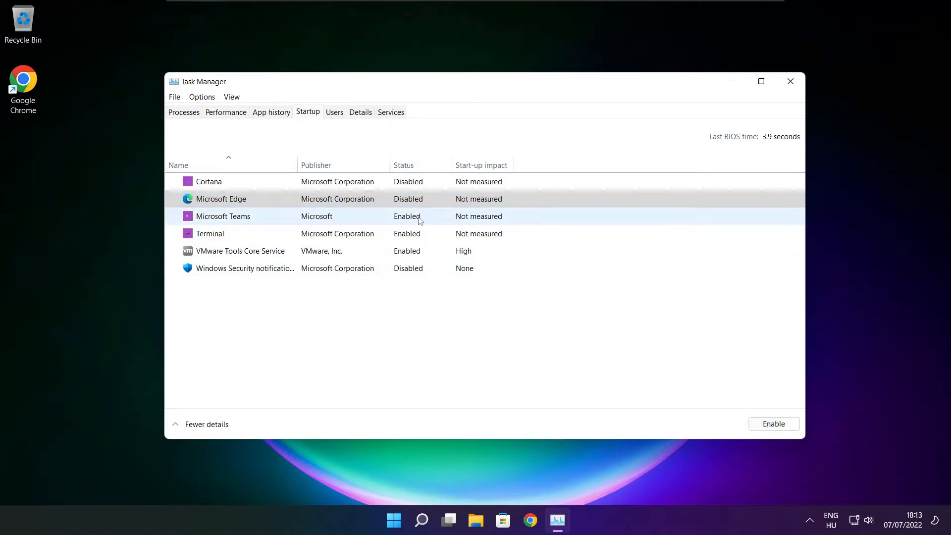
click(223, 216)
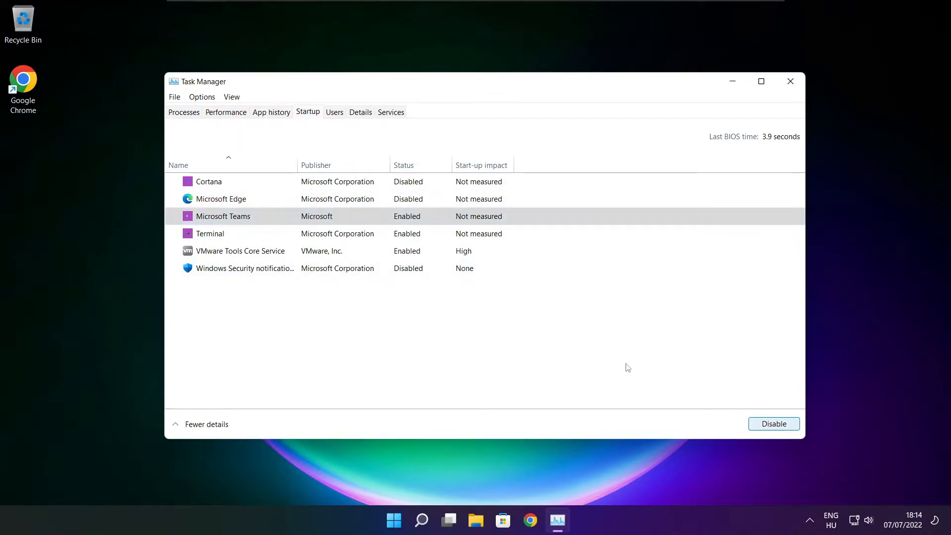
click(774, 423)
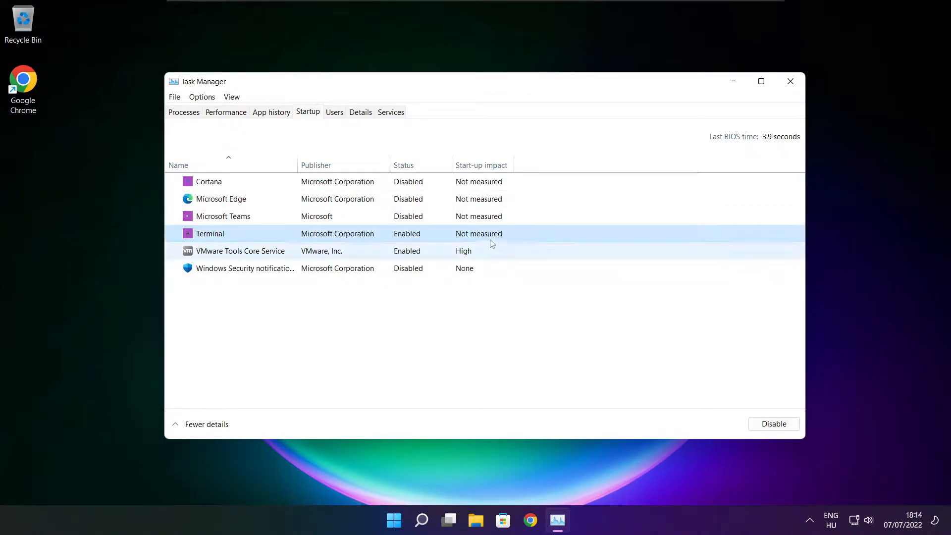
click(773, 423)
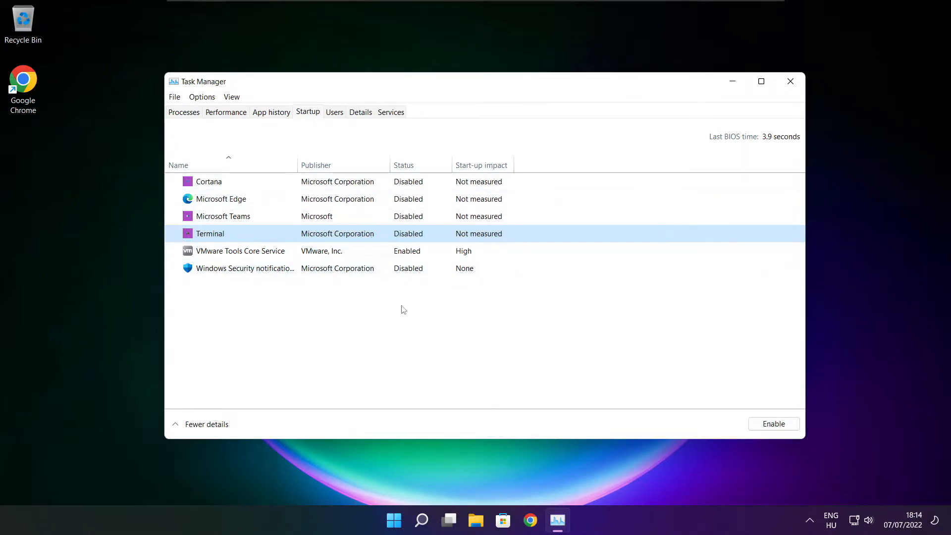
click(791, 81)
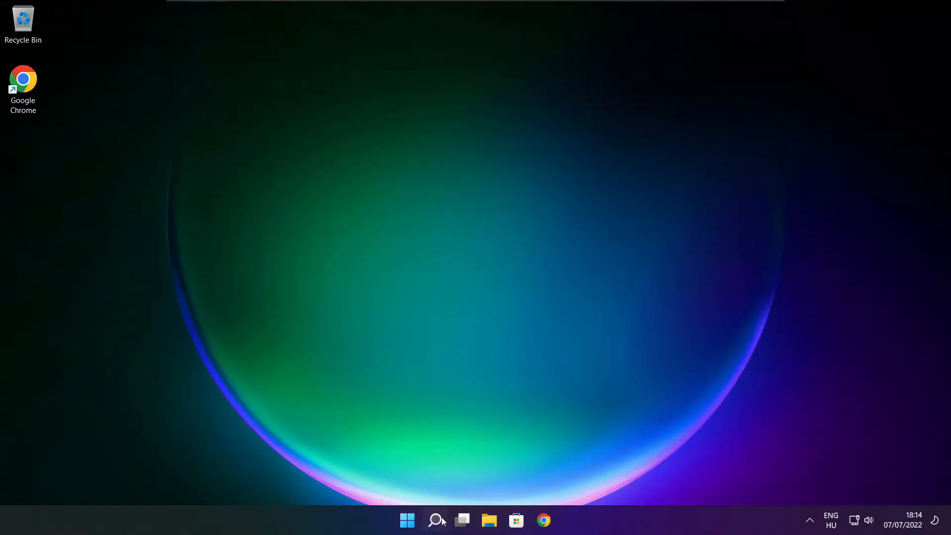
Find Optimise Drives via search, start defragmenting drive C: and close the window.
click(435, 520)
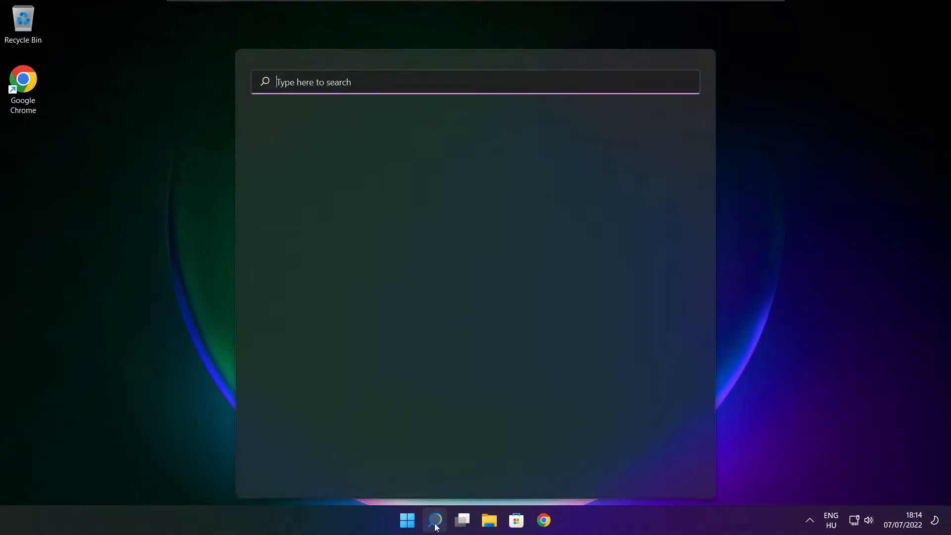
click(434, 520)
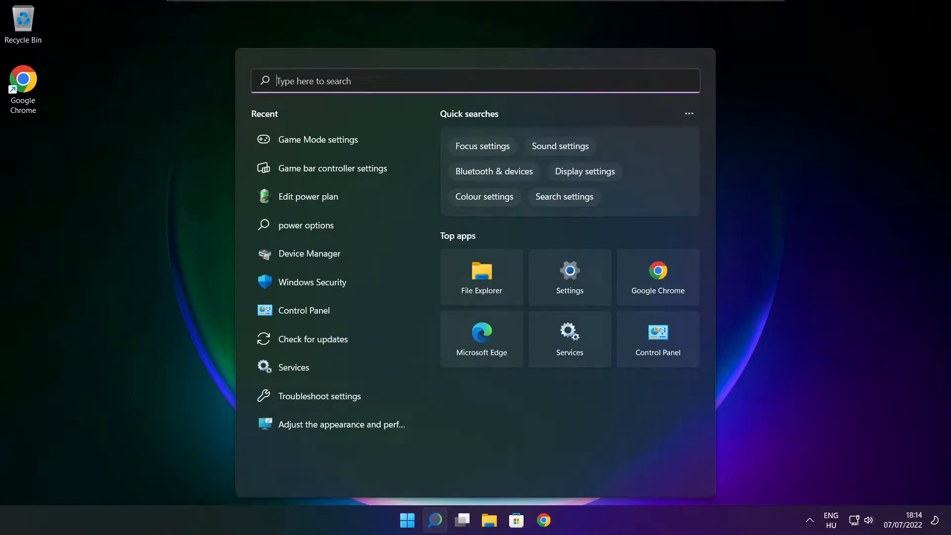
text(optimise)
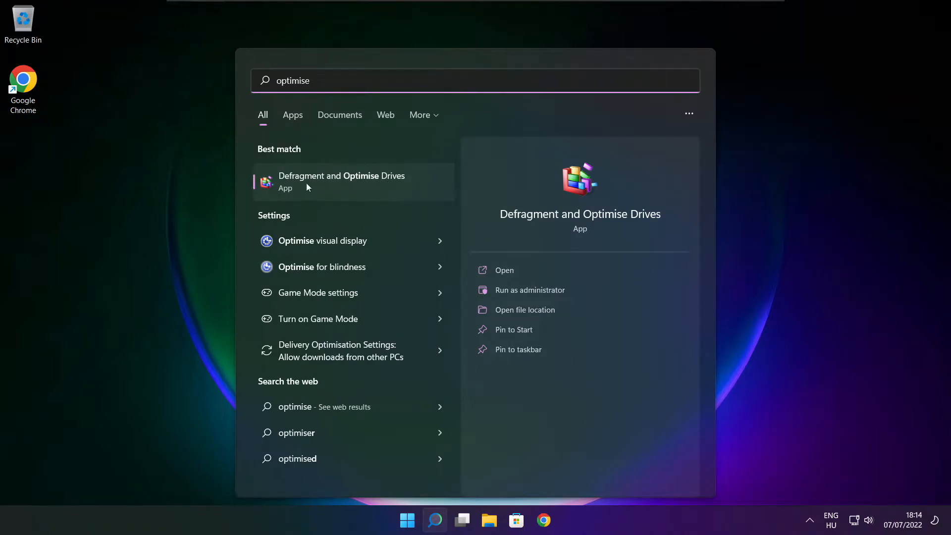
mouse_move(315, 188)
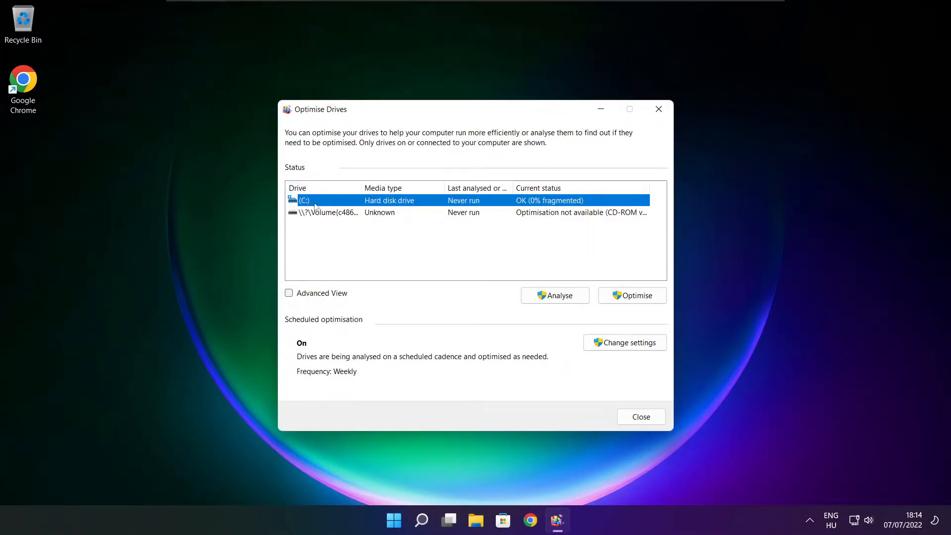
click(554, 295)
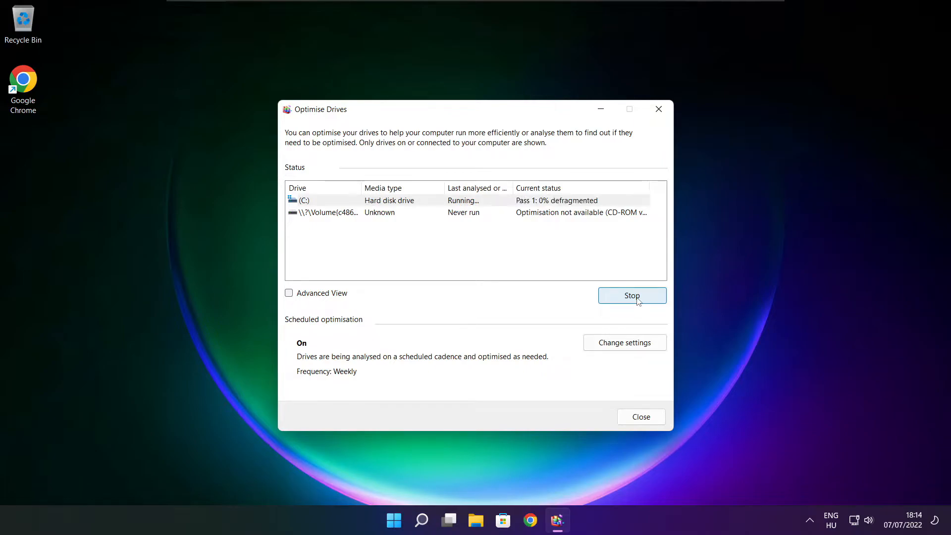
mouse_move(525, 293)
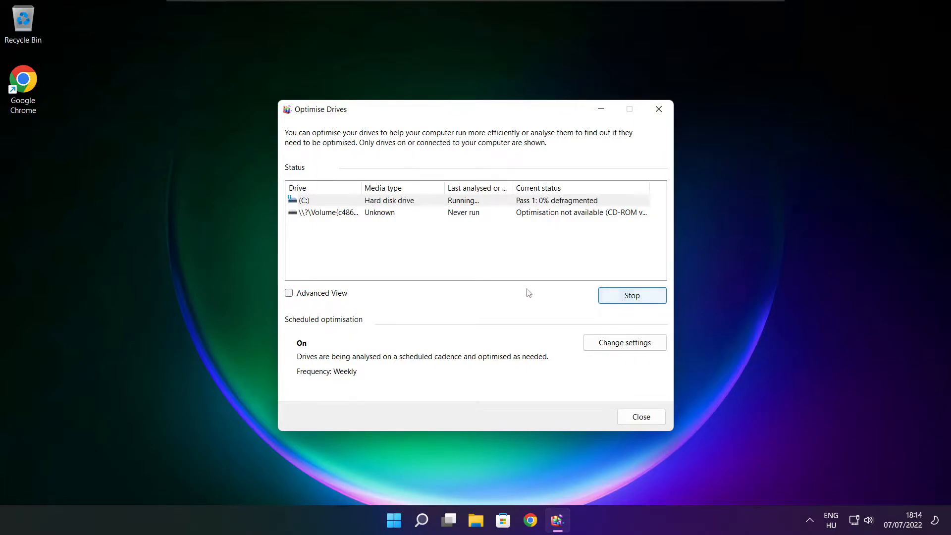
click(641, 417)
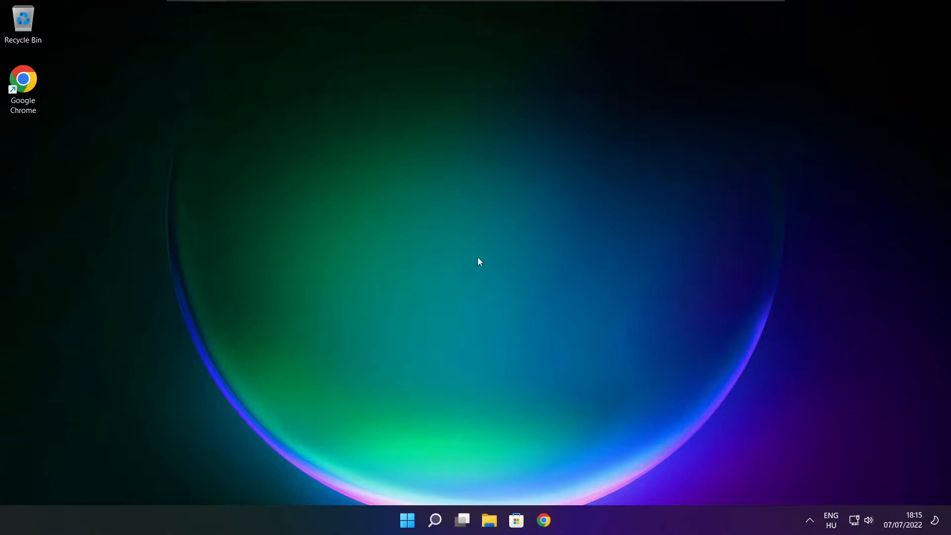
Search 'updates' and go to the Windows Update page in Settings.
click(434, 520)
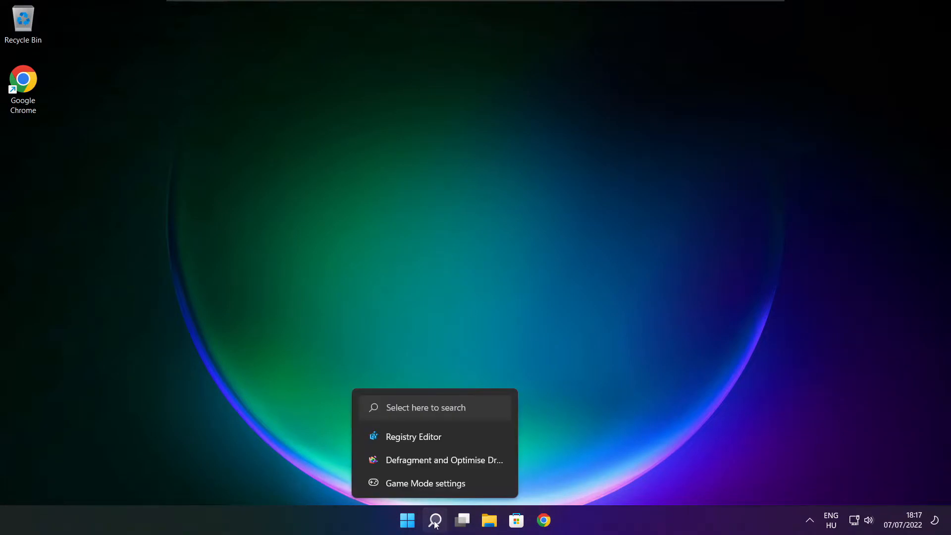
click(434, 520)
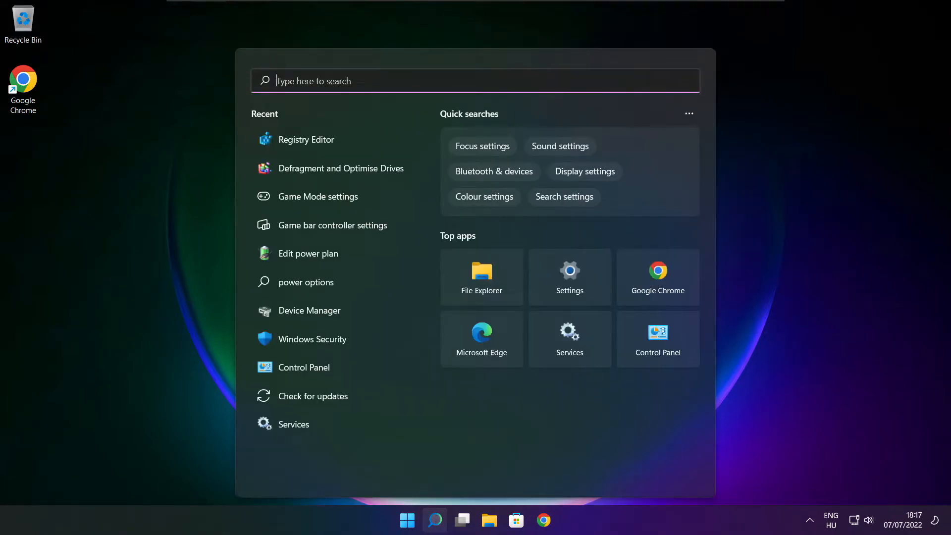
text(updates)
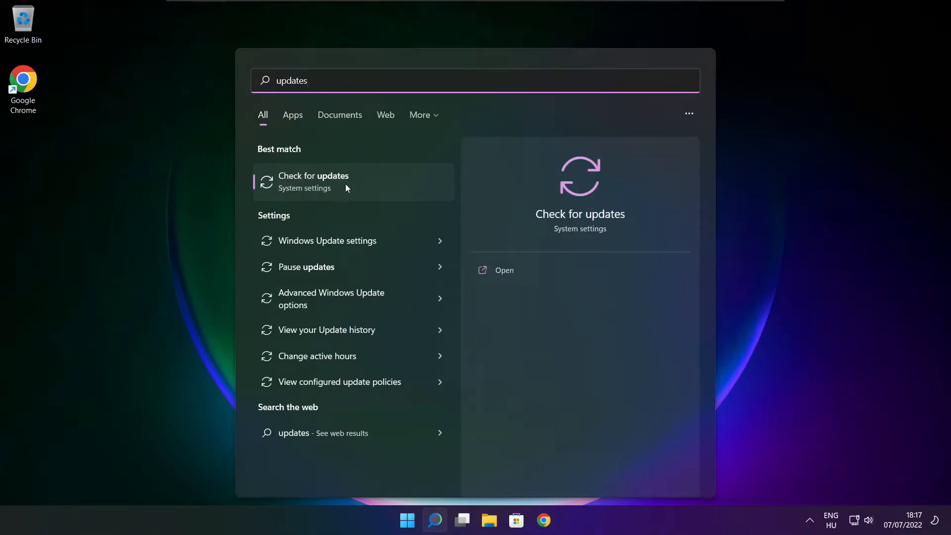
click(313, 181)
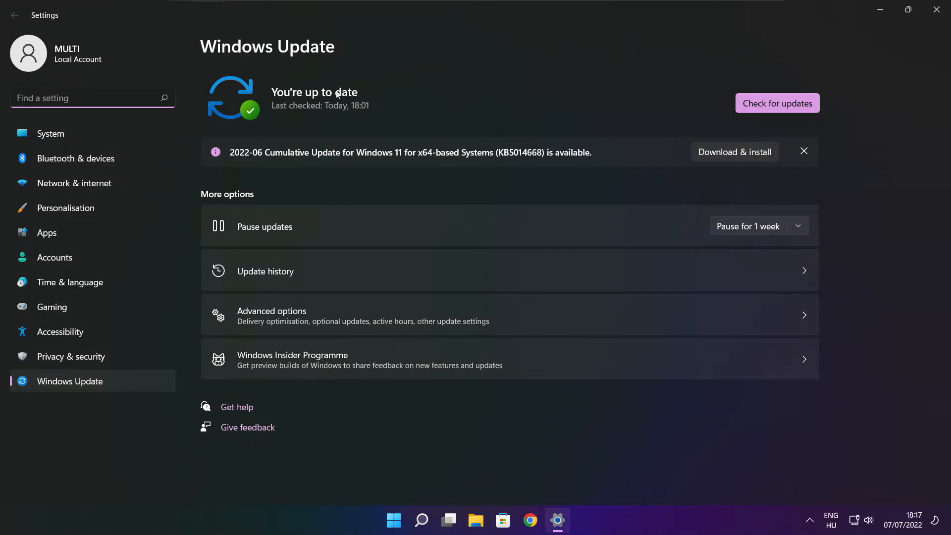
Run Check for updates until it reports up to date, then close Settings.
click(776, 102)
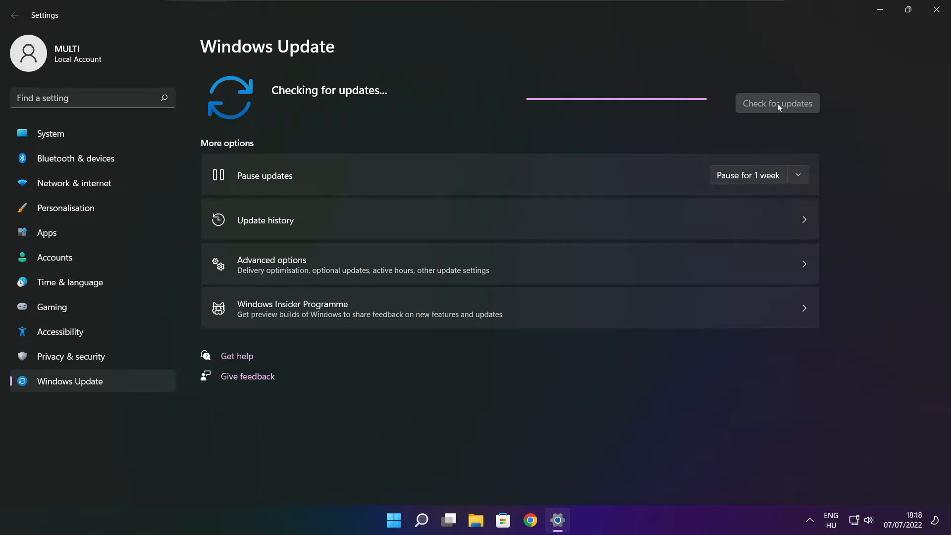
click(777, 102)
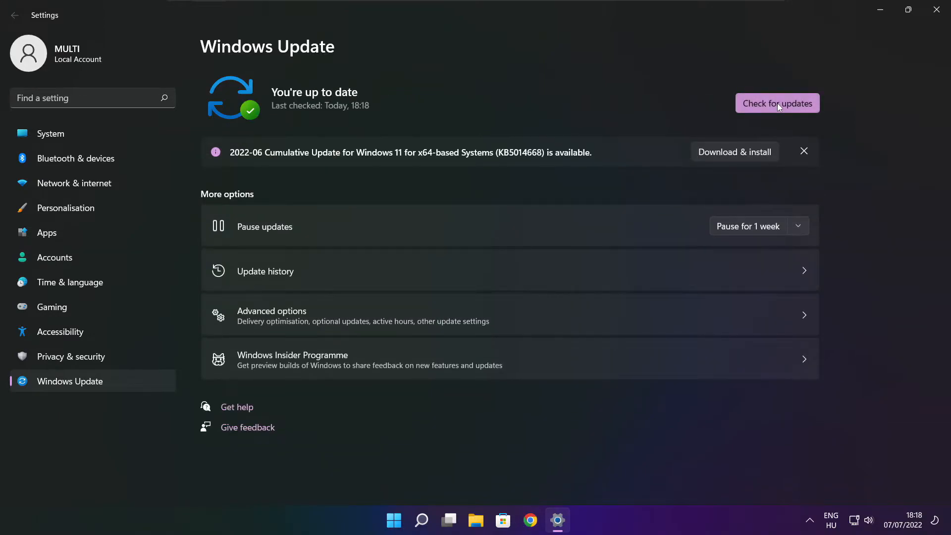
mouse_move(936, 11)
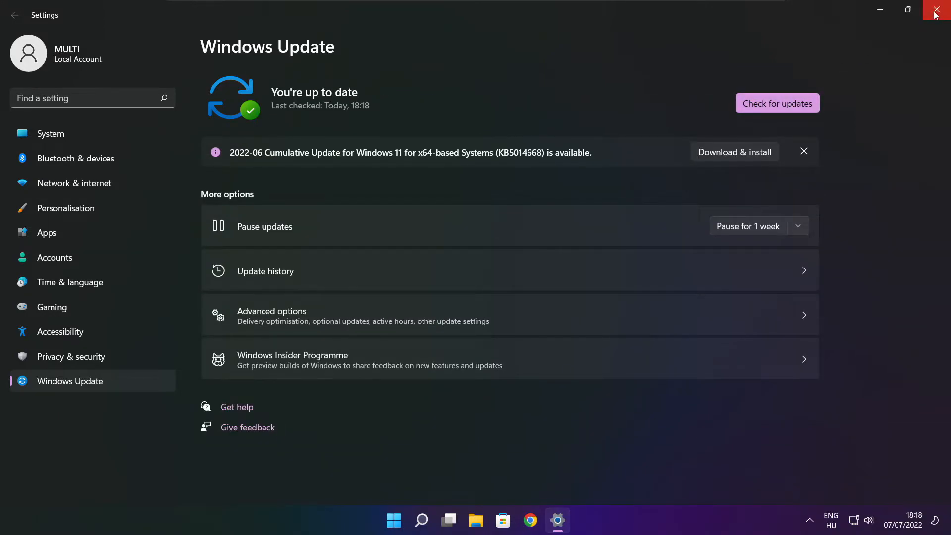
click(942, 10)
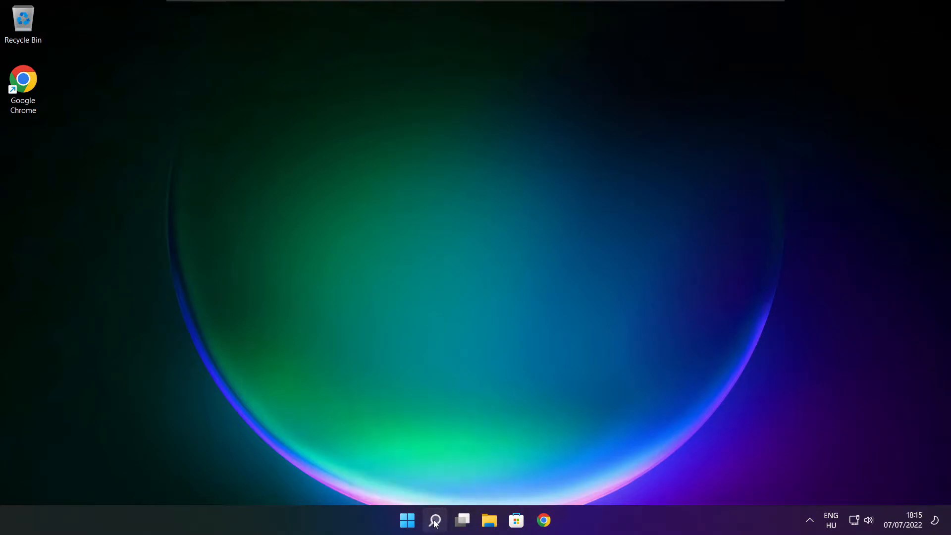
Launch regedit and navigate to HKEY_CURRENT_USER\System\GameConfigStore.
click(432, 520)
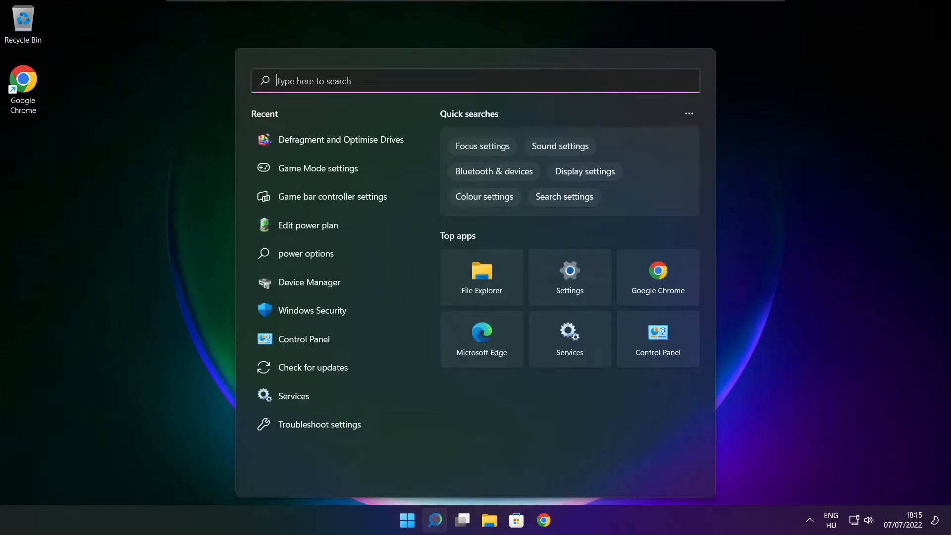
text(regedit)
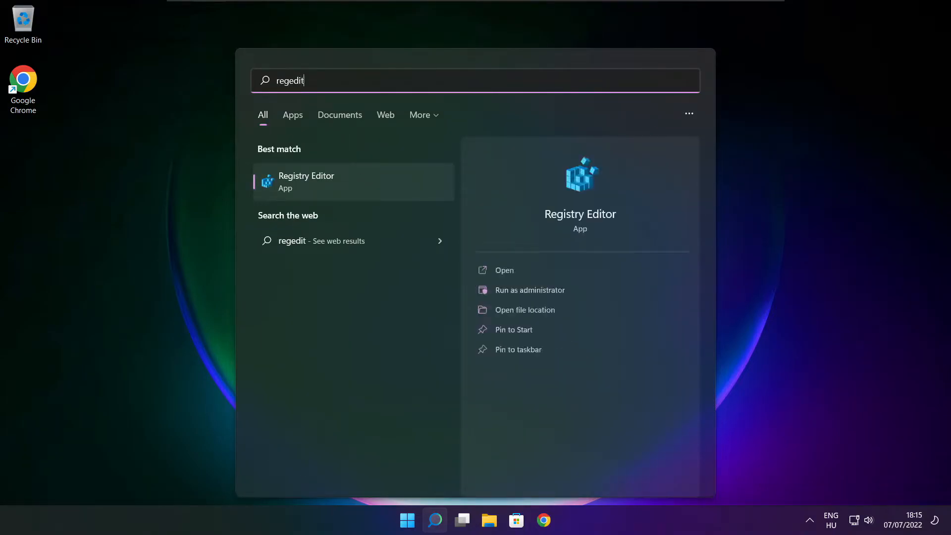
mouse_move(349, 193)
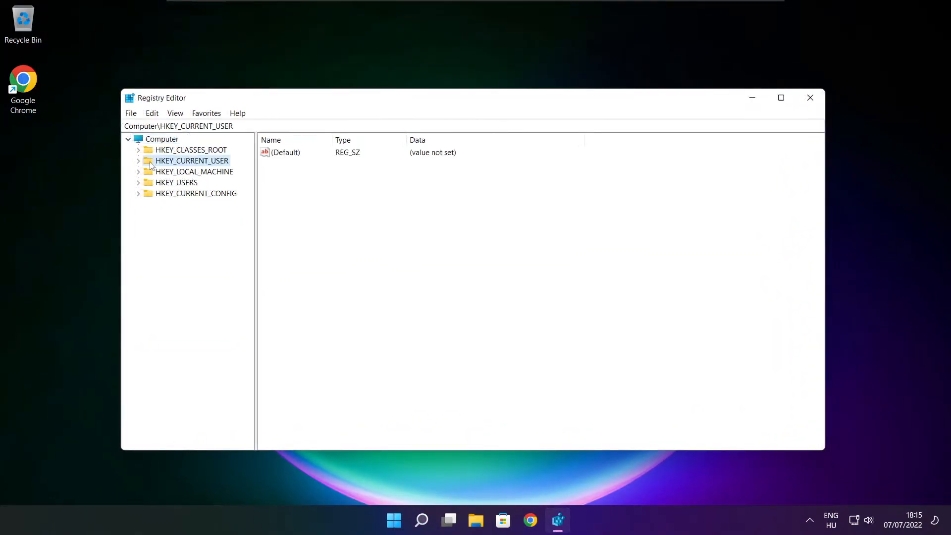
click(139, 160)
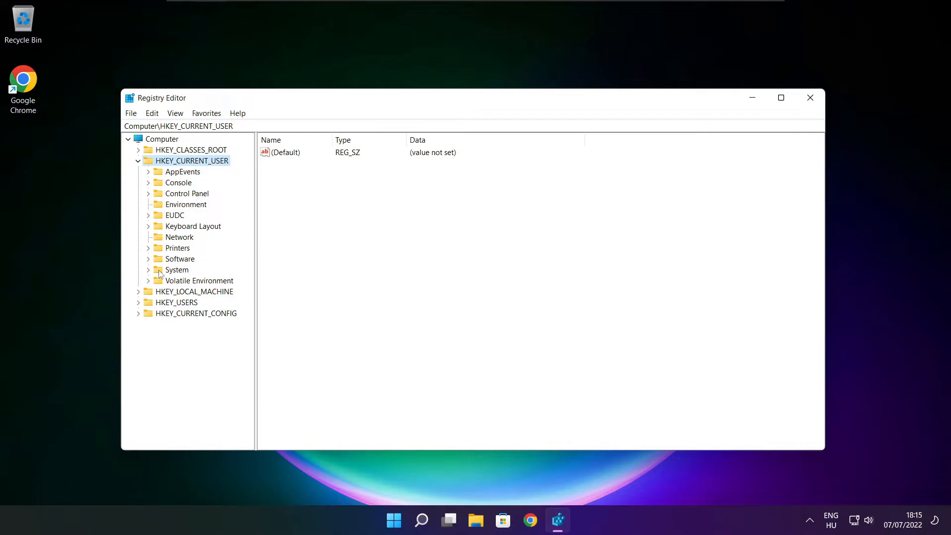
click(176, 270)
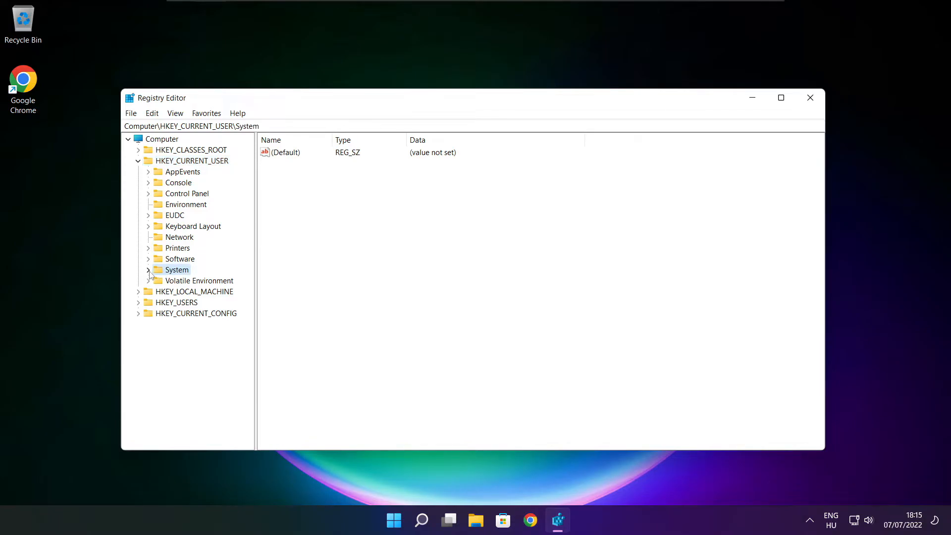
click(149, 270)
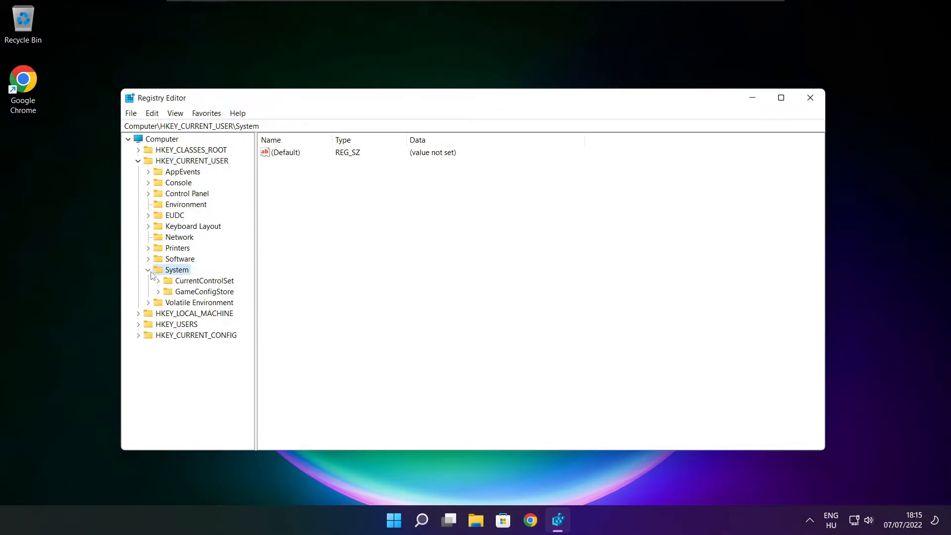
click(205, 291)
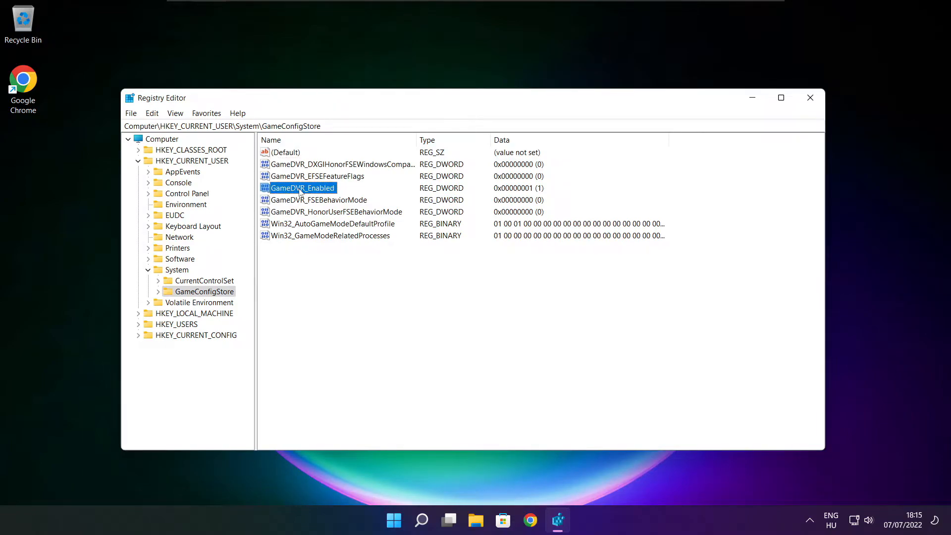
Set GameDVR_Enabled to 0 and collapse the HKEY_CURRENT_USER branch.
double_click(301, 188)
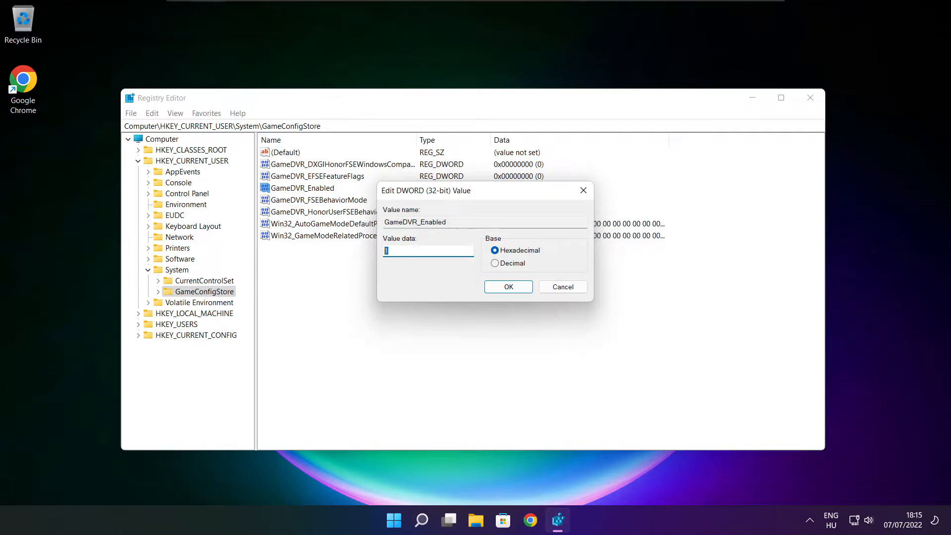
text(0)
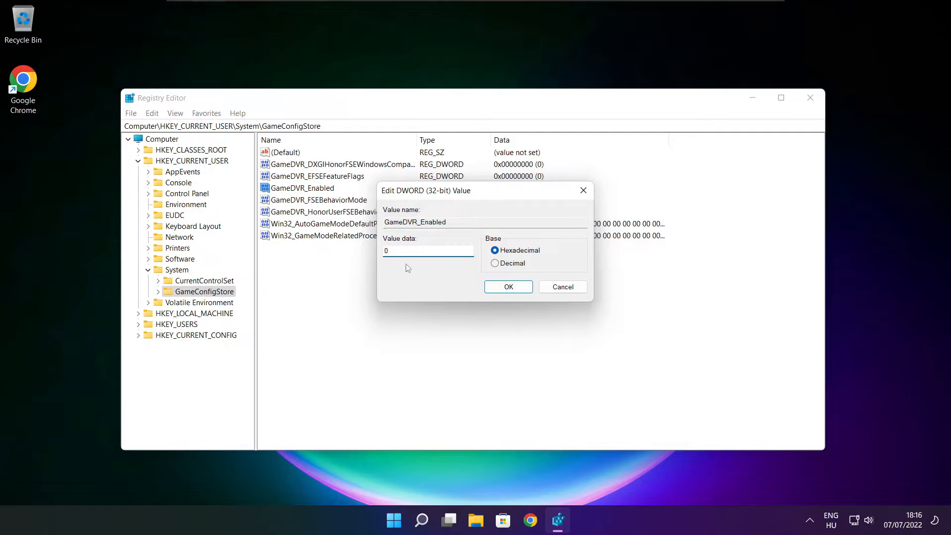
click(507, 286)
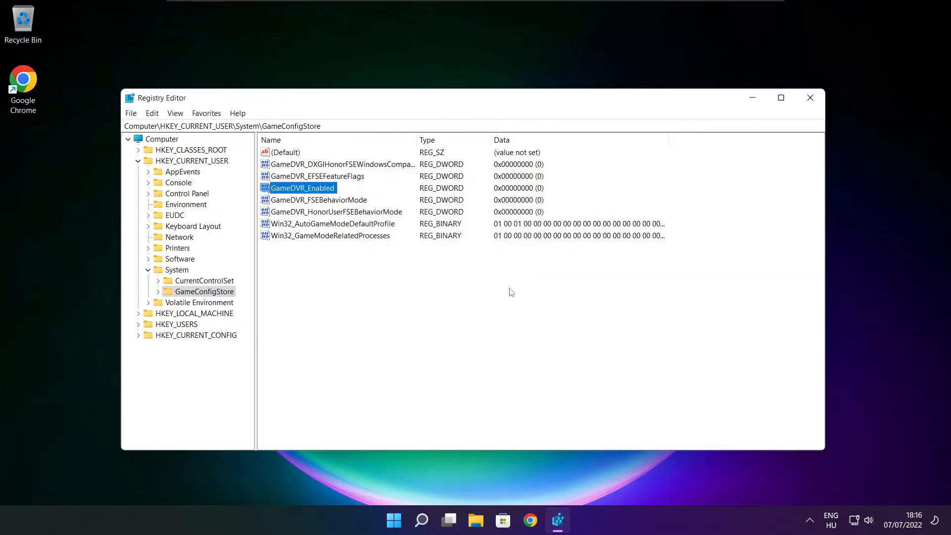
click(138, 160)
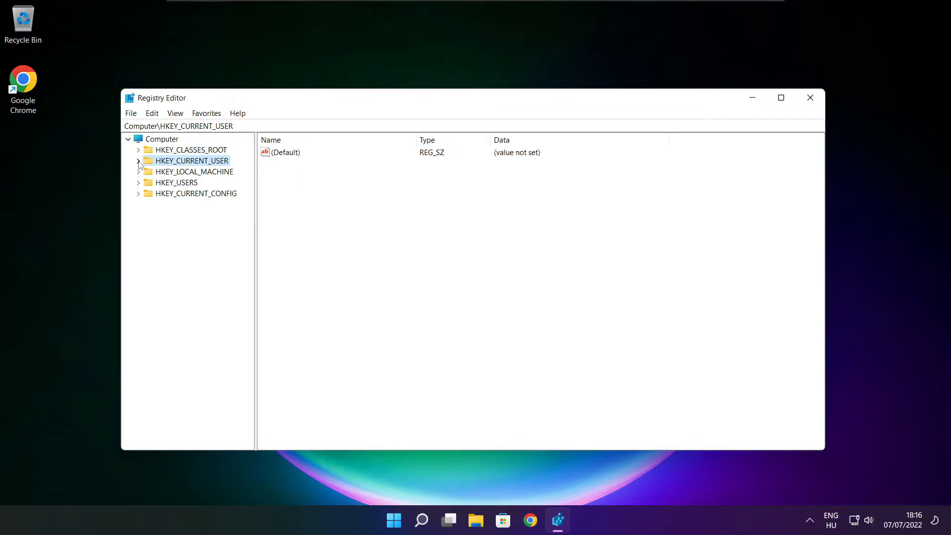
Navigate to HKEY_LOCAL_MACHINE\SOFTWARE\Microsoft\PolicyManager and expand it.
click(195, 171)
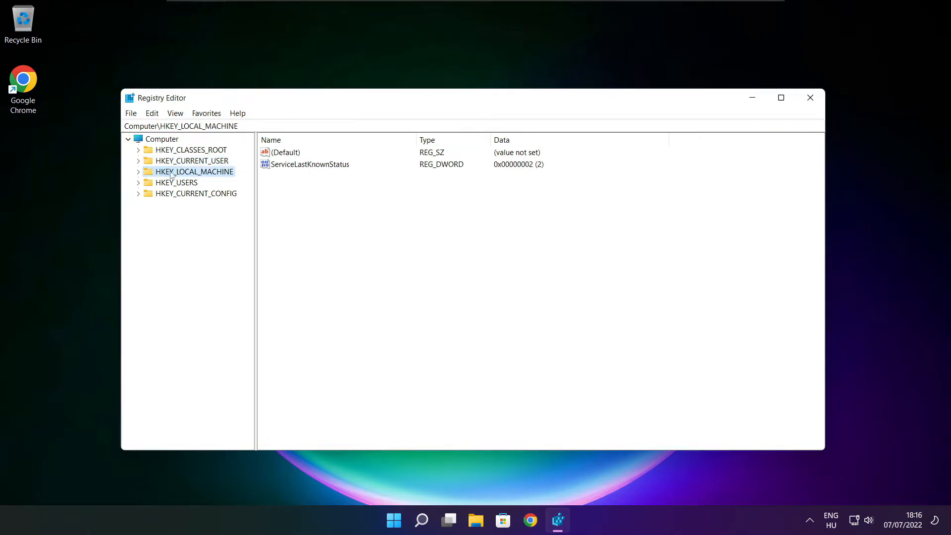
click(139, 172)
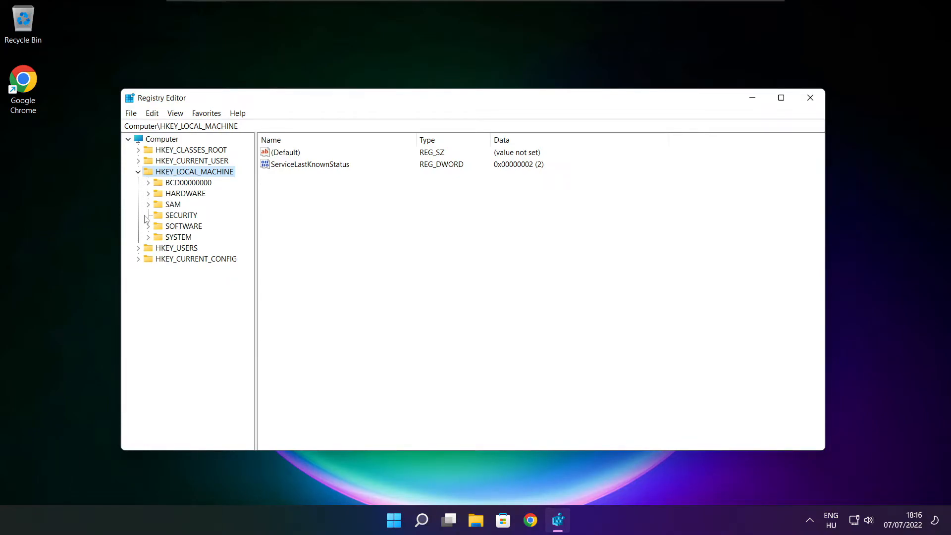
mouse_move(171, 233)
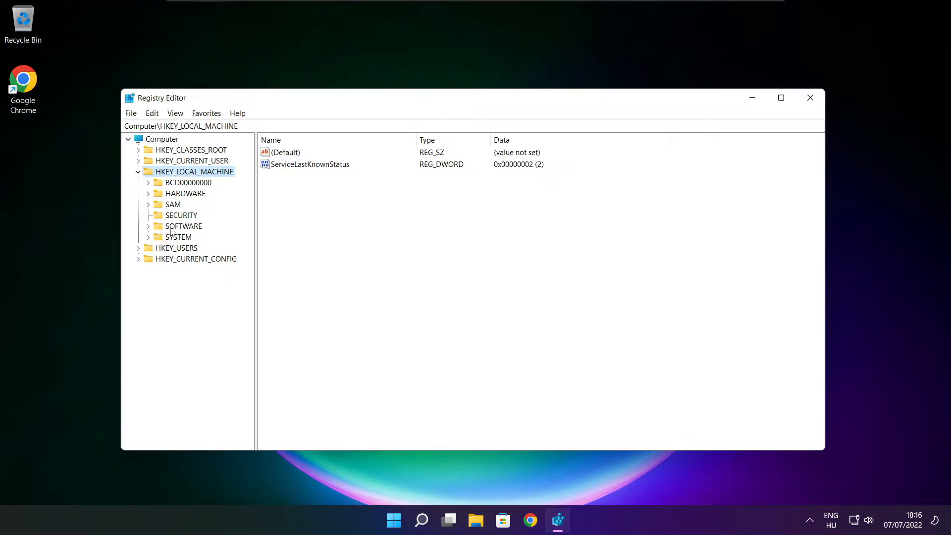
click(183, 226)
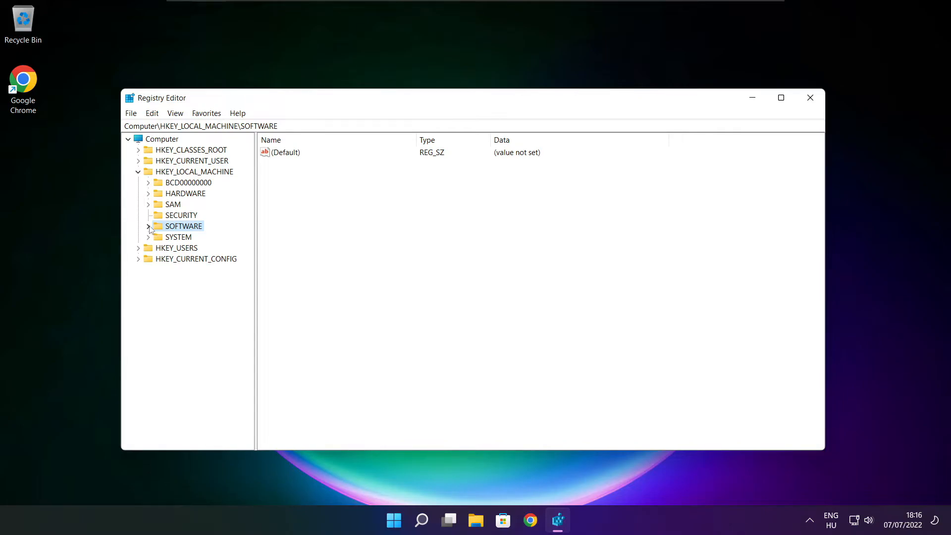
click(147, 226)
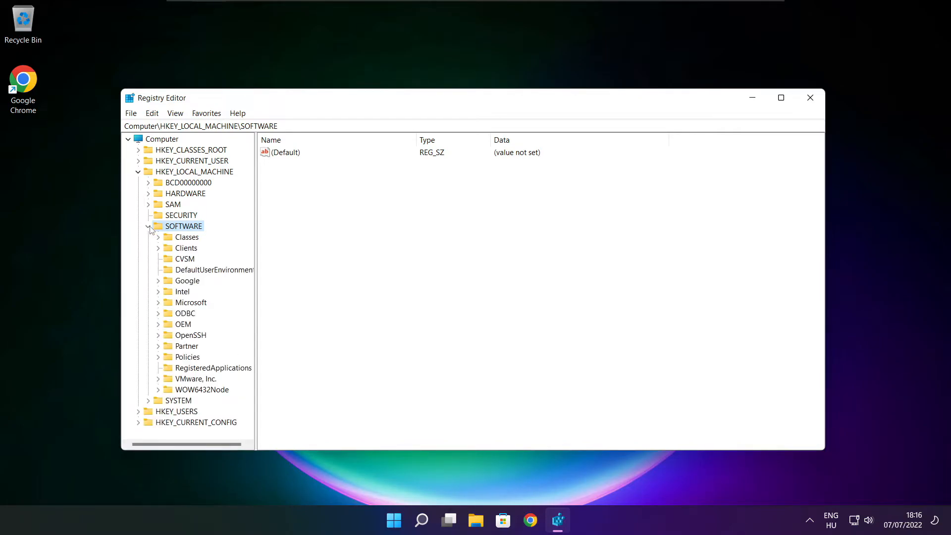
click(191, 302)
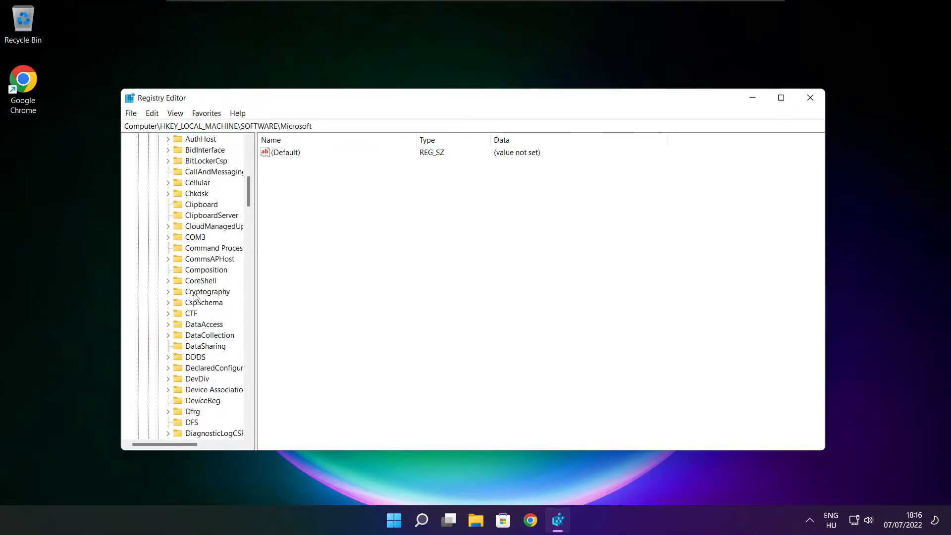
scroll(down, 3)
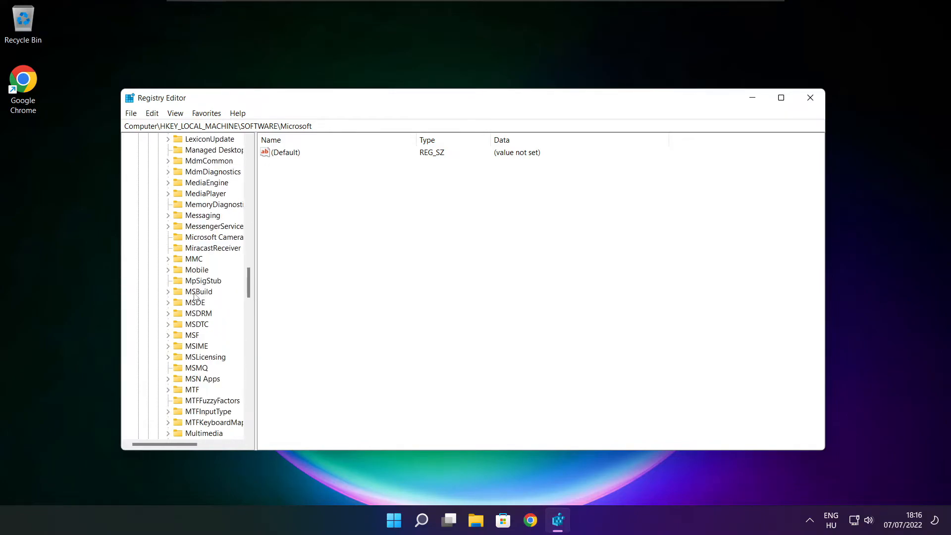
scroll(down, 3)
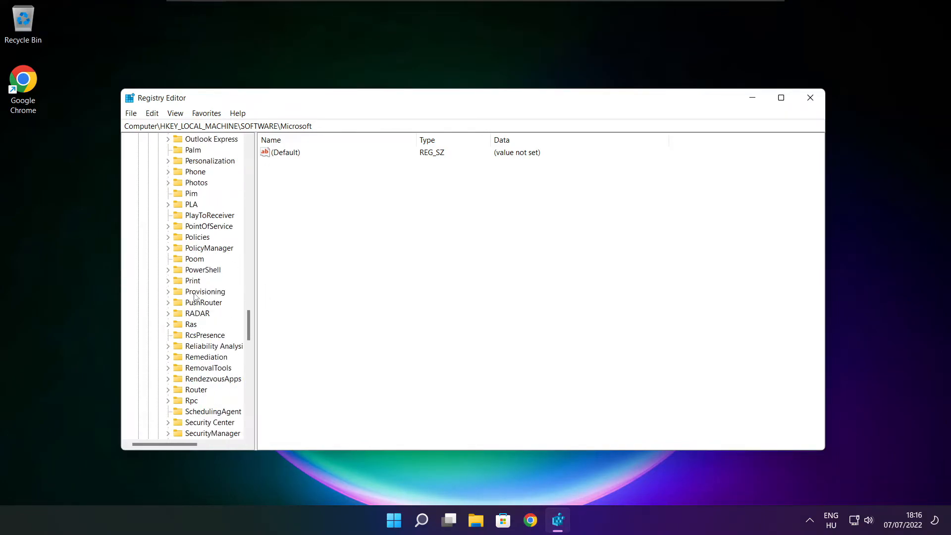
click(209, 280)
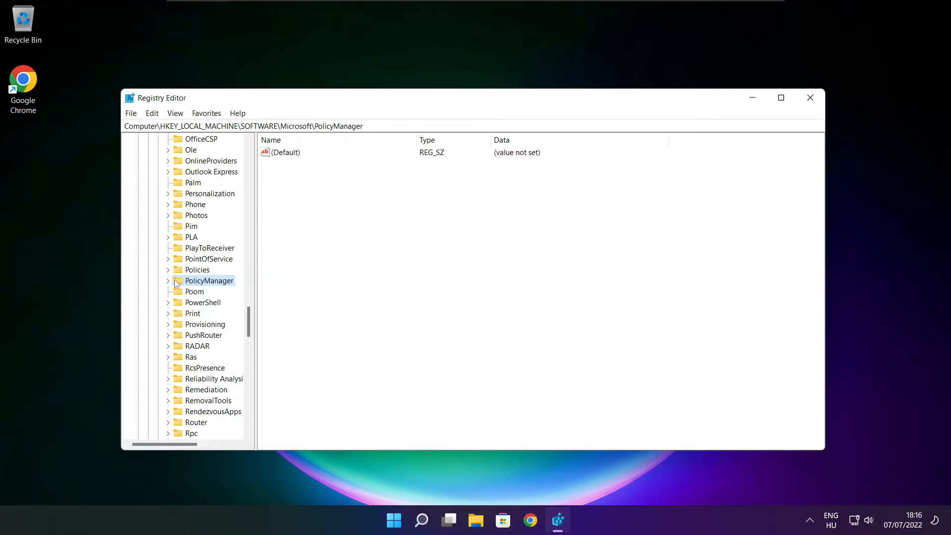
click(168, 281)
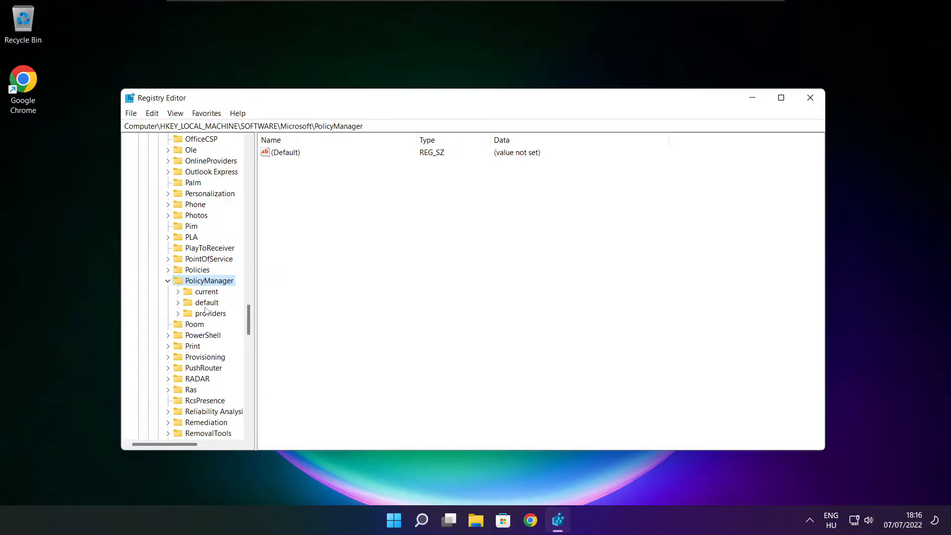
Drill into default\ApplicationManagement\AllowGameDVR.
click(207, 303)
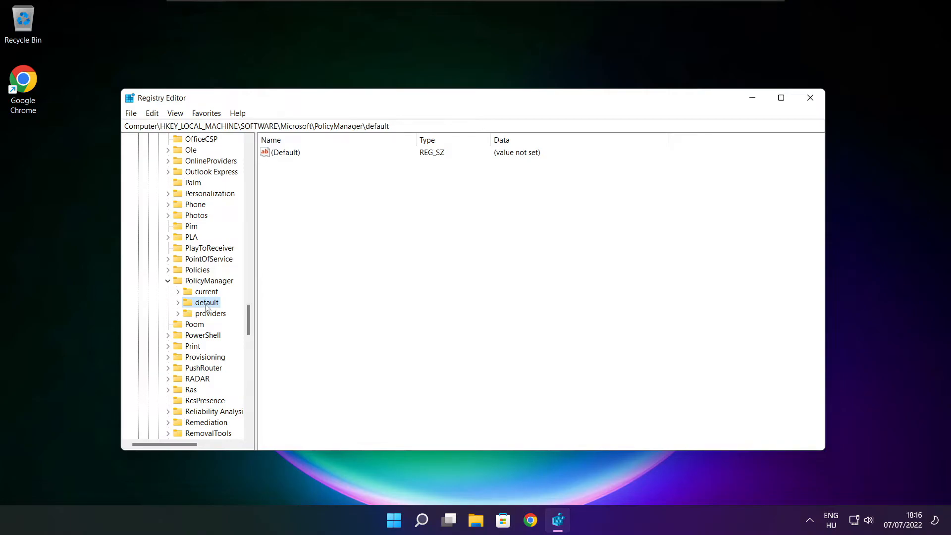
click(179, 303)
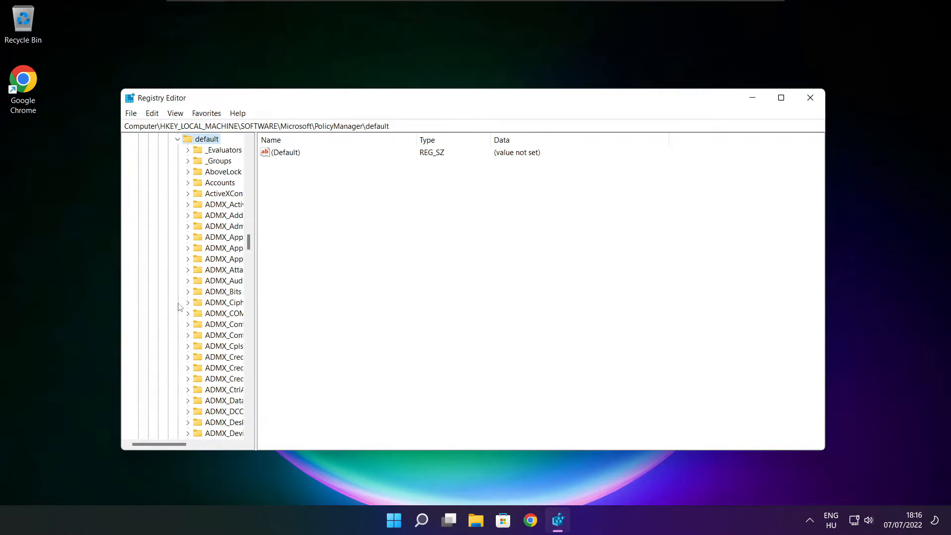
scroll(down, 3)
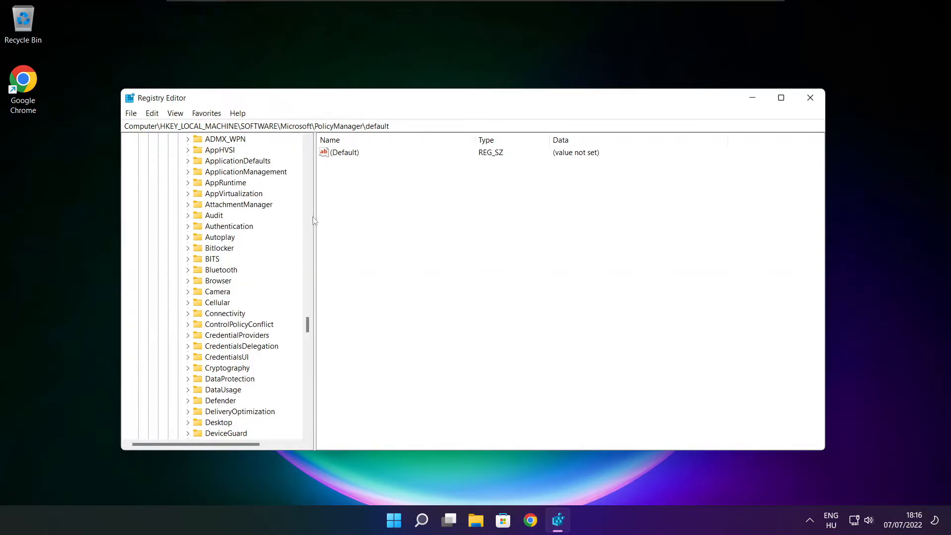
click(245, 204)
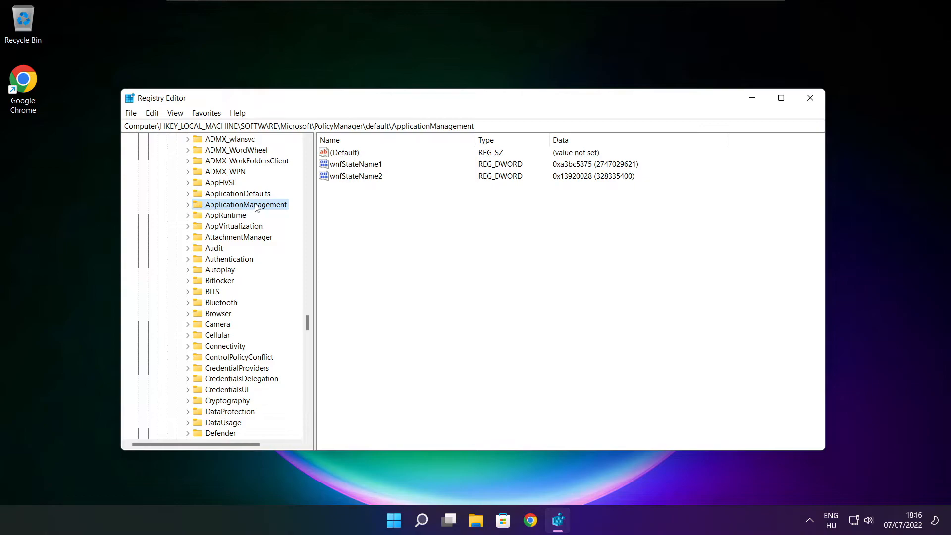
mouse_move(189, 204)
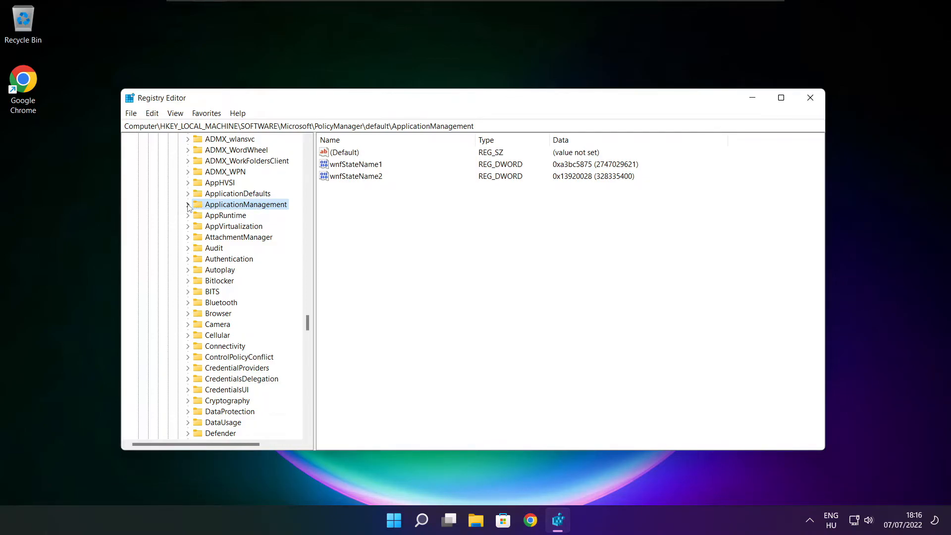
click(188, 204)
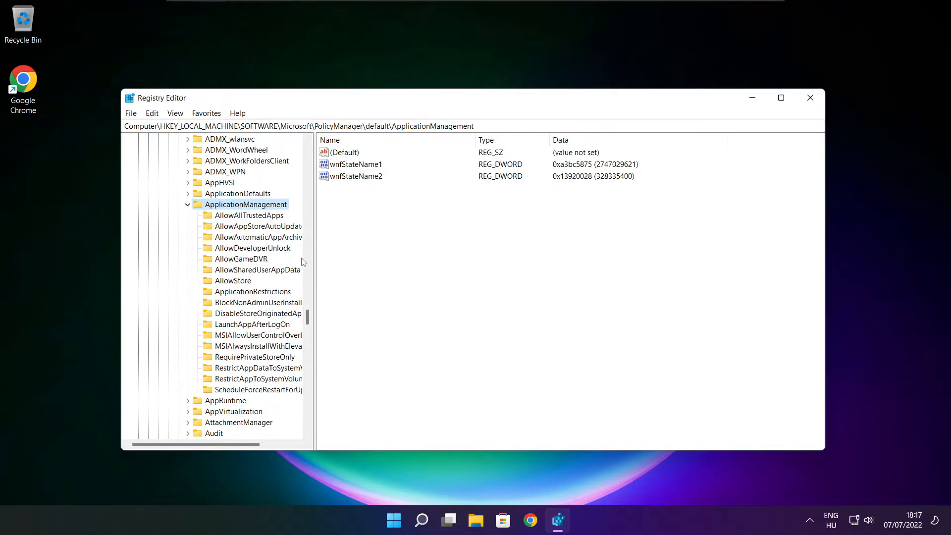
click(241, 259)
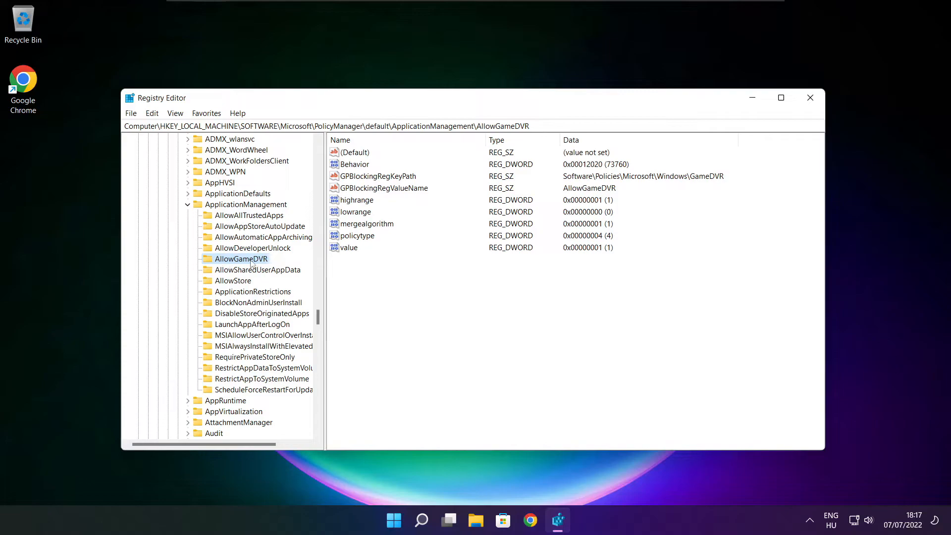
Set the AllowGameDVR 'value' entry's data to 0.
click(349, 248)
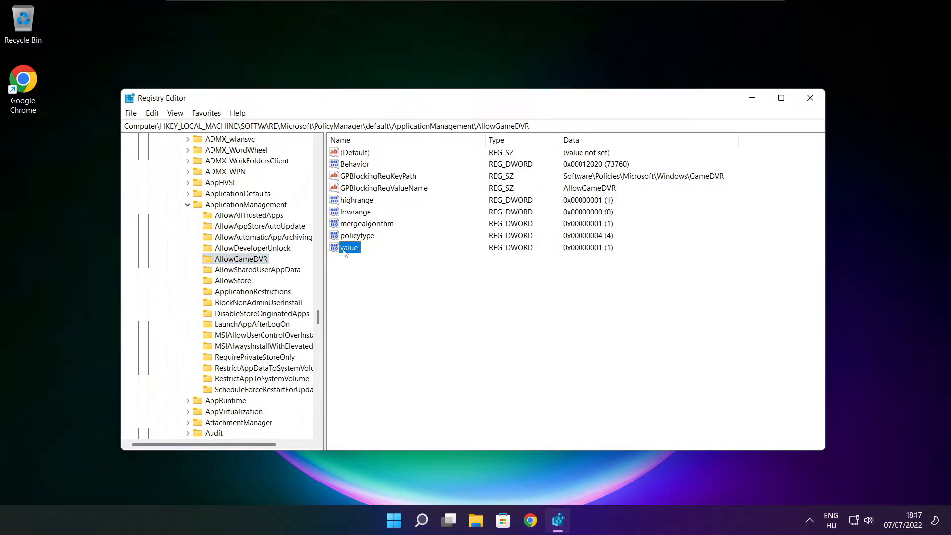
double_click(348, 247)
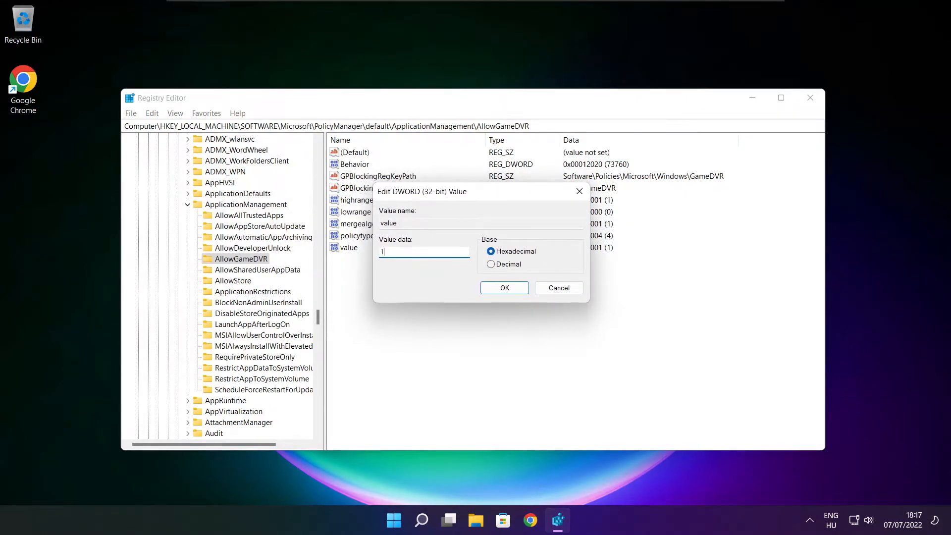
text(0)
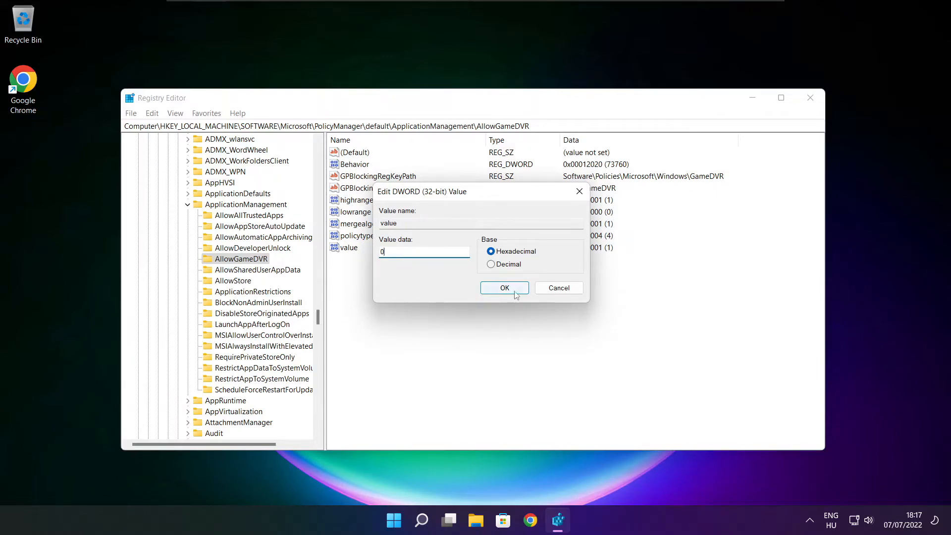
click(504, 288)
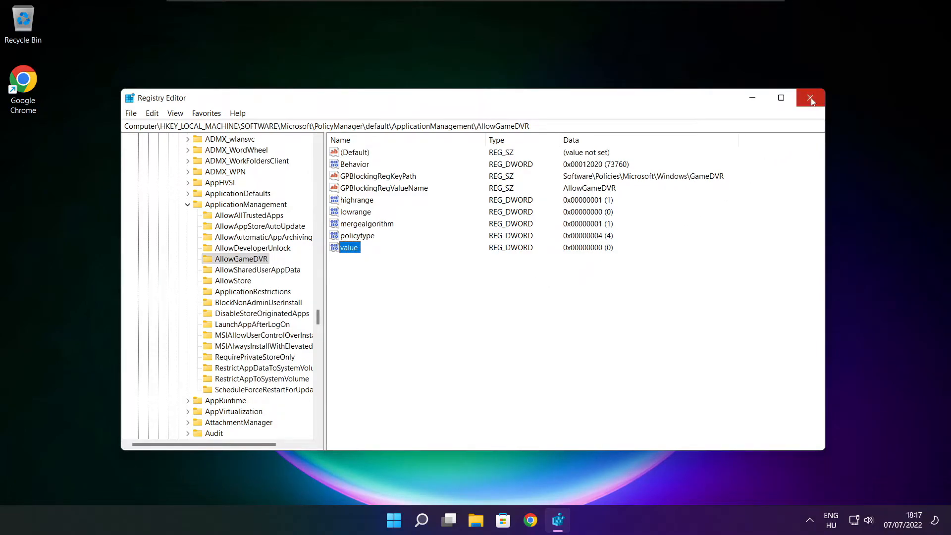
Close Registry Editor and download the DirectX End-User Runtime Web Installer in Chrome.
click(810, 98)
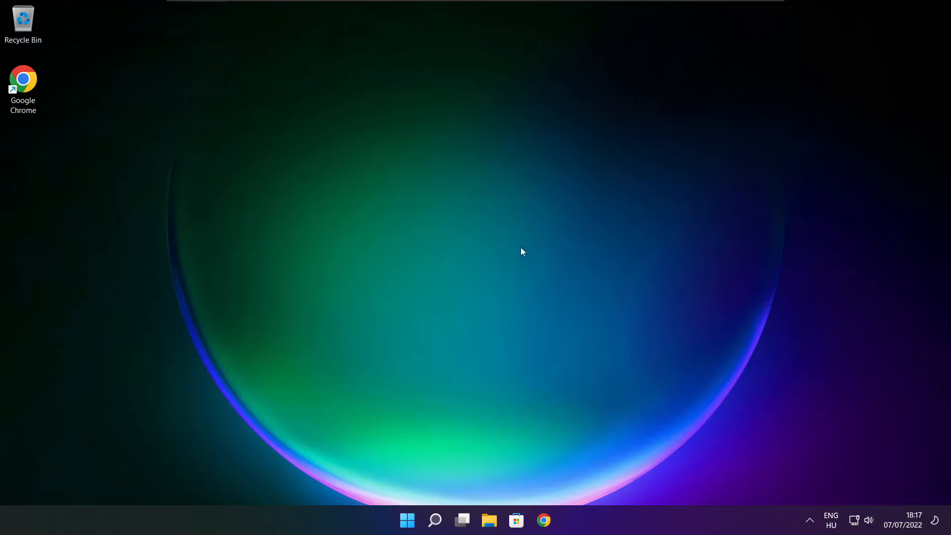
mouse_move(543, 520)
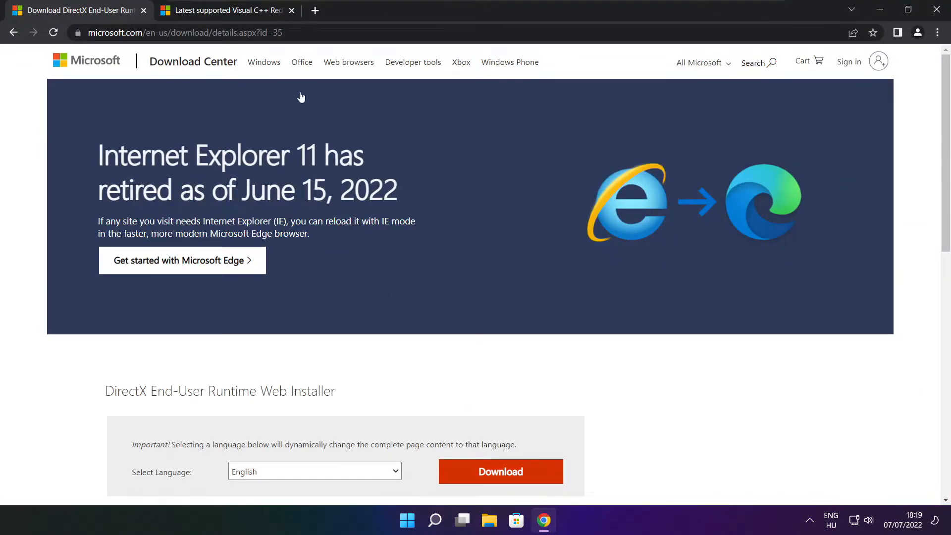
click(185, 32)
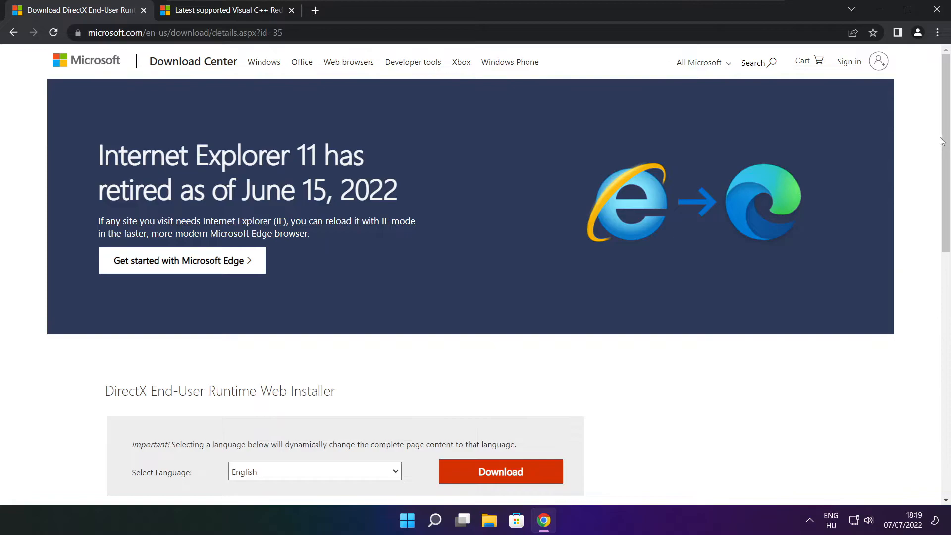
scroll(down, 3)
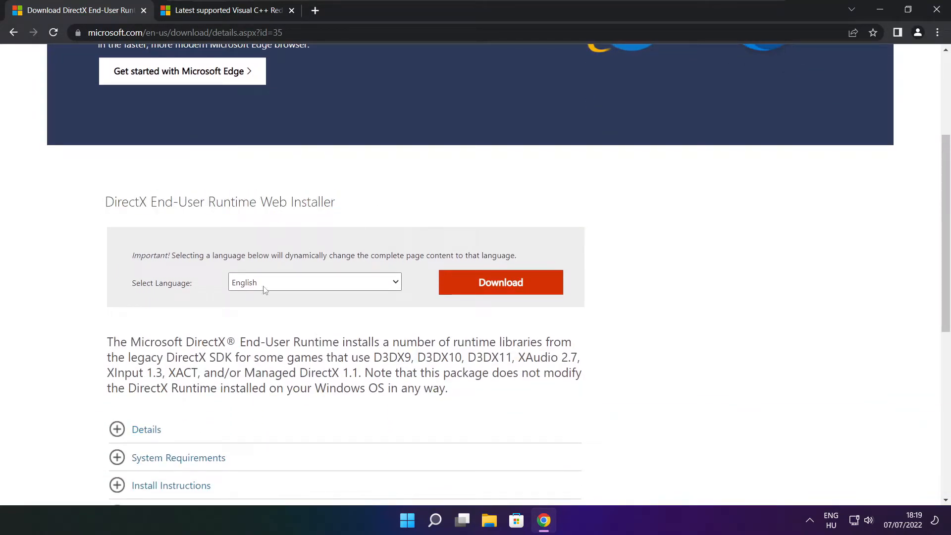
click(499, 282)
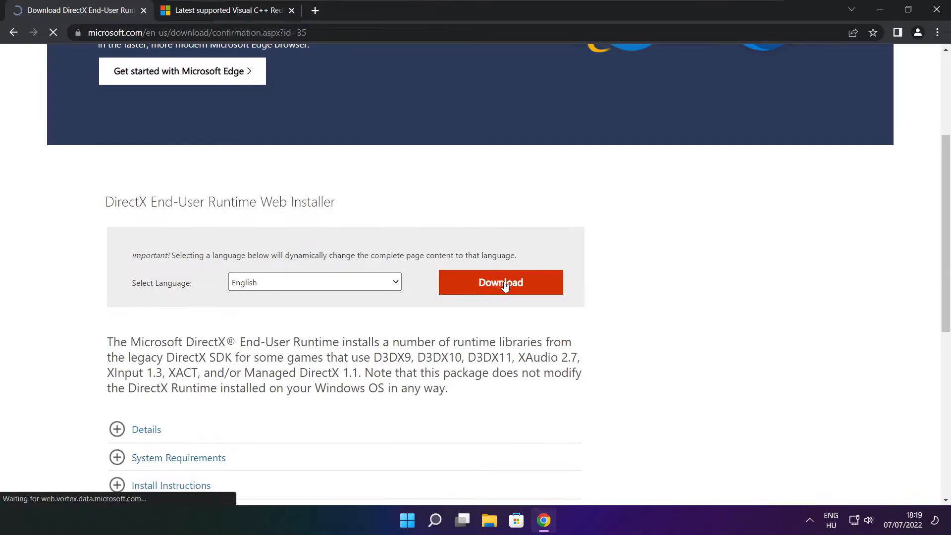
click(499, 282)
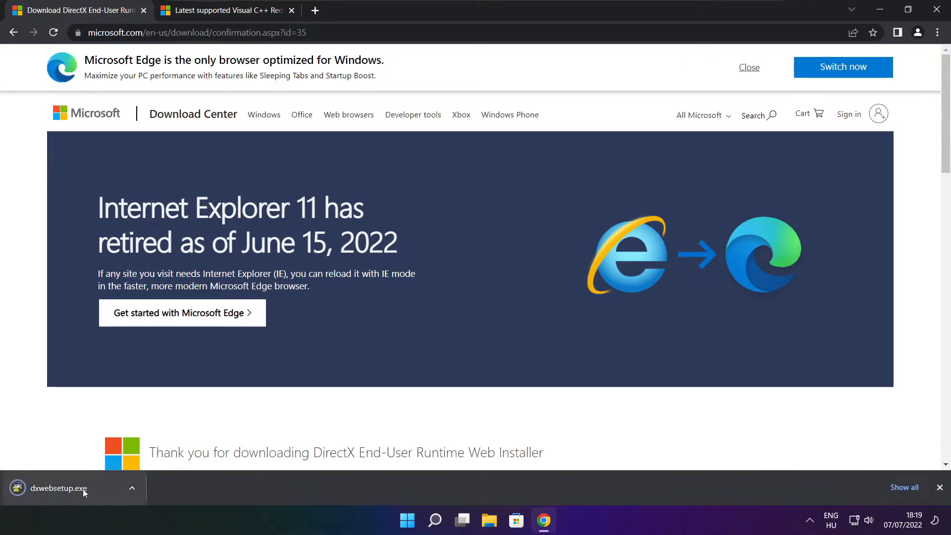
Run dxwebsetup.exe, accept the license, decline Bing Bar, install DirectX and Finish.
click(59, 489)
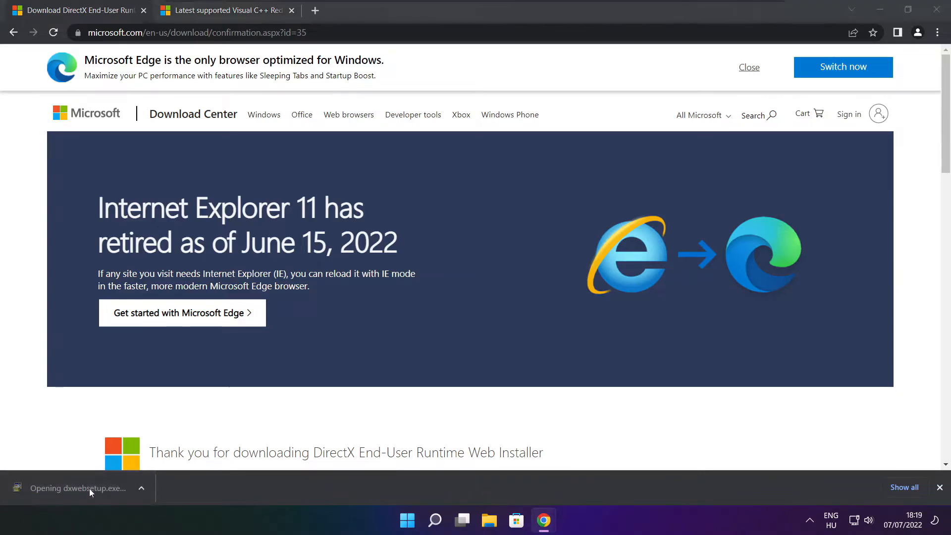
click(80, 488)
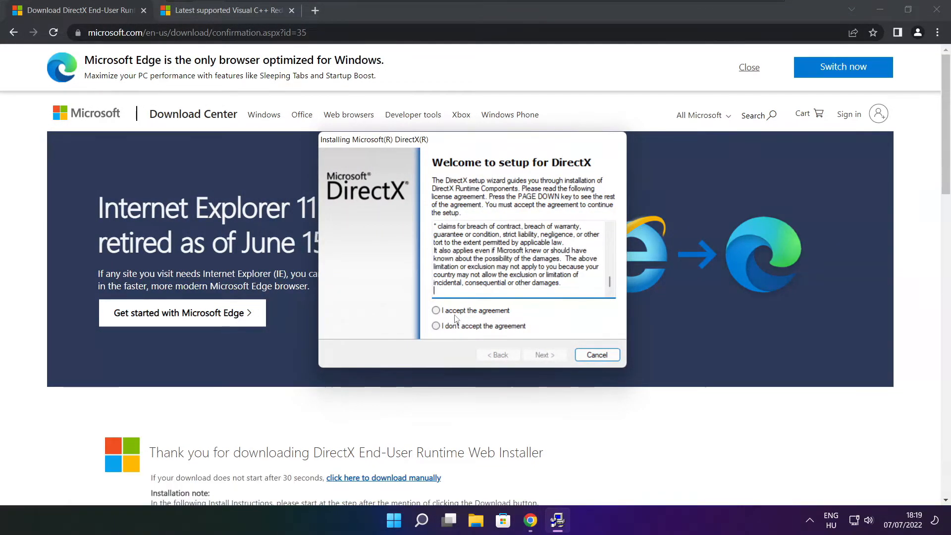
click(436, 310)
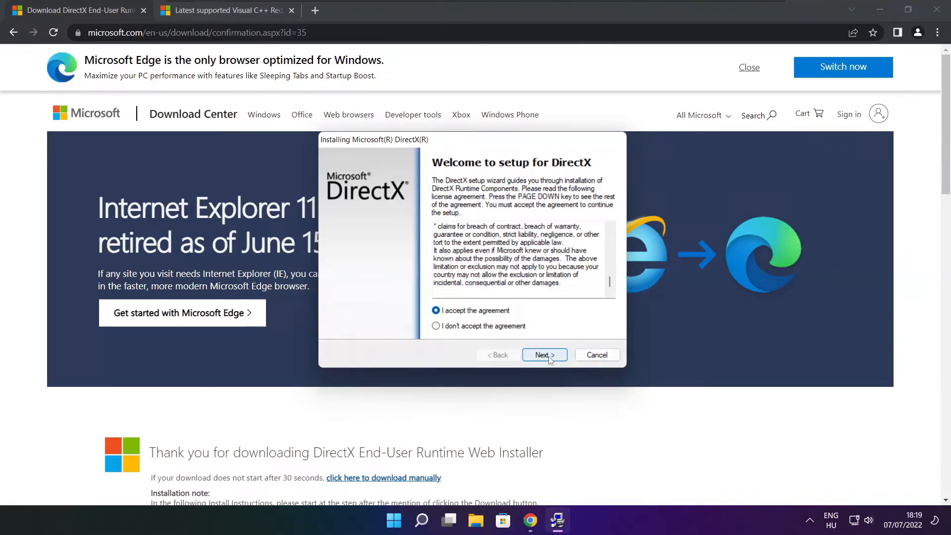
click(543, 354)
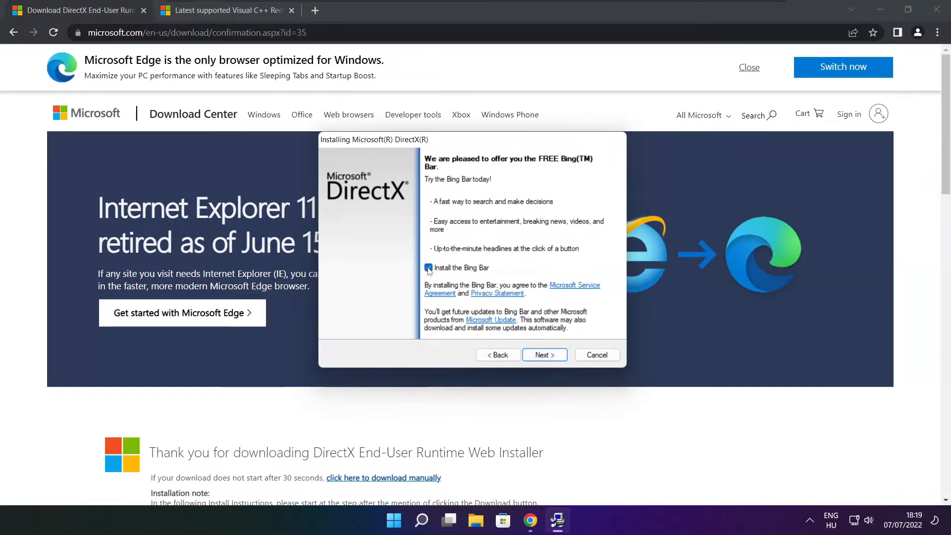
click(543, 354)
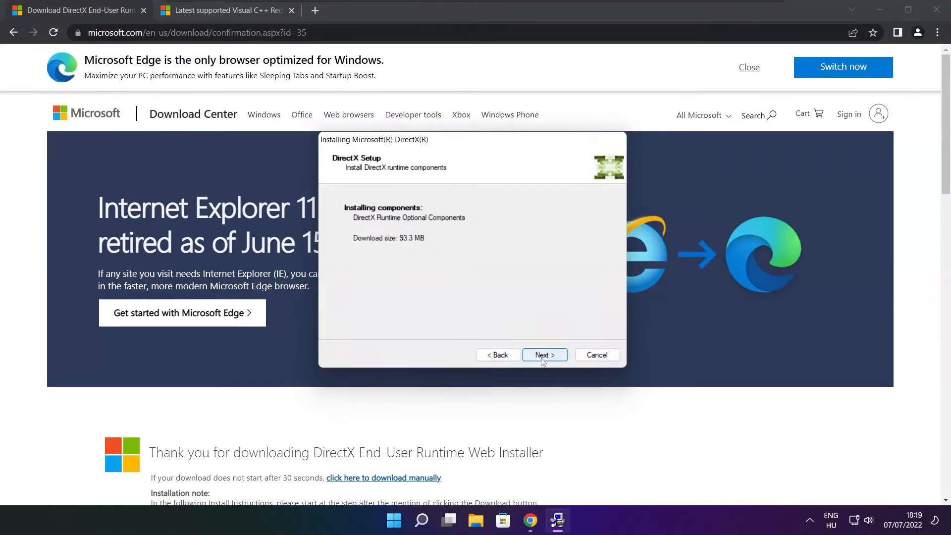
click(544, 354)
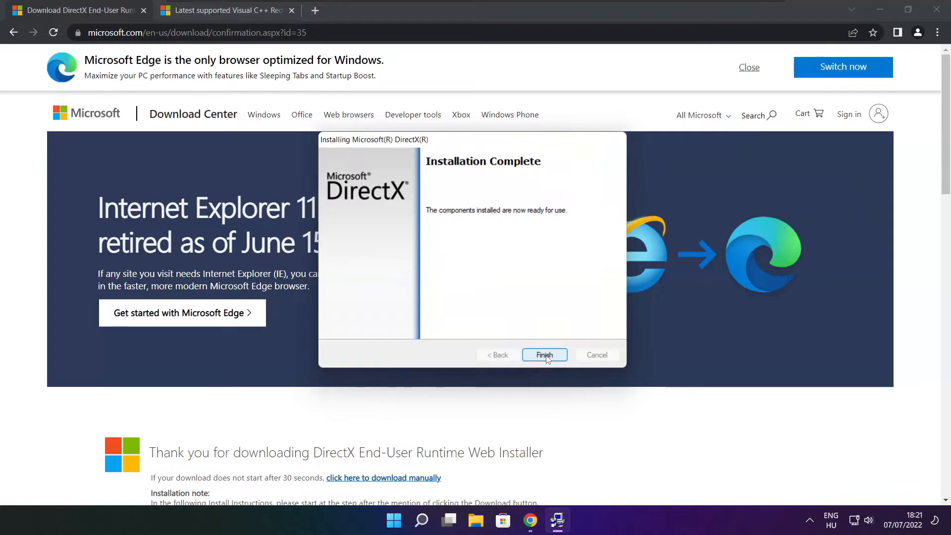
mouse_move(575, 318)
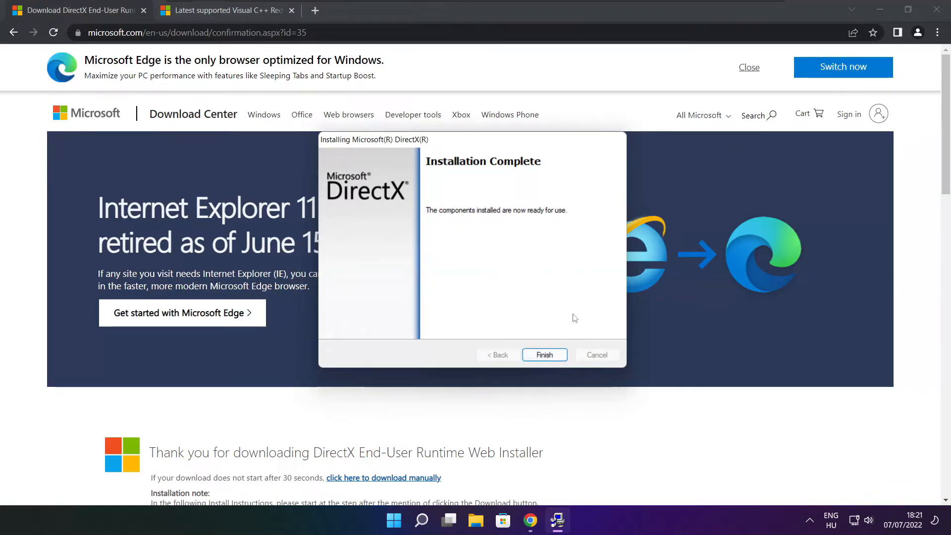
click(544, 355)
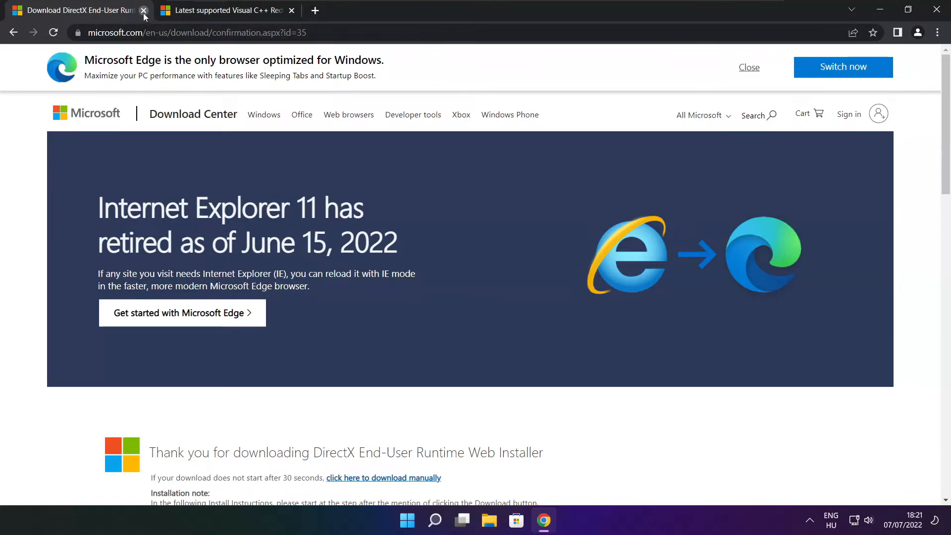
Close the DirectX tab and download the Visual C++ redistributable installers from the table.
click(143, 10)
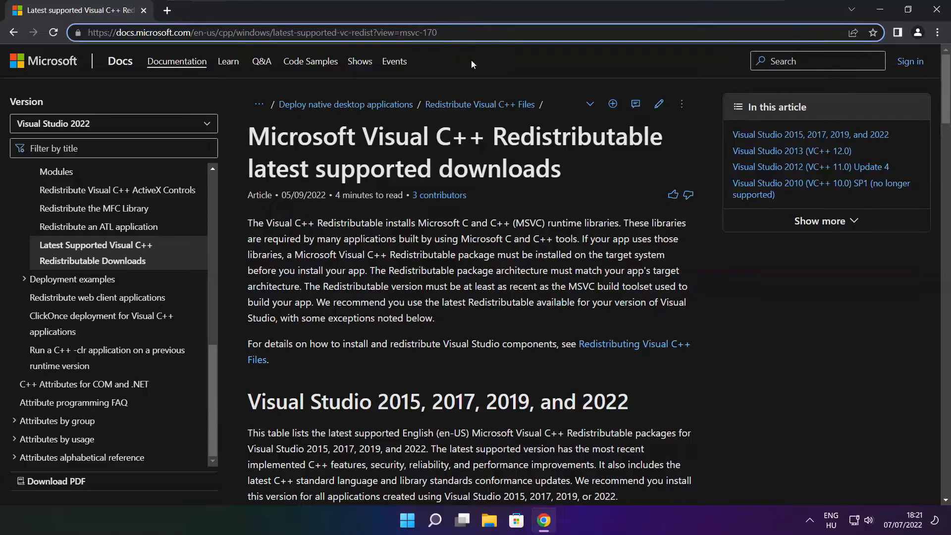
scroll(down, 3)
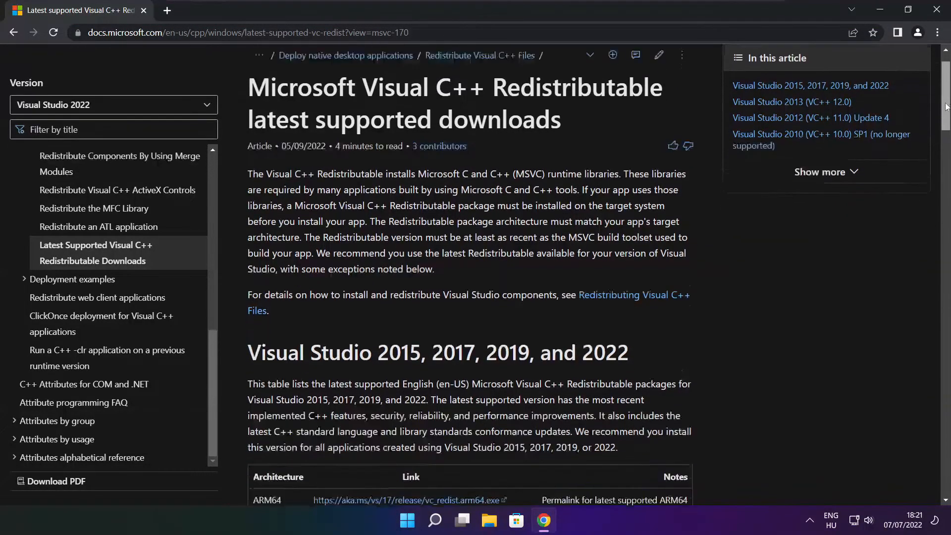
scroll(down, 3)
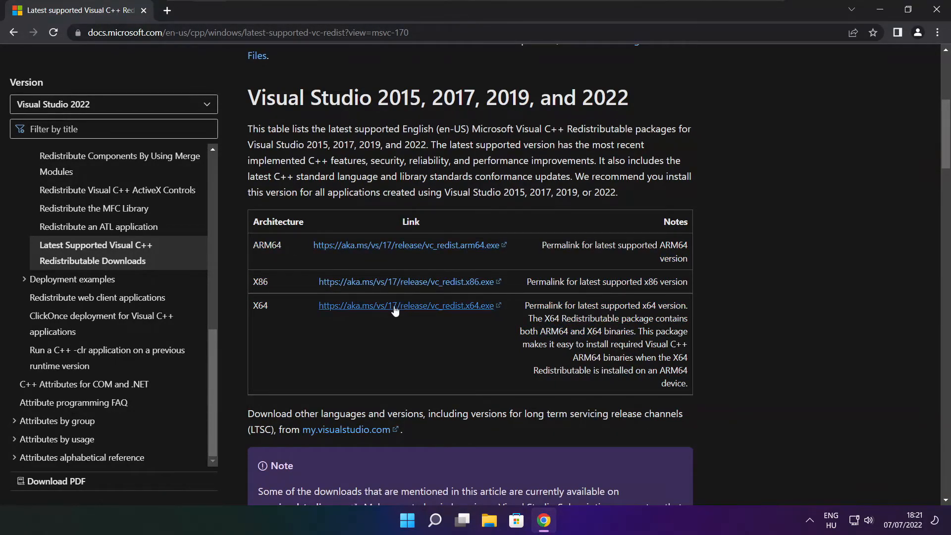
click(406, 245)
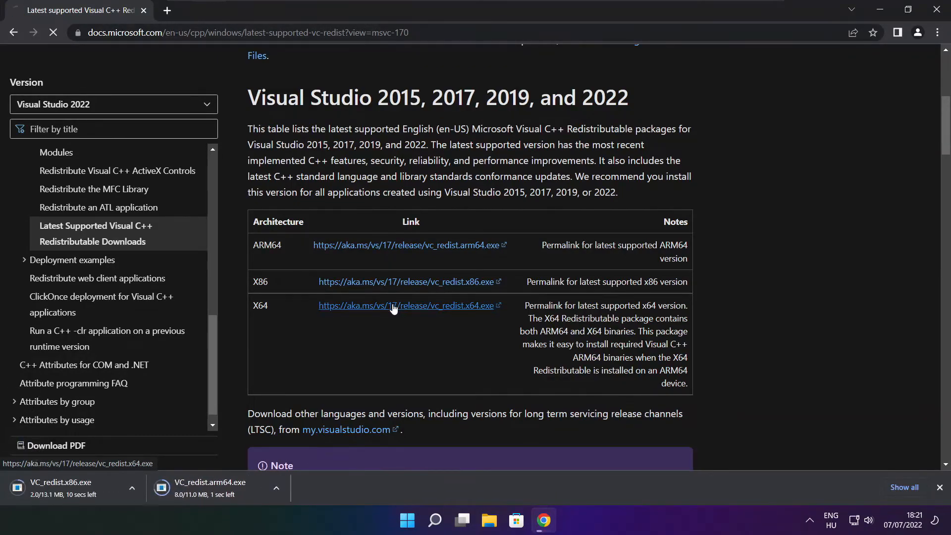
click(409, 305)
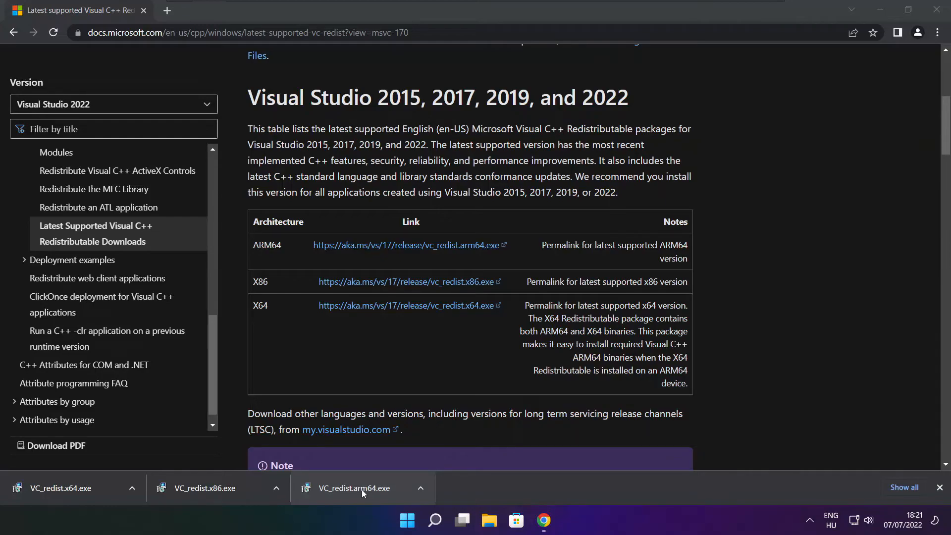
Run VC_redist.arm64.exe, accept terms, Install, and close its unsupported-processor failure.
click(361, 487)
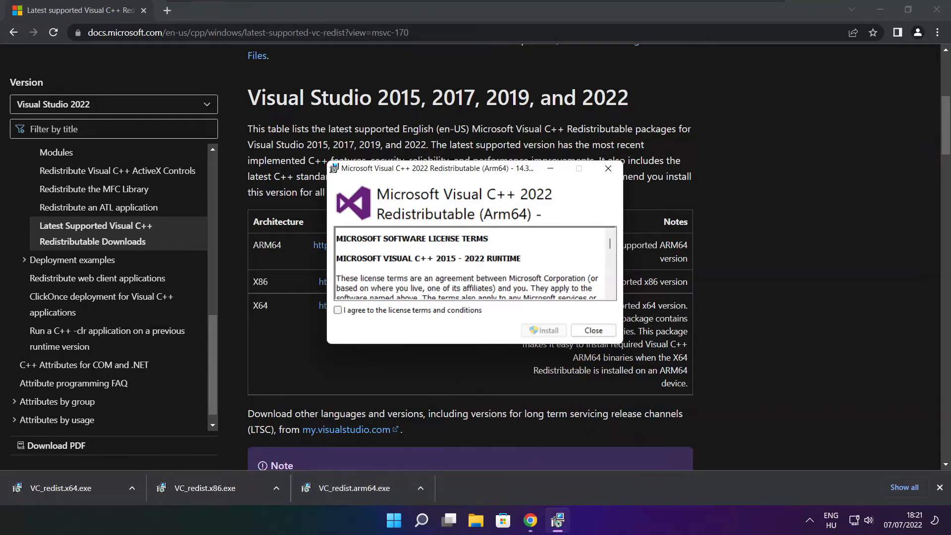
scroll(down, 3)
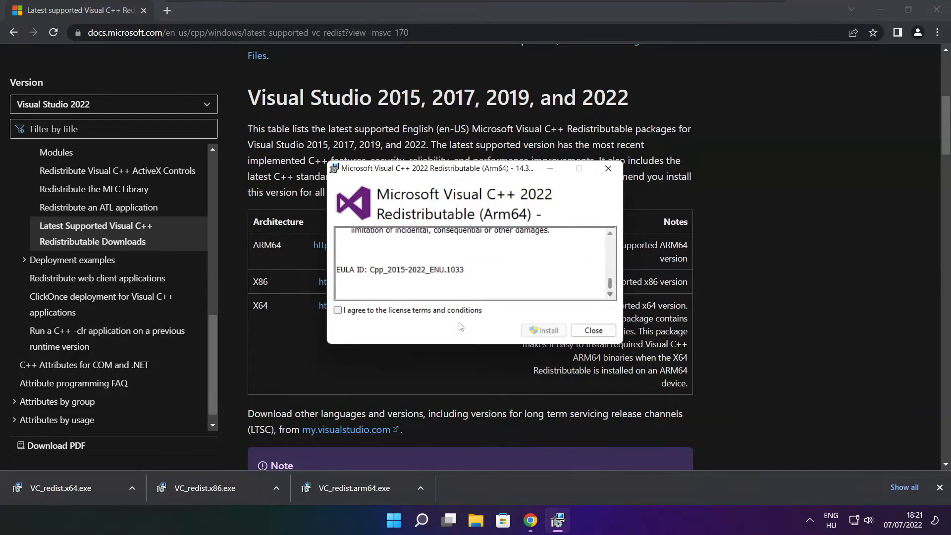
click(338, 310)
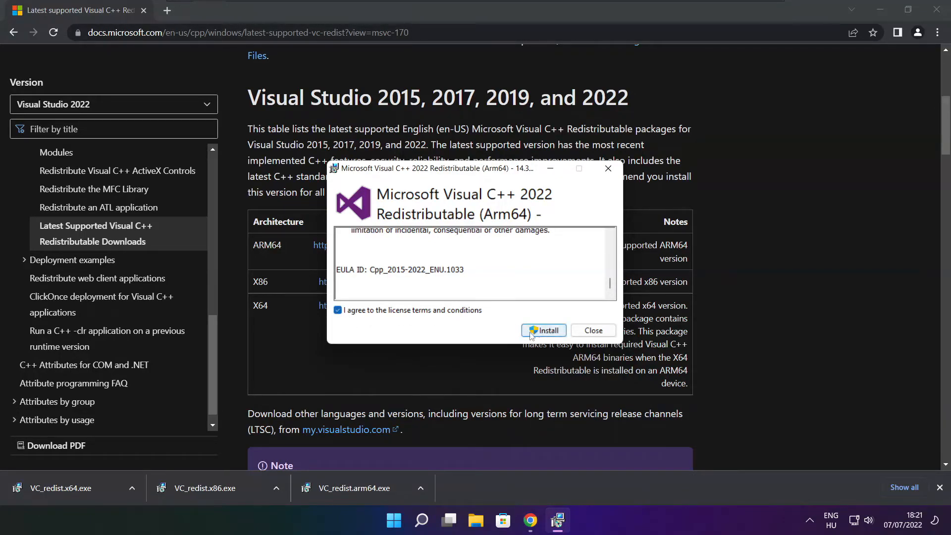
click(542, 331)
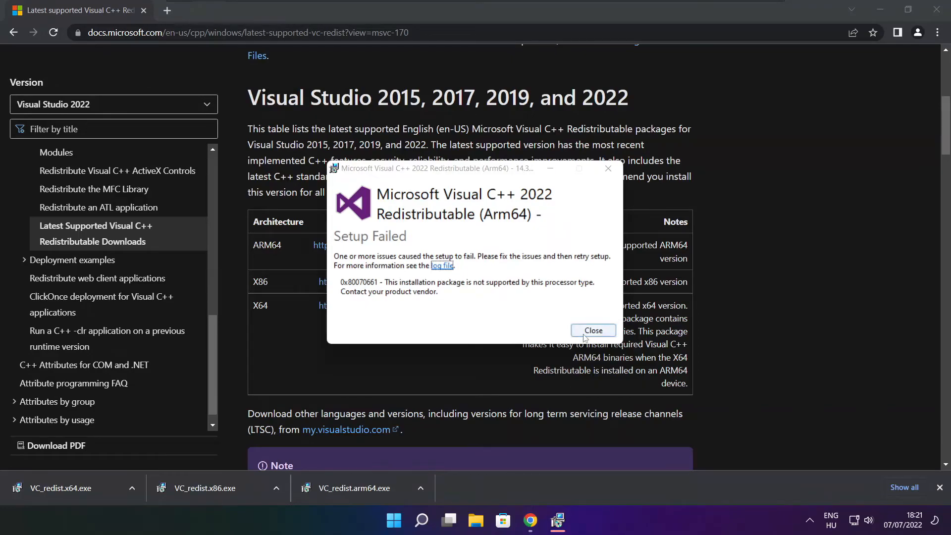
click(592, 331)
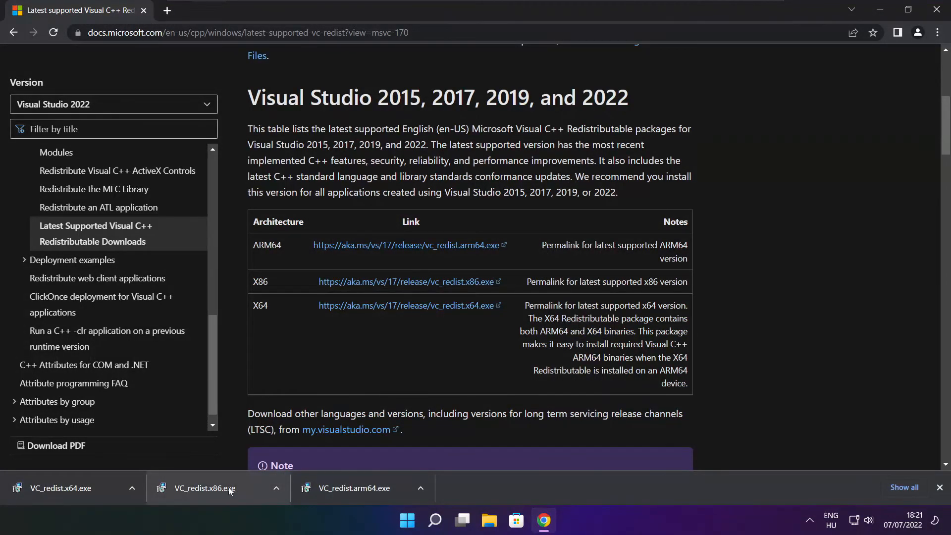
Run VC_redist.x86.exe and accept its license terms to install.
click(204, 487)
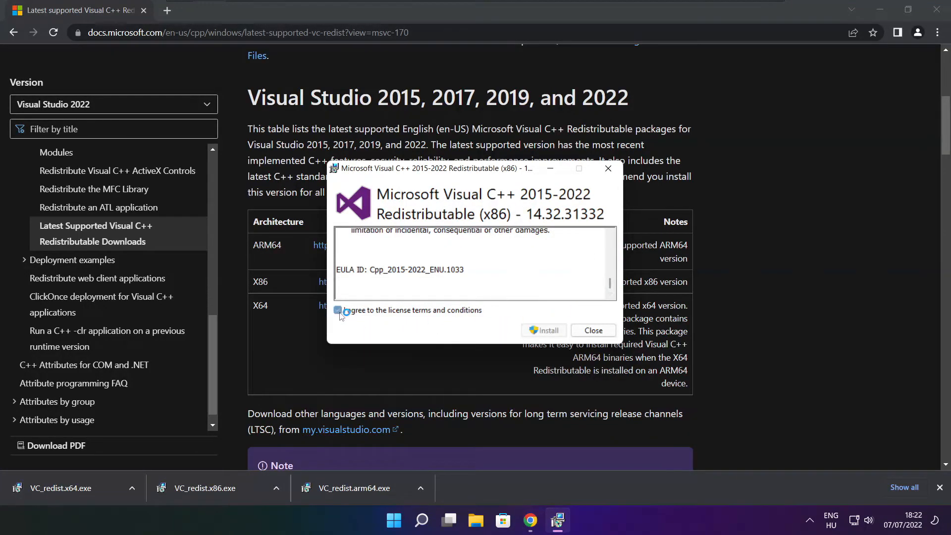
click(543, 330)
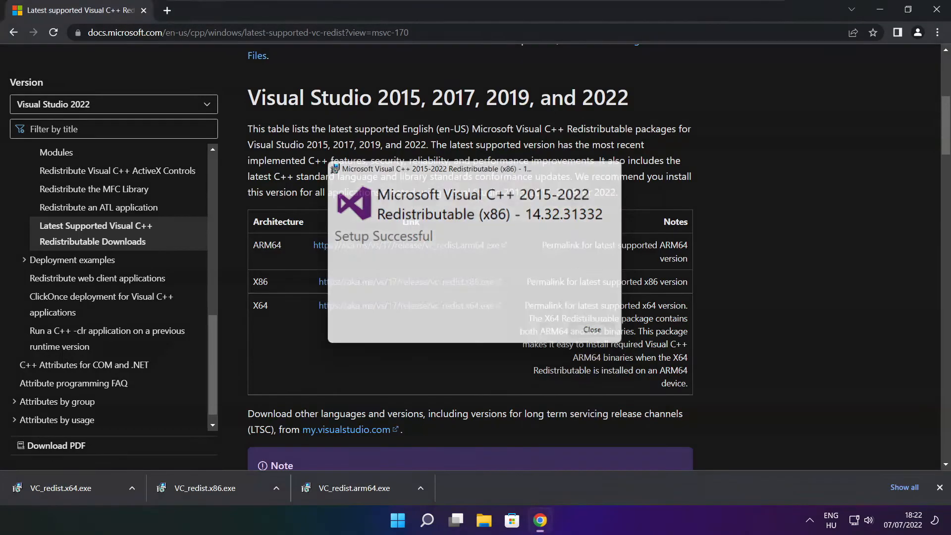
Run VC_redist.x64.exe, accept terms, install successfully and close the setup.
click(590, 330)
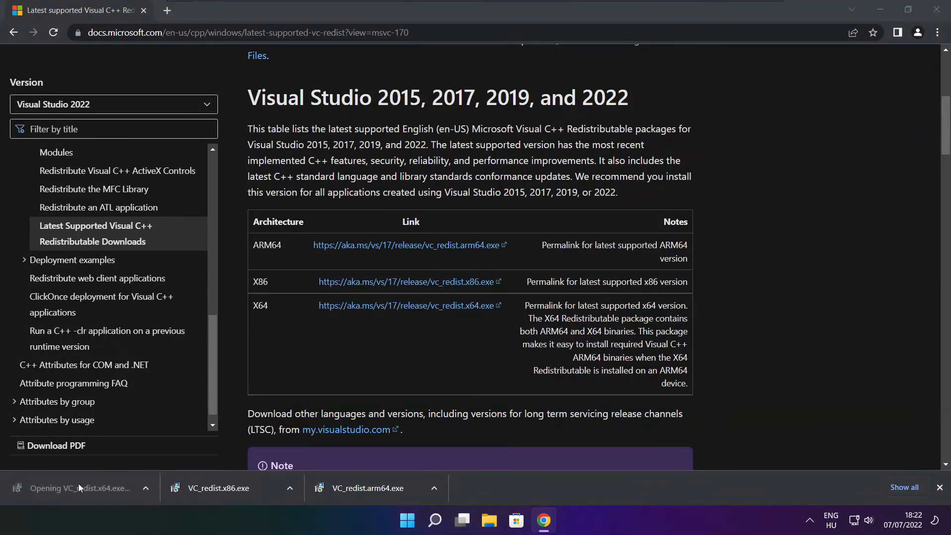
click(80, 487)
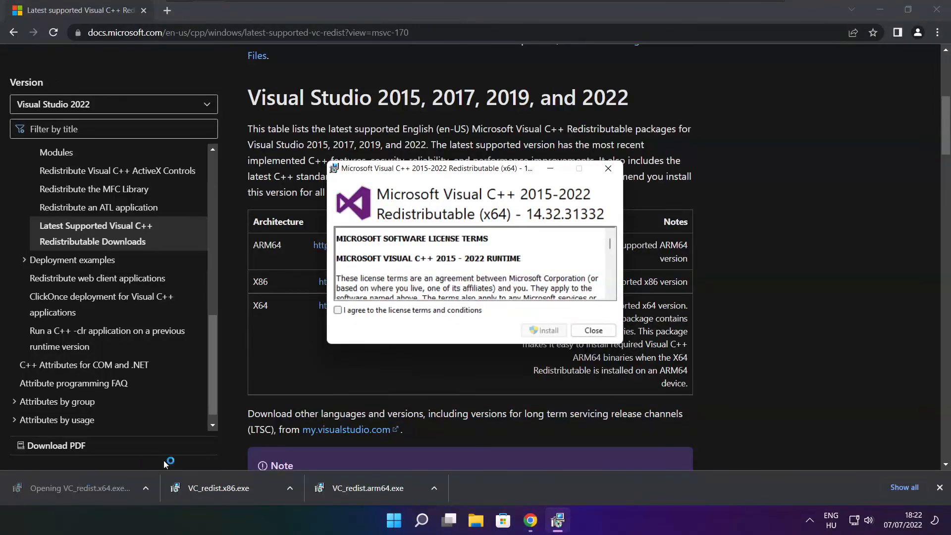
scroll(down, 3)
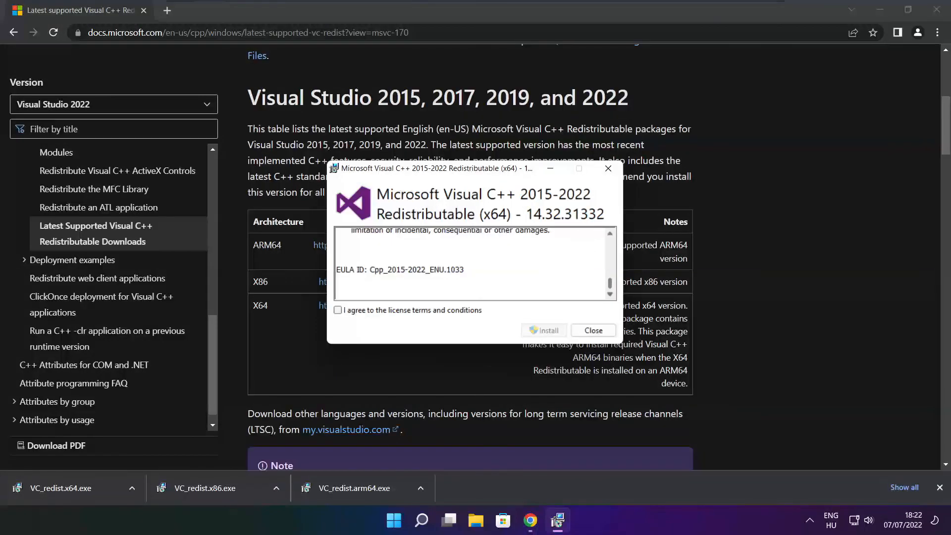
click(338, 310)
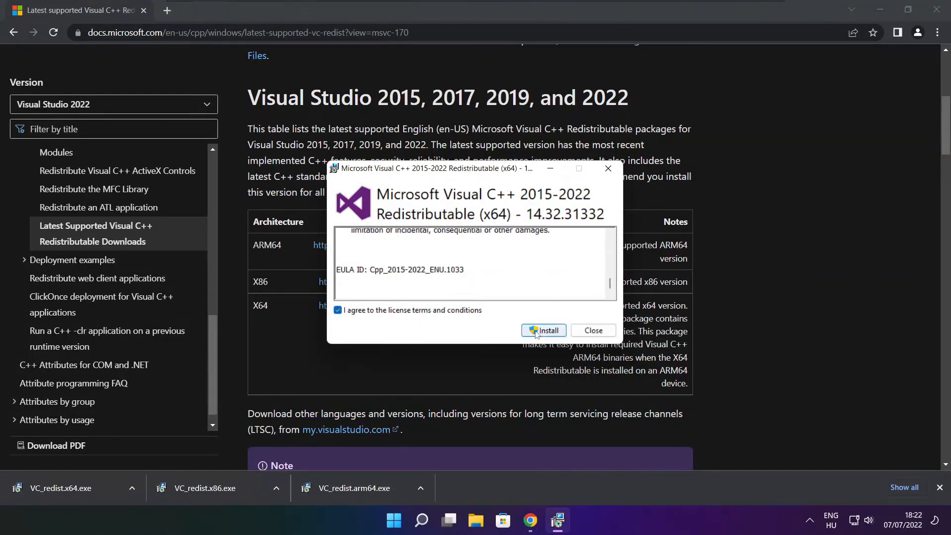
click(544, 331)
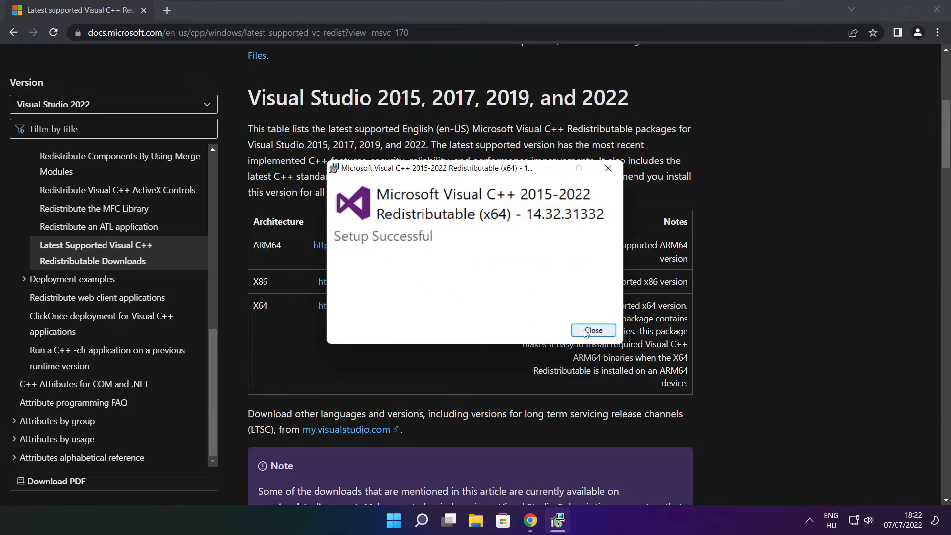
click(593, 330)
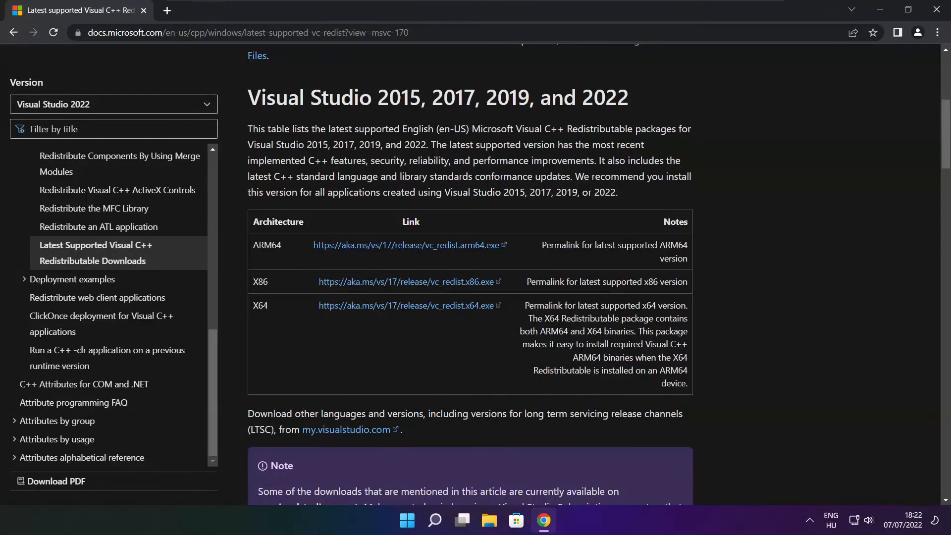
mouse_move(869, 138)
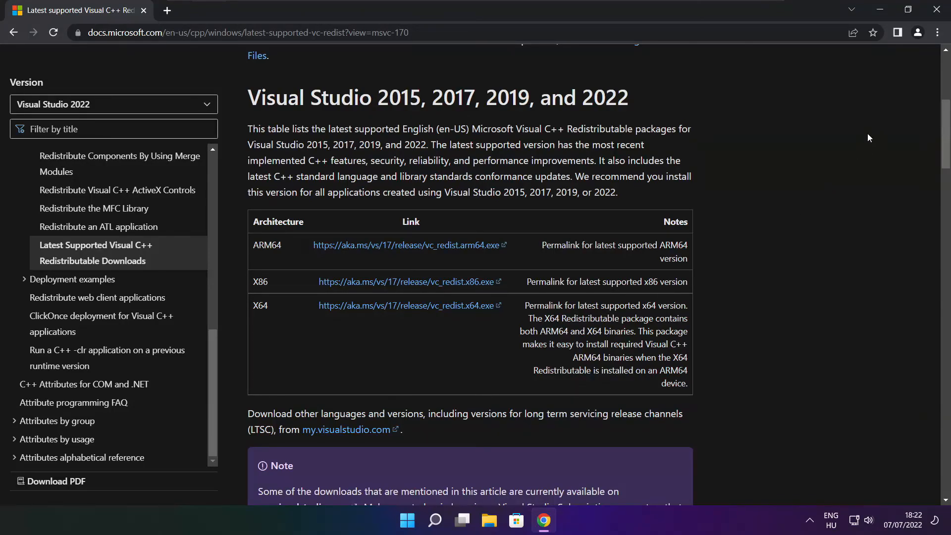
mouse_move(937, 11)
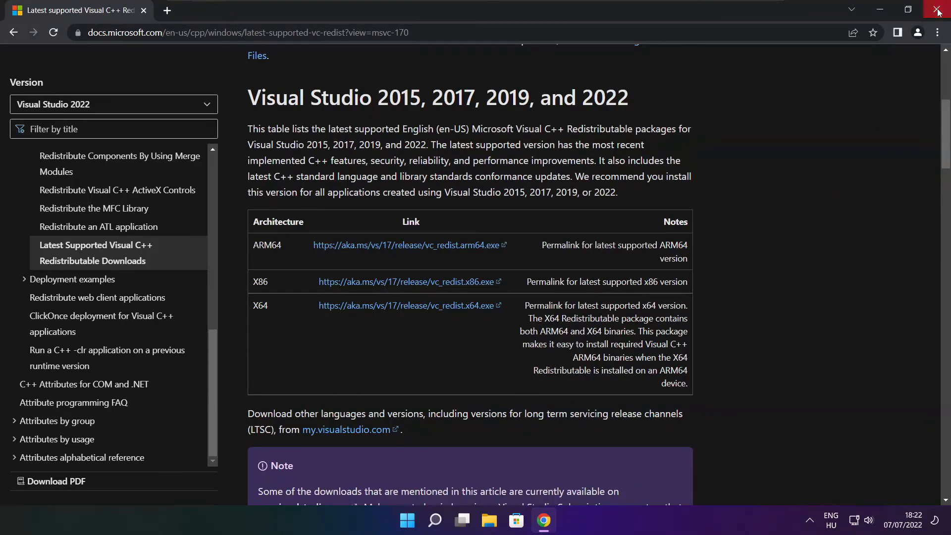
Close Chrome and show the Start menu's power options.
click(938, 10)
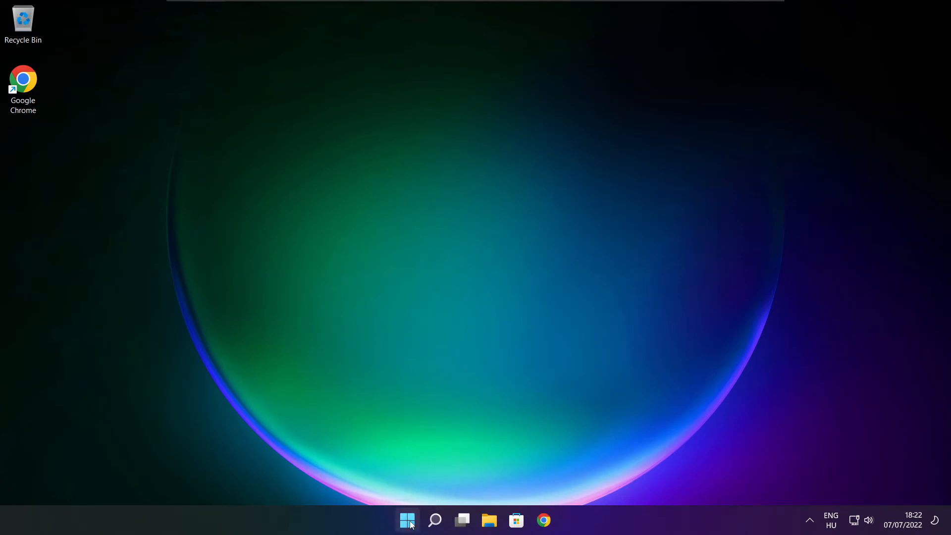
click(407, 520)
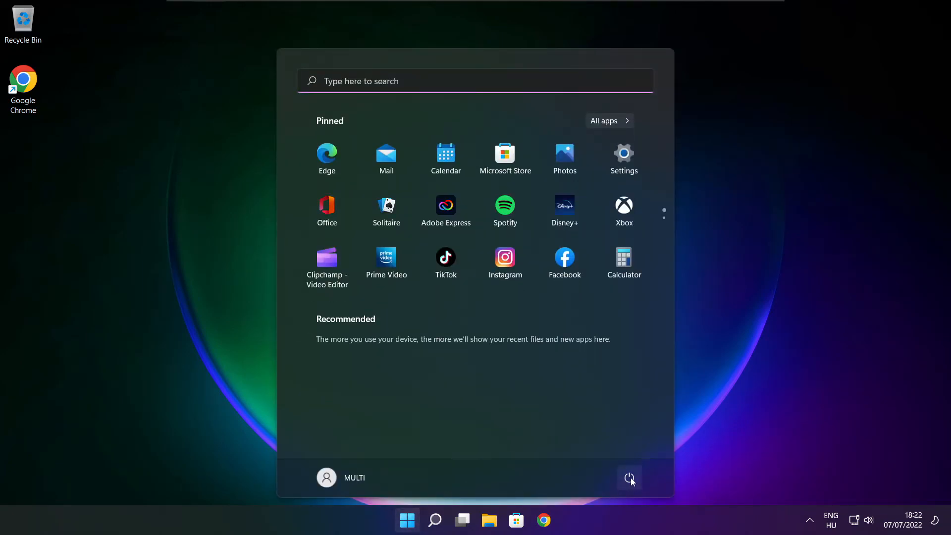
click(629, 478)
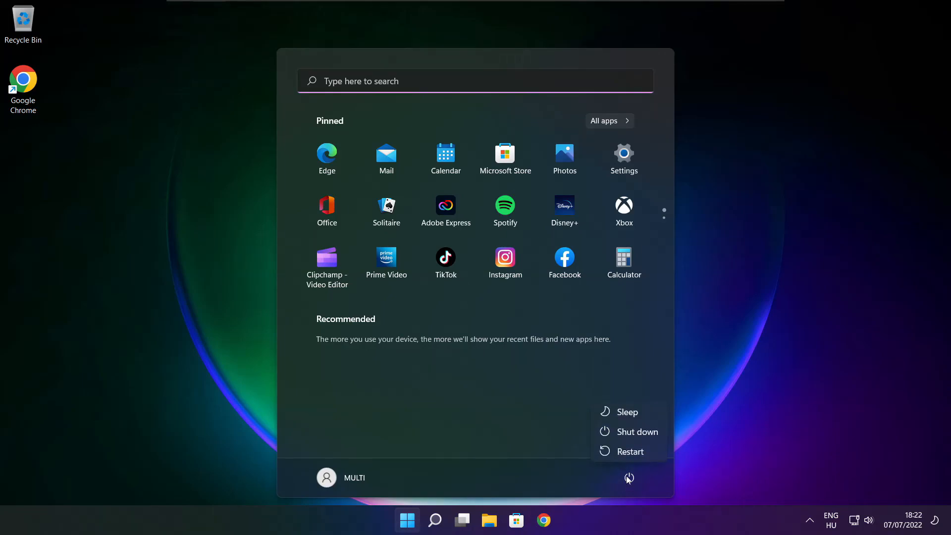